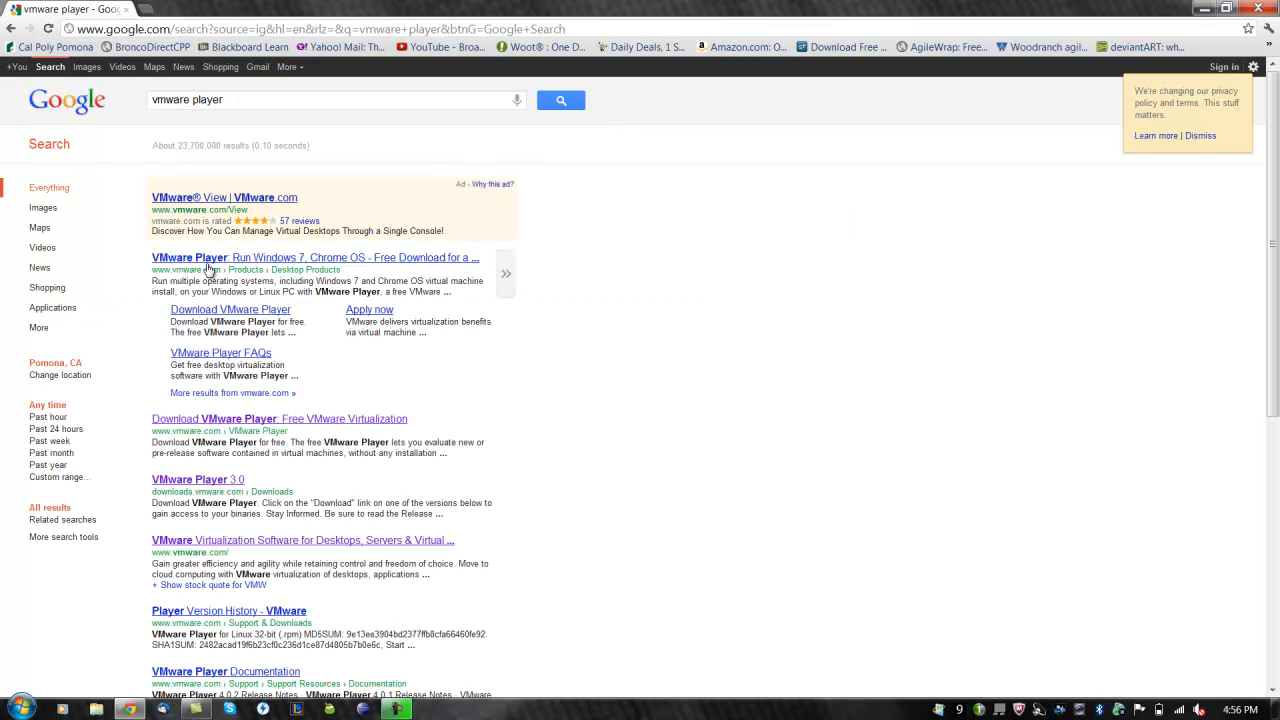
Open the VMware Player 3.0 download page and request the VMware Player 3.1.5 download
click(189, 257)
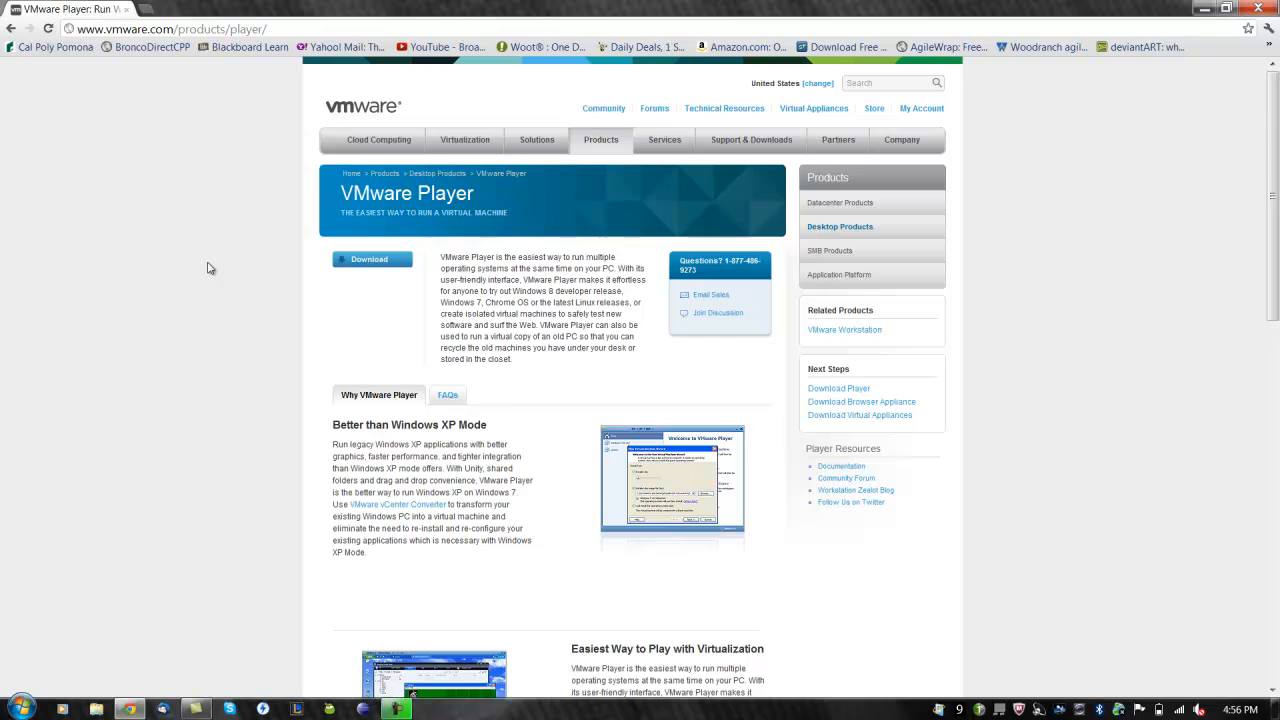
click(371, 259)
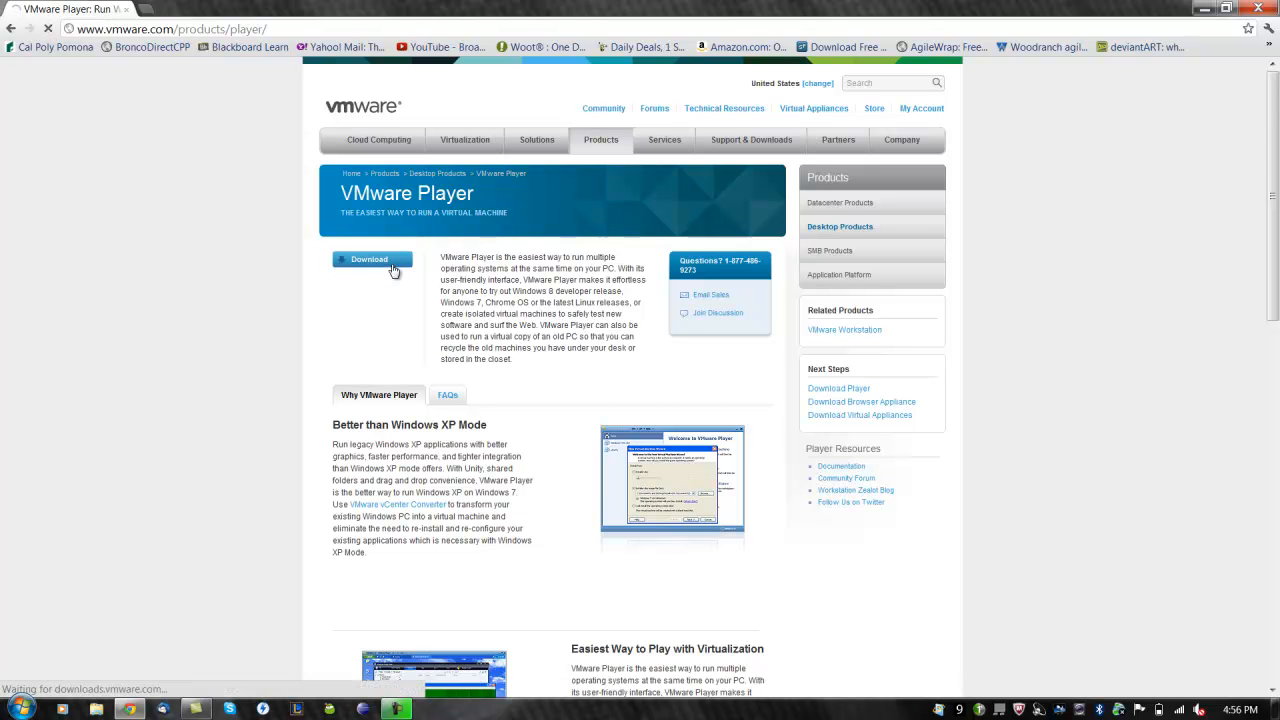
click(371, 261)
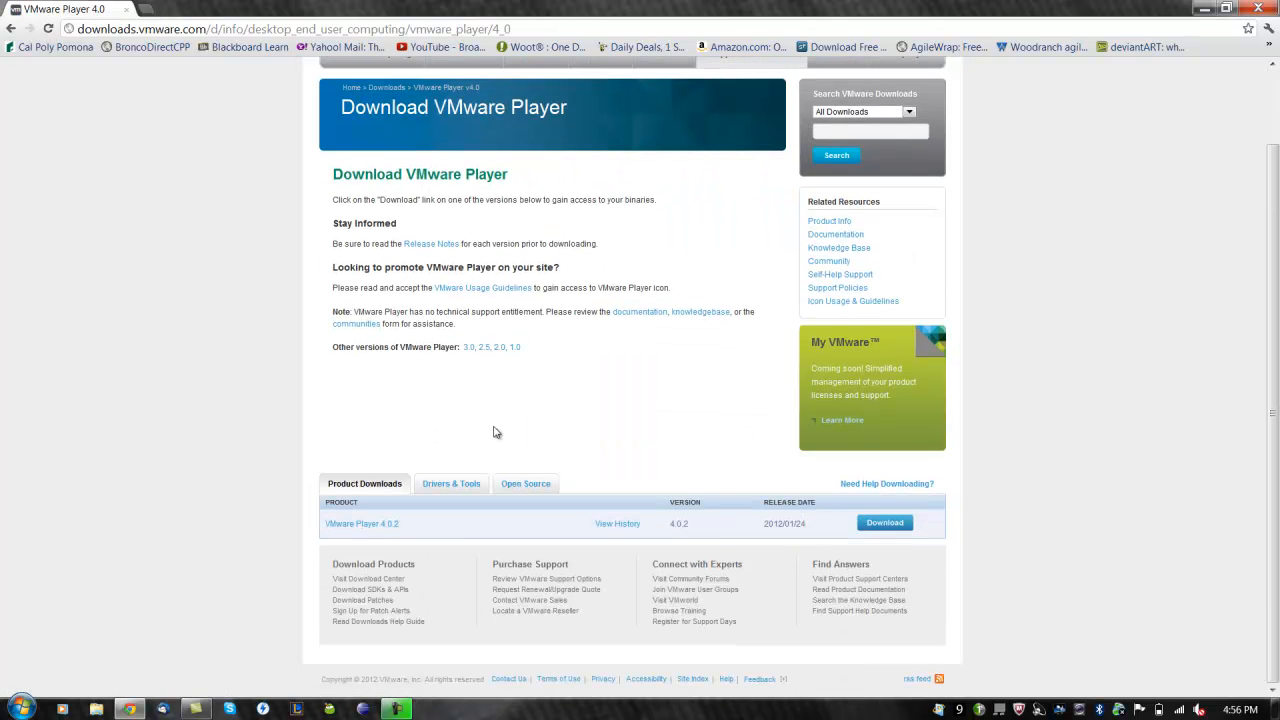
mouse_move(616, 495)
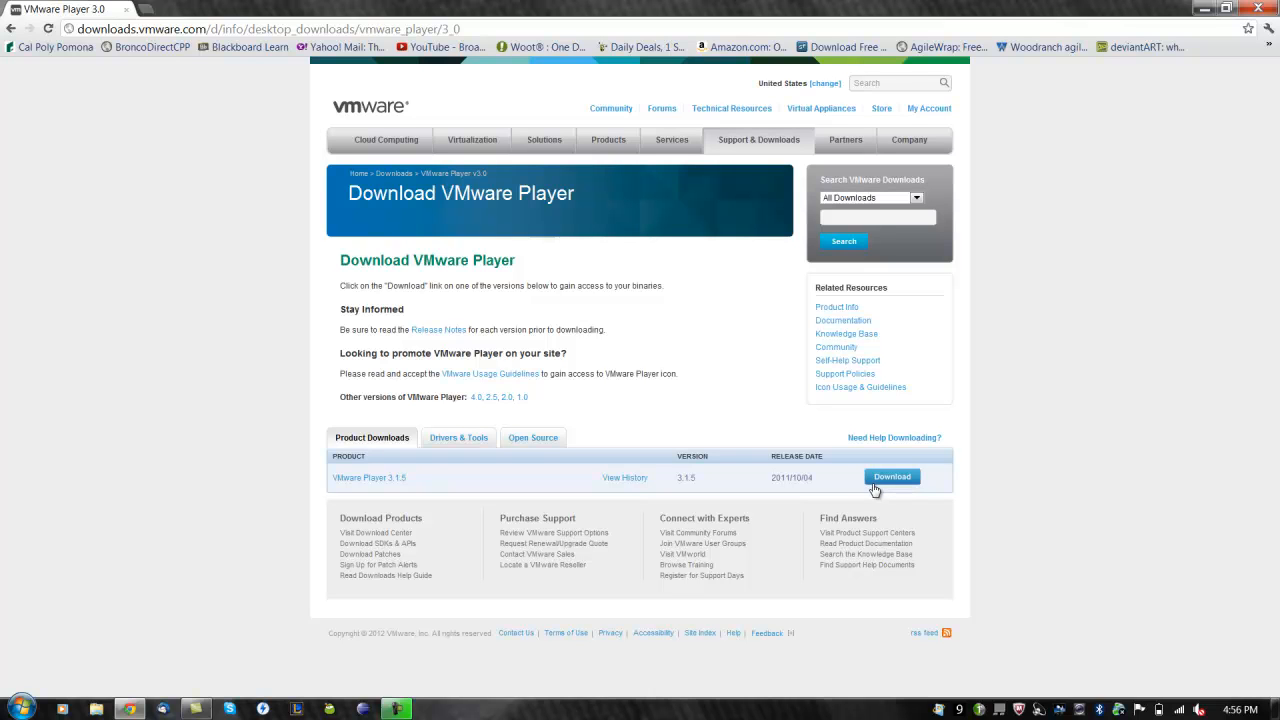
click(892, 477)
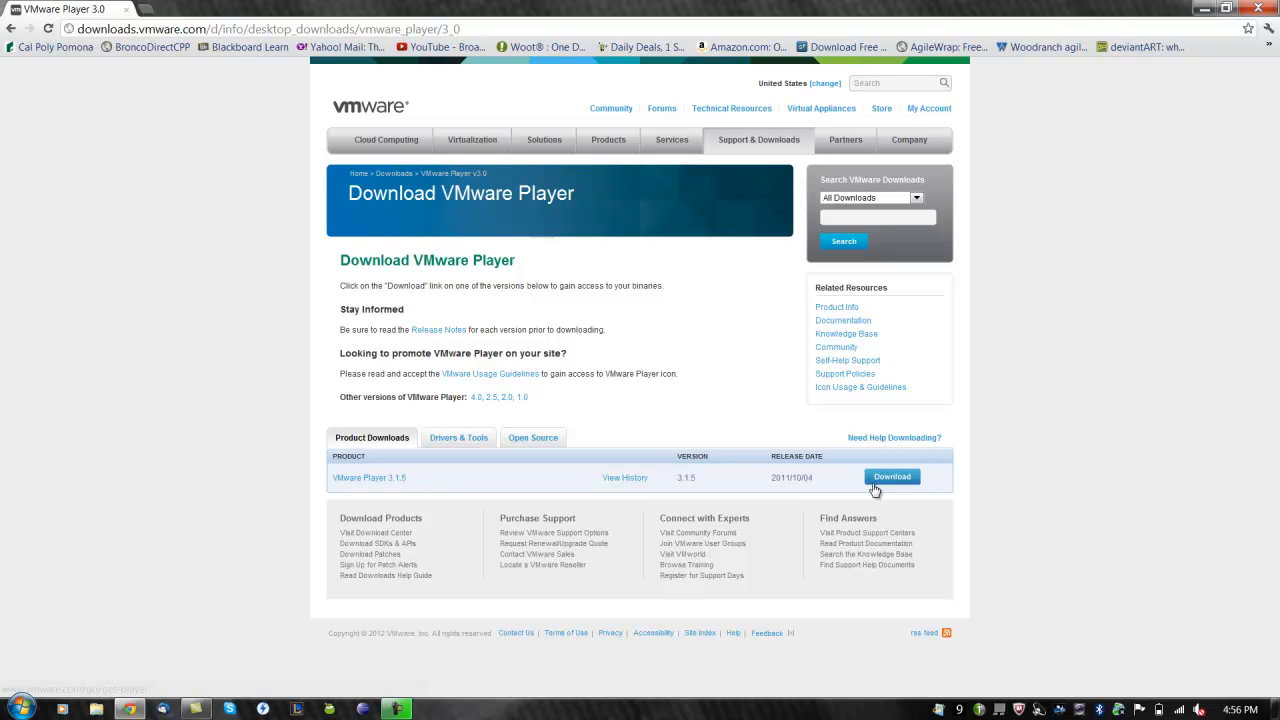
click(892, 476)
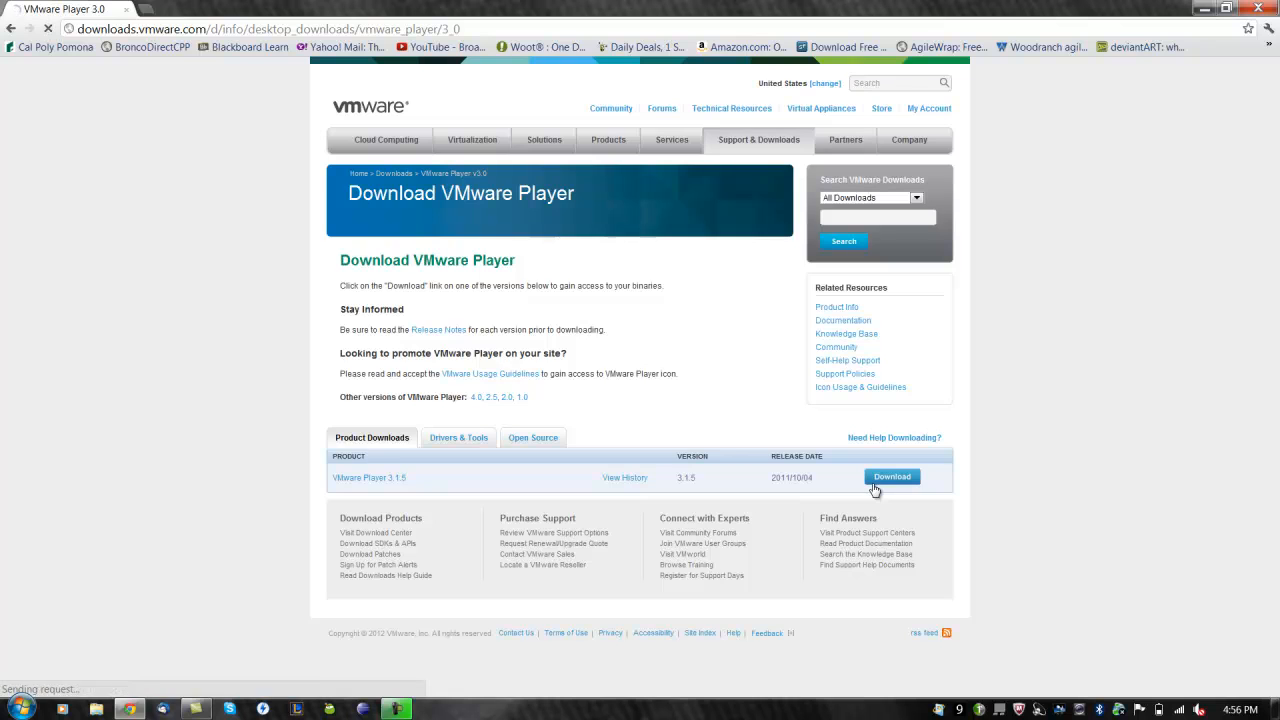
Fill in and submit the free VMware Player download registration form
click(892, 476)
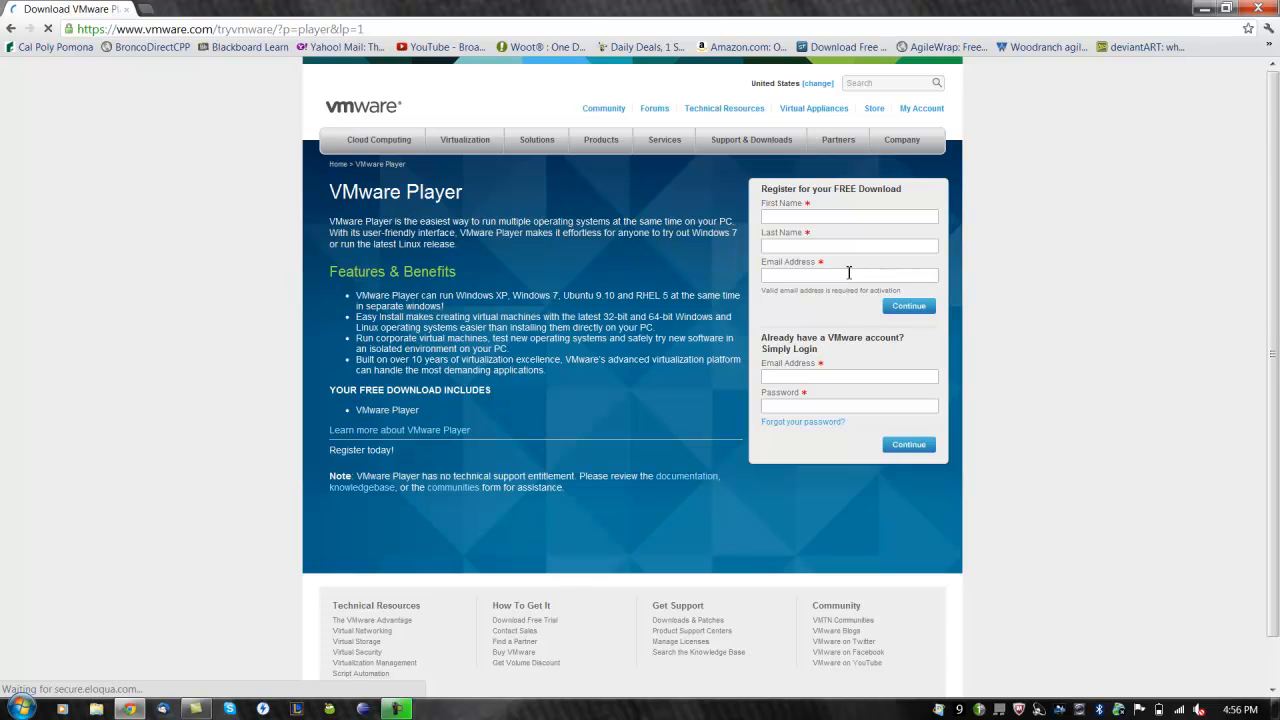
click(908, 306)
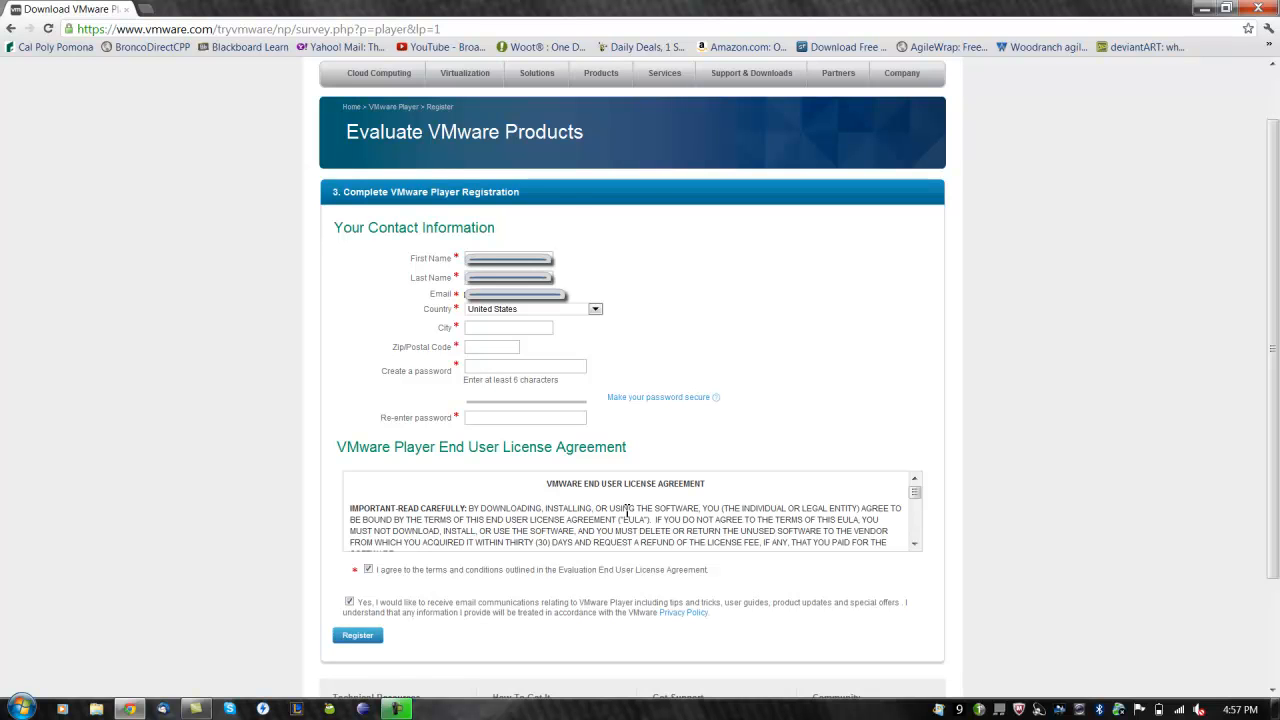
click(357, 635)
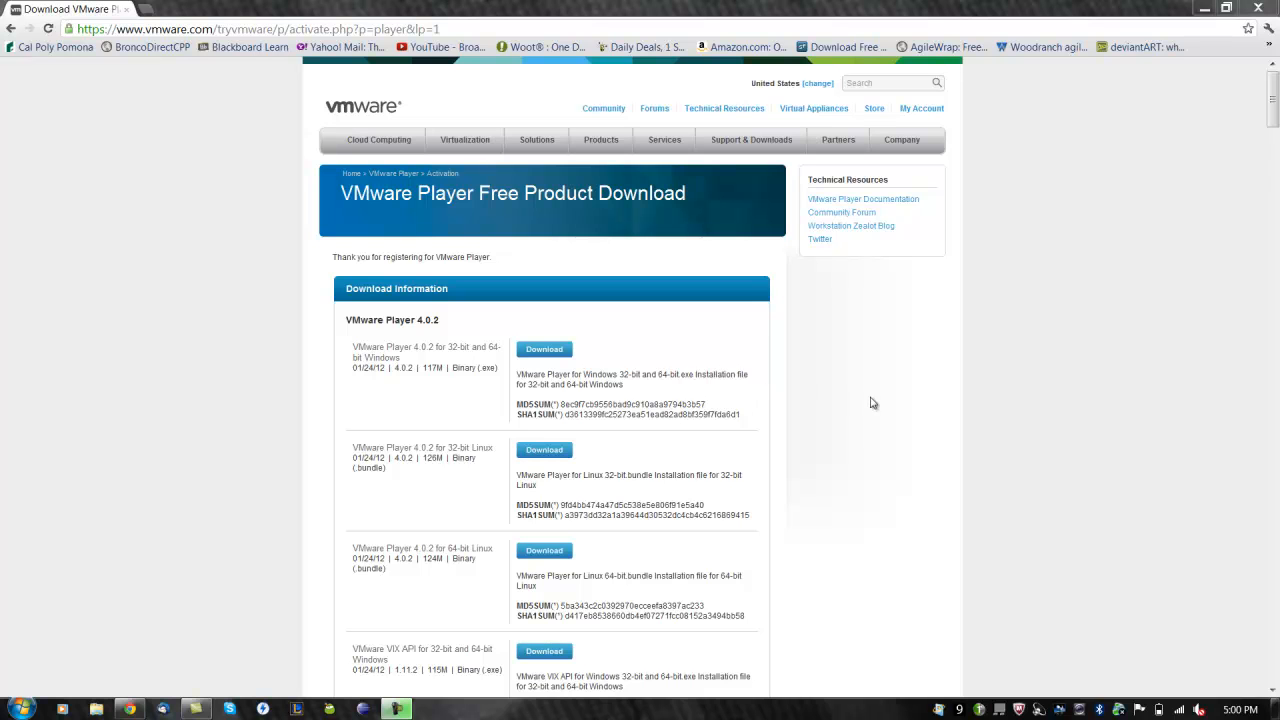
Scroll down to the Version History entry for VMware Player 3.1.5
scroll(down, 3)
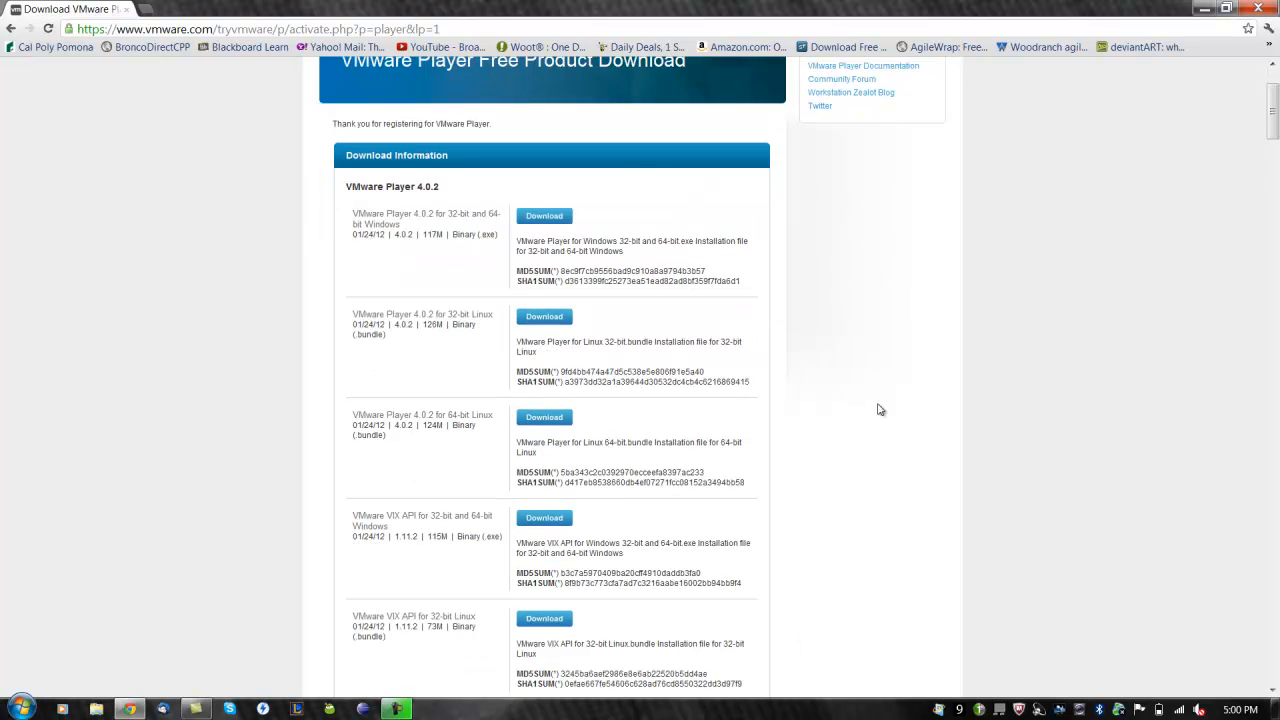
scroll(down, 3)
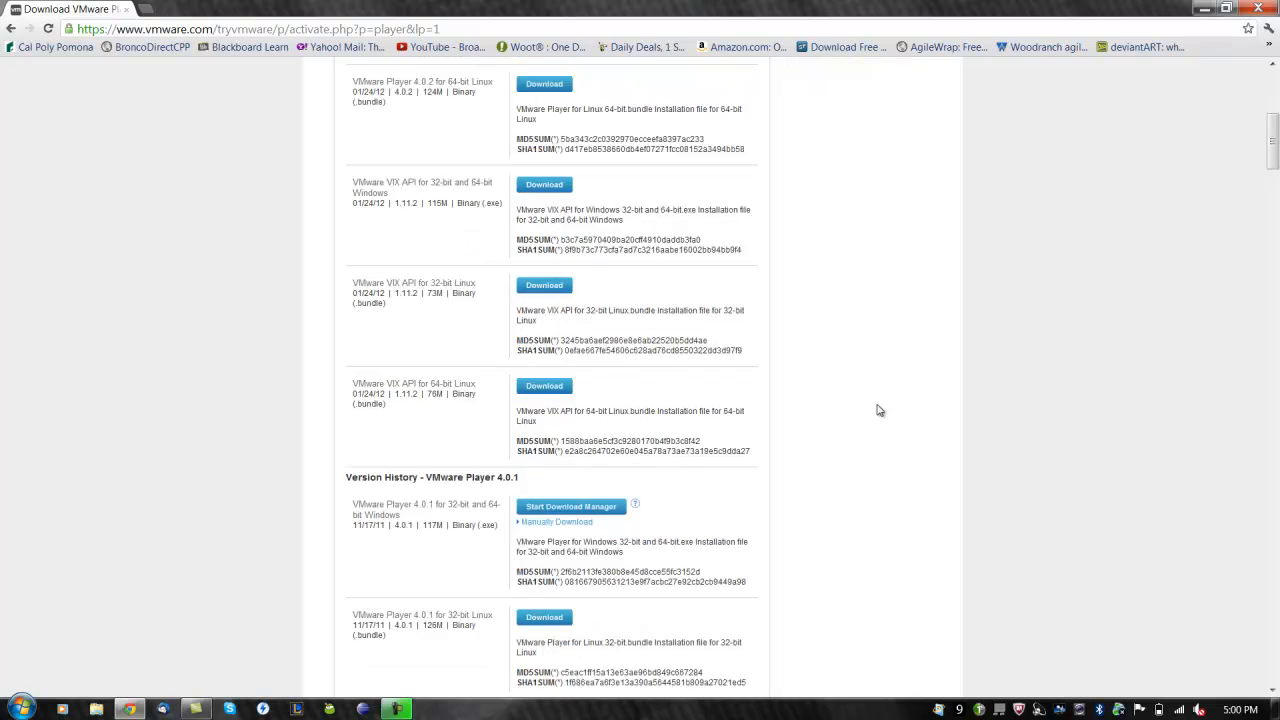
scroll(down, 3)
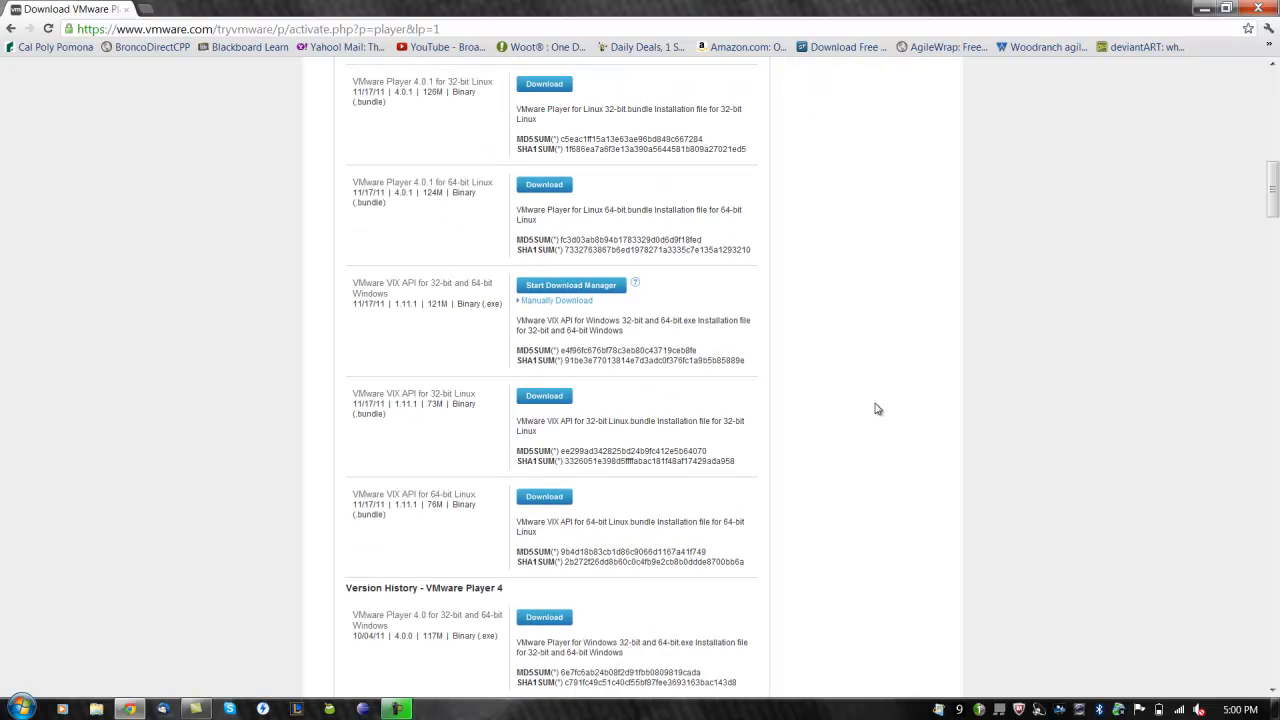
scroll(down, 3)
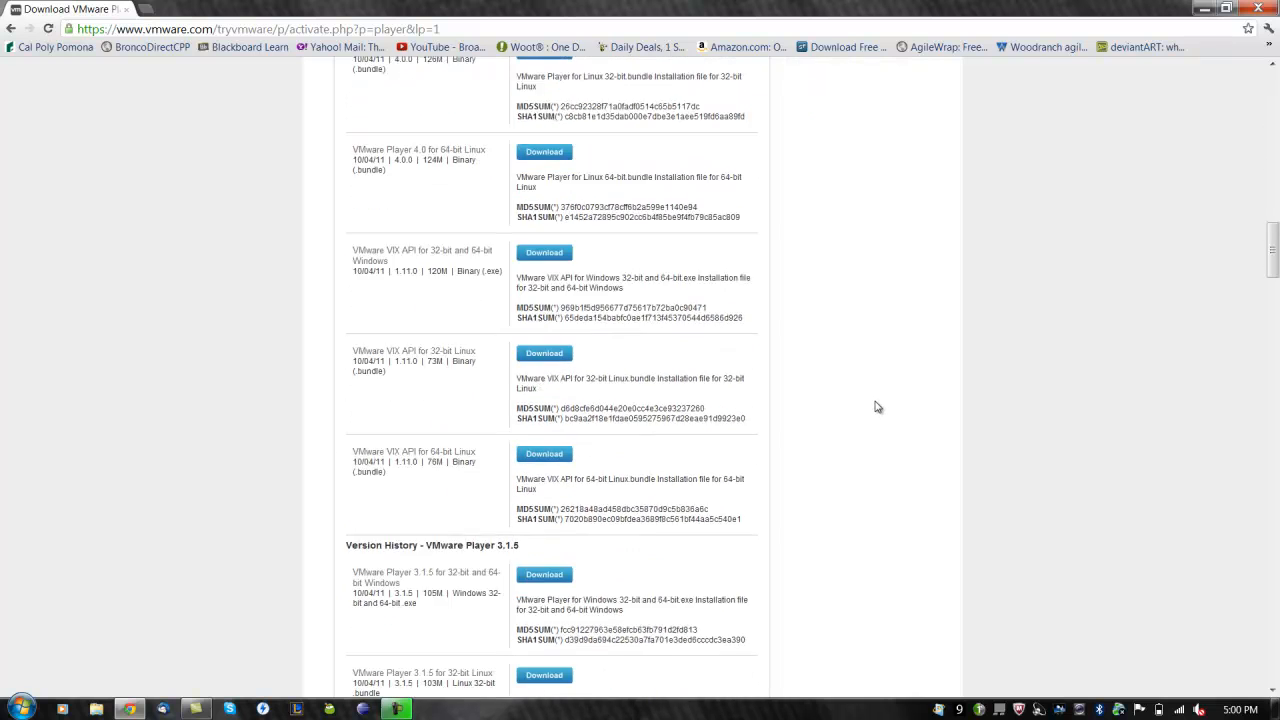
scroll(down, 3)
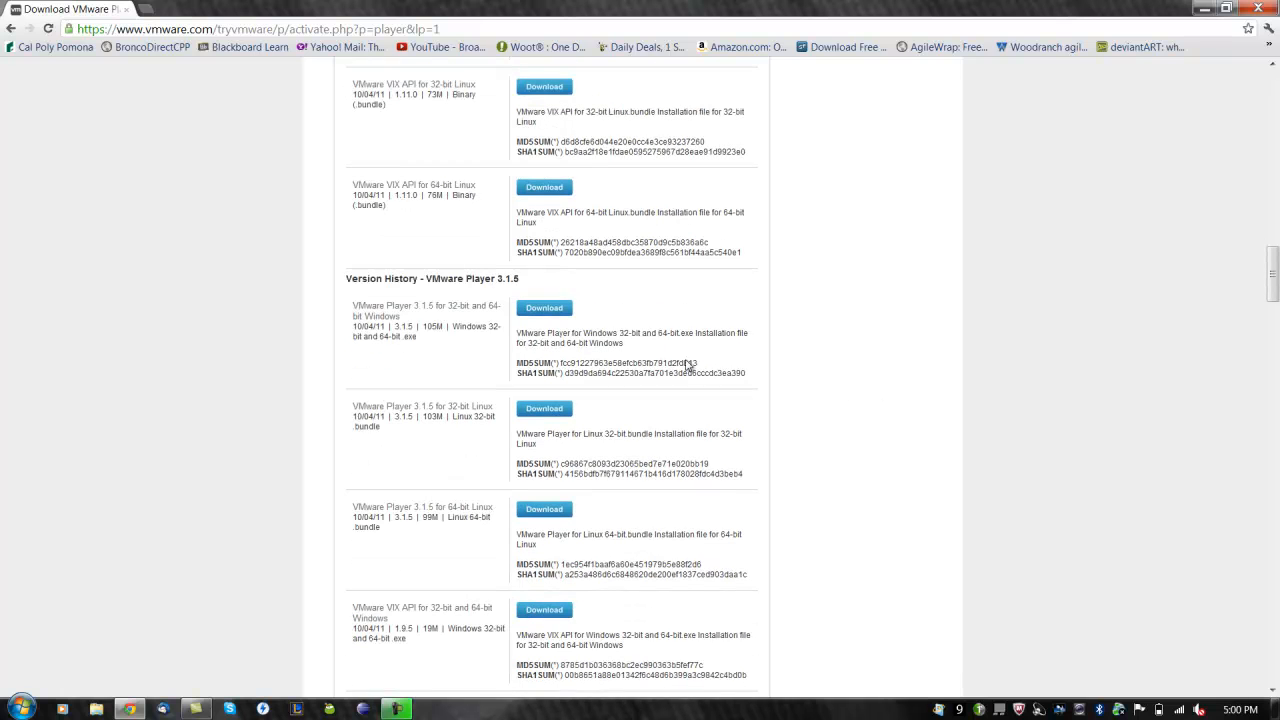
Save the VMware Player 3.1.5 Windows installer to the Desktop, then minimize Chrome
click(542, 307)
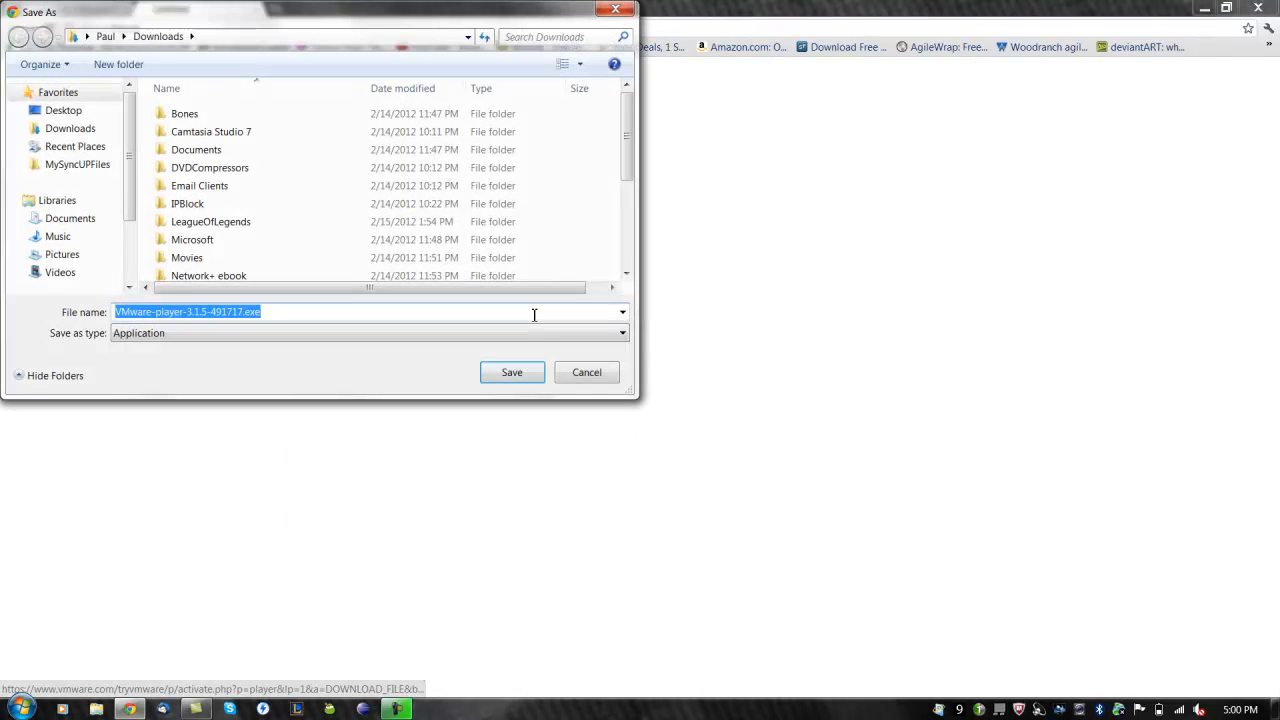
click(62, 110)
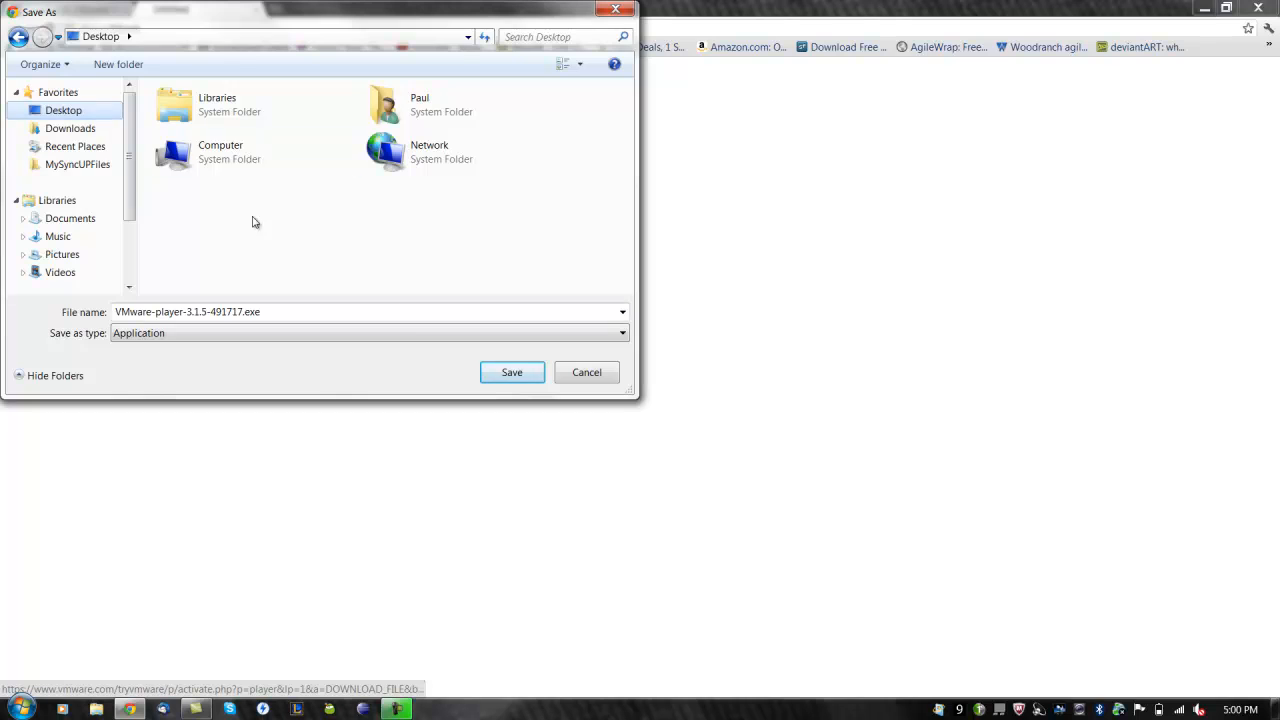
click(512, 372)
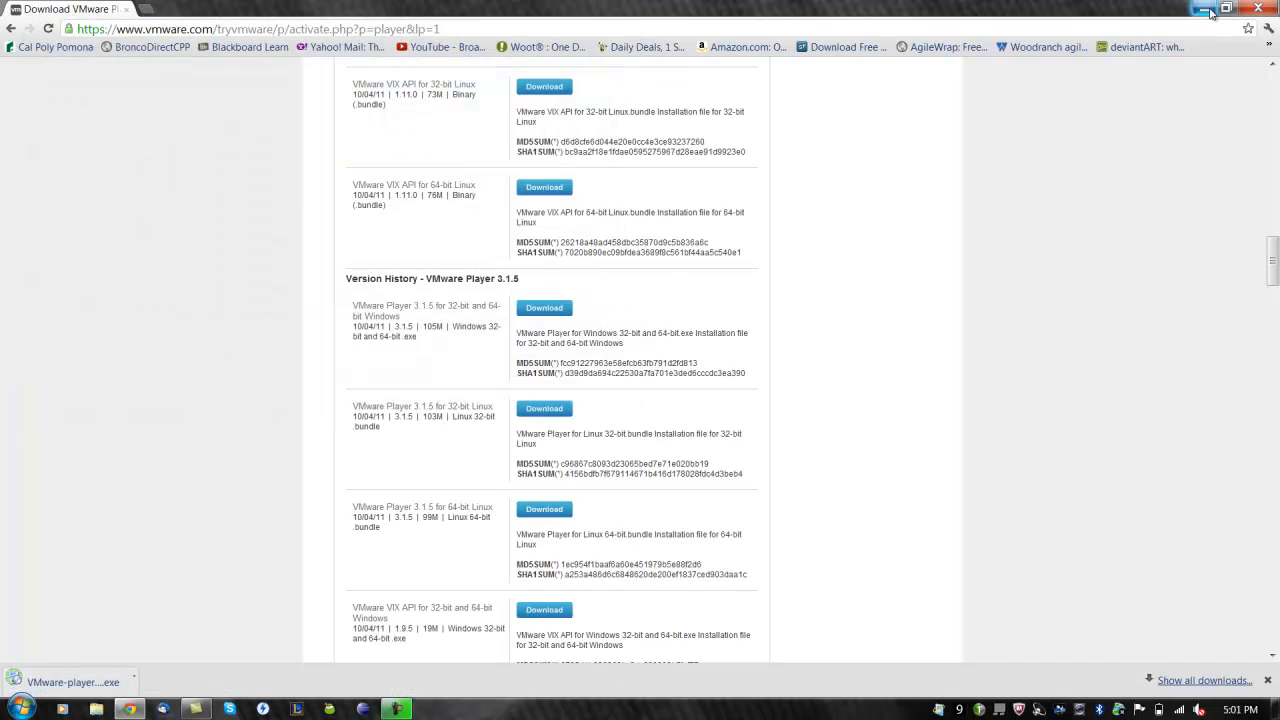
click(1210, 8)
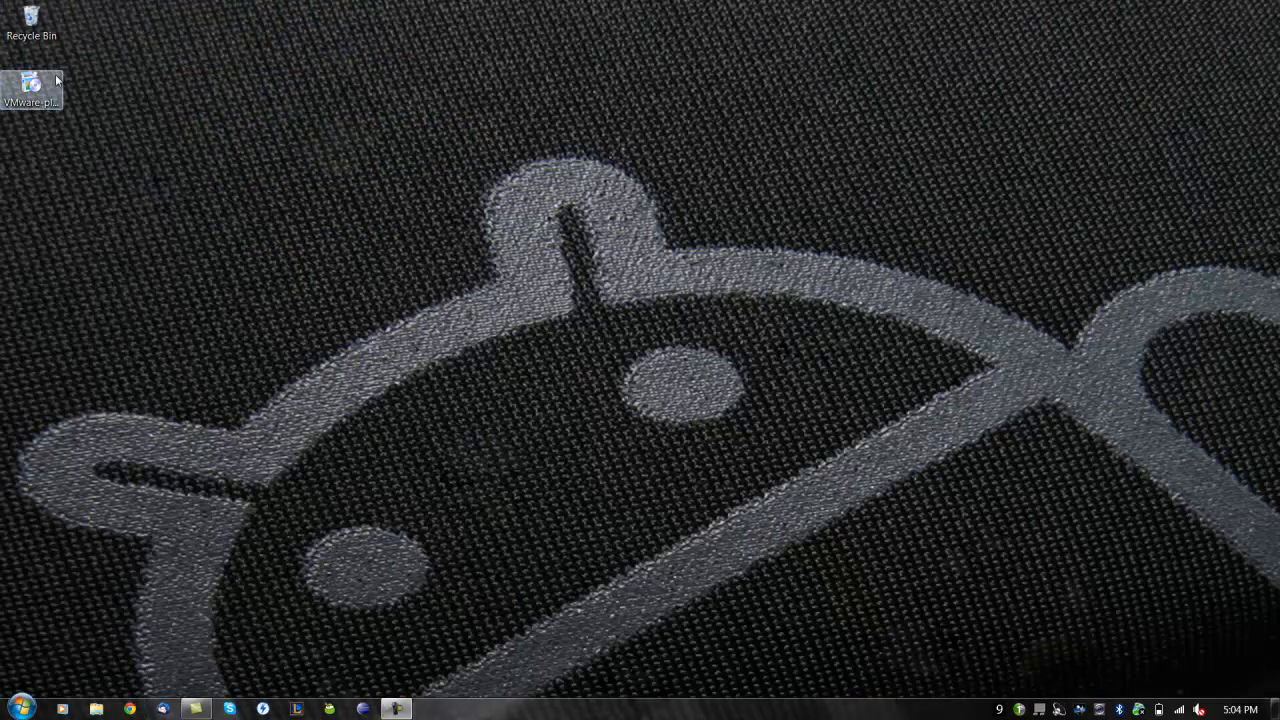
Run the installer with default folder, update checks, feedback, and only a desktop shortcut
double_click(33, 78)
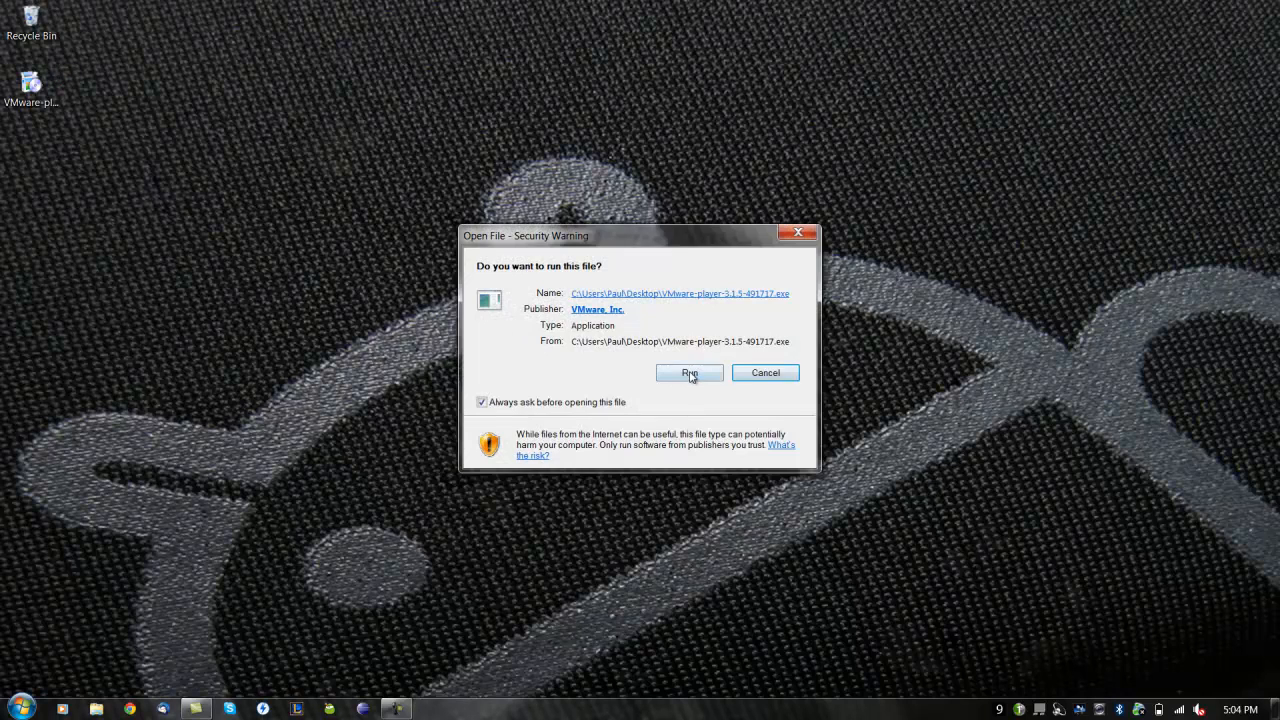
click(689, 373)
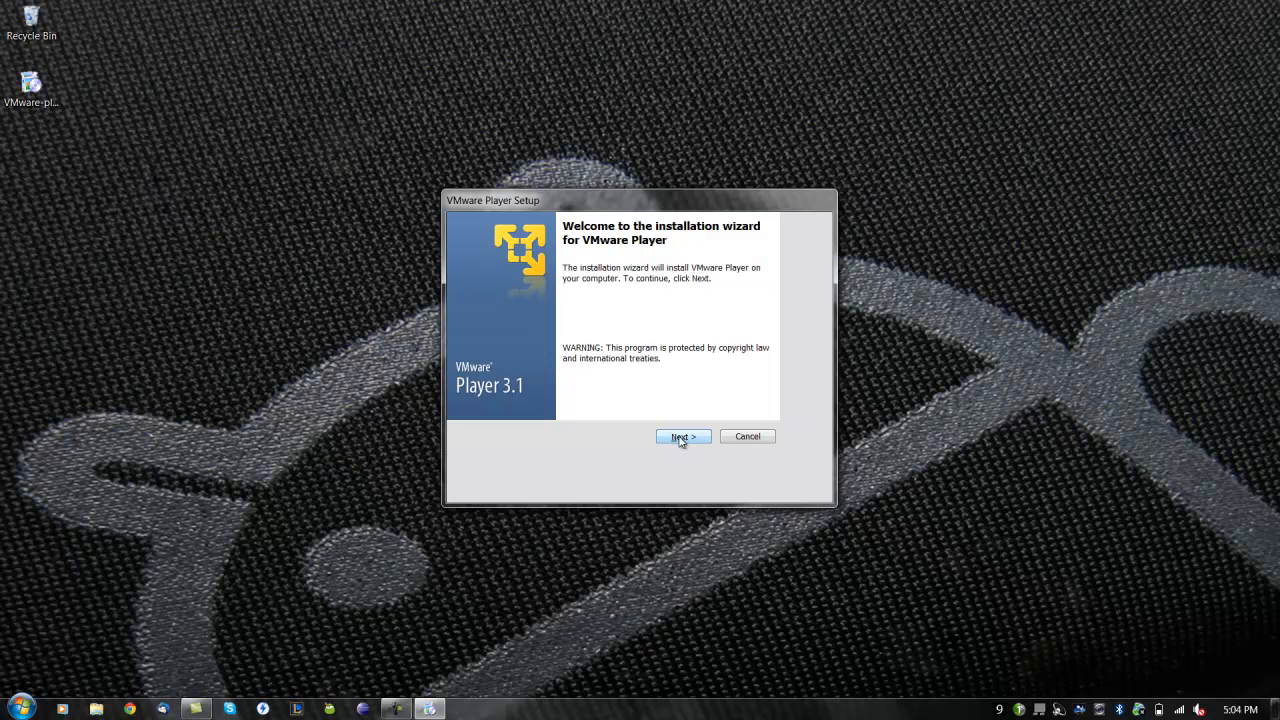
click(682, 436)
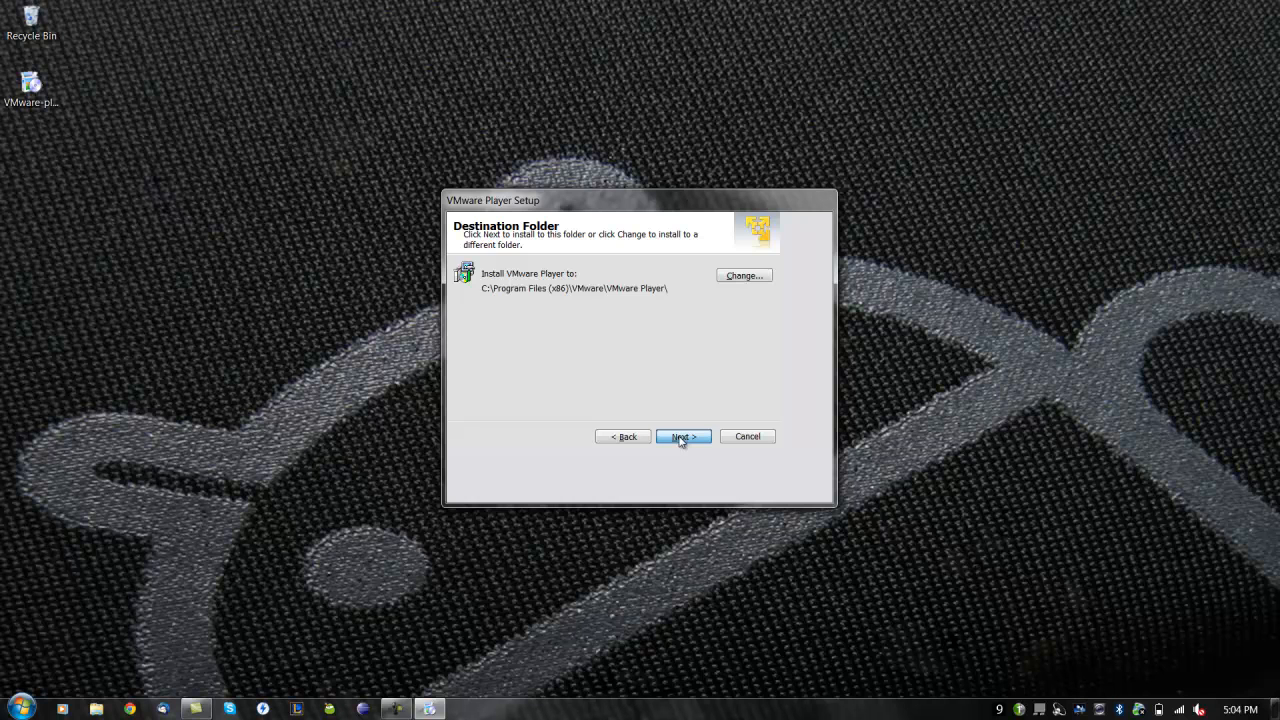
click(683, 436)
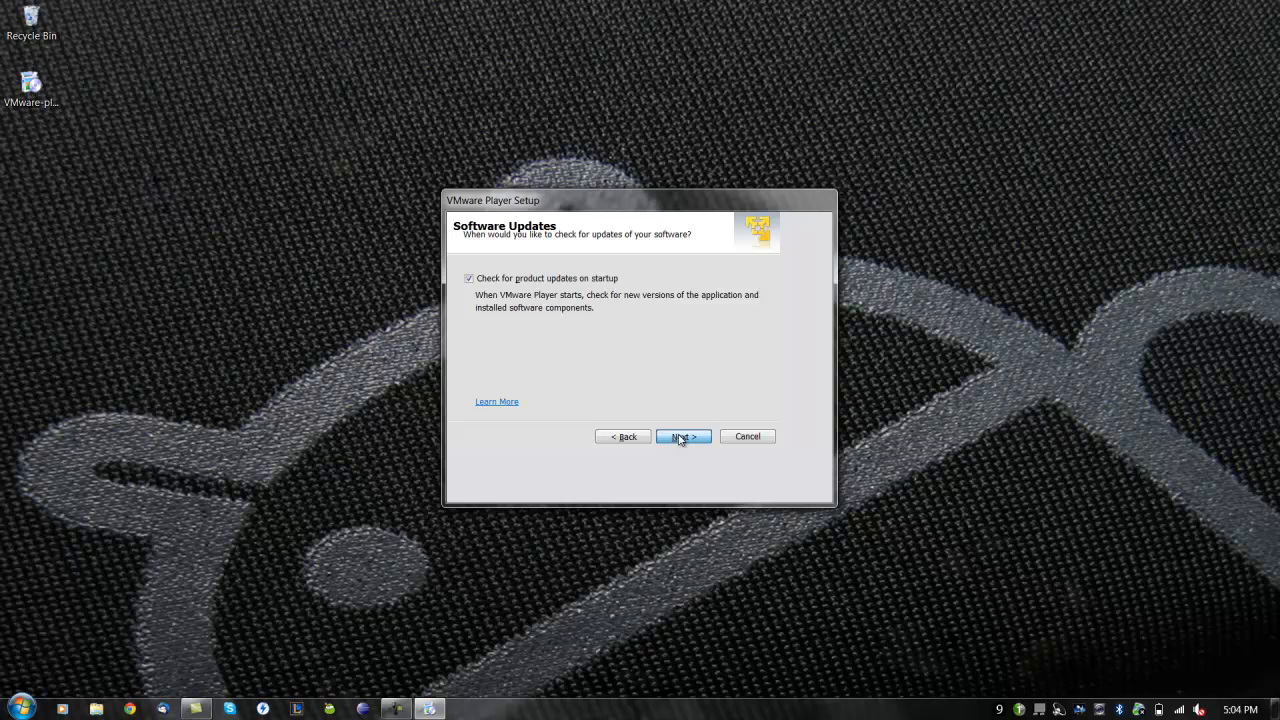
click(683, 436)
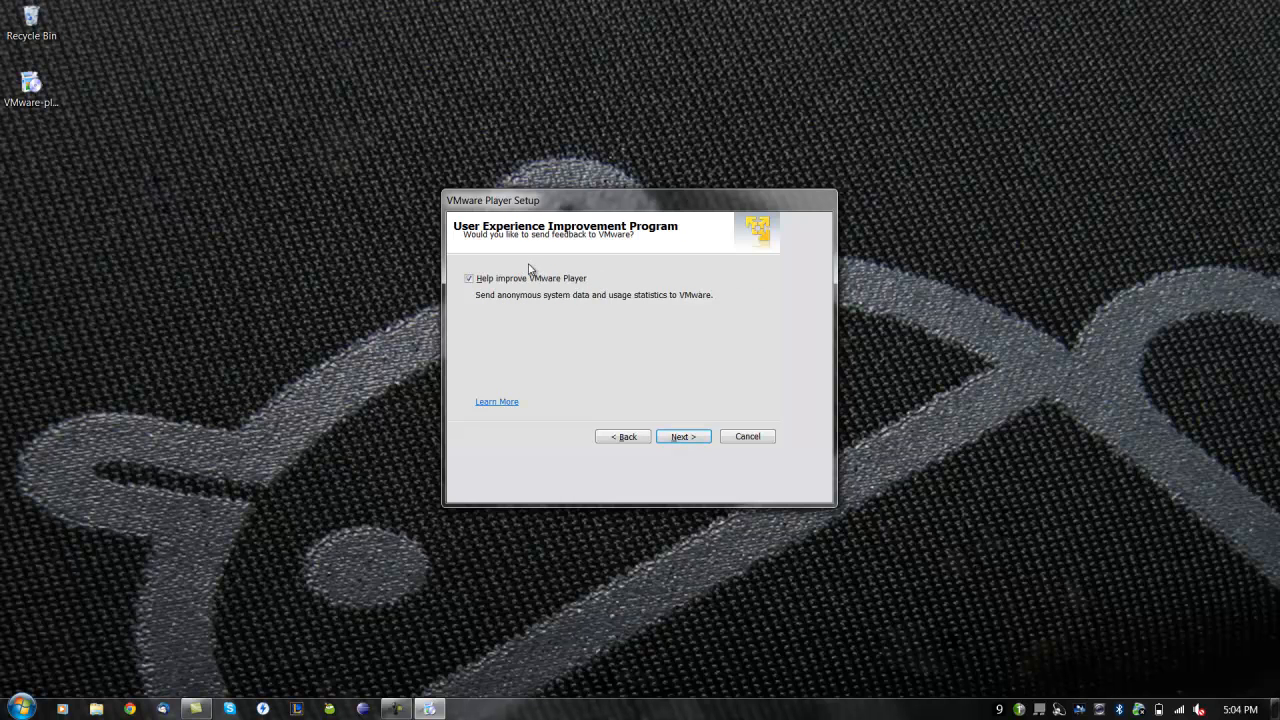
mouse_move(672, 436)
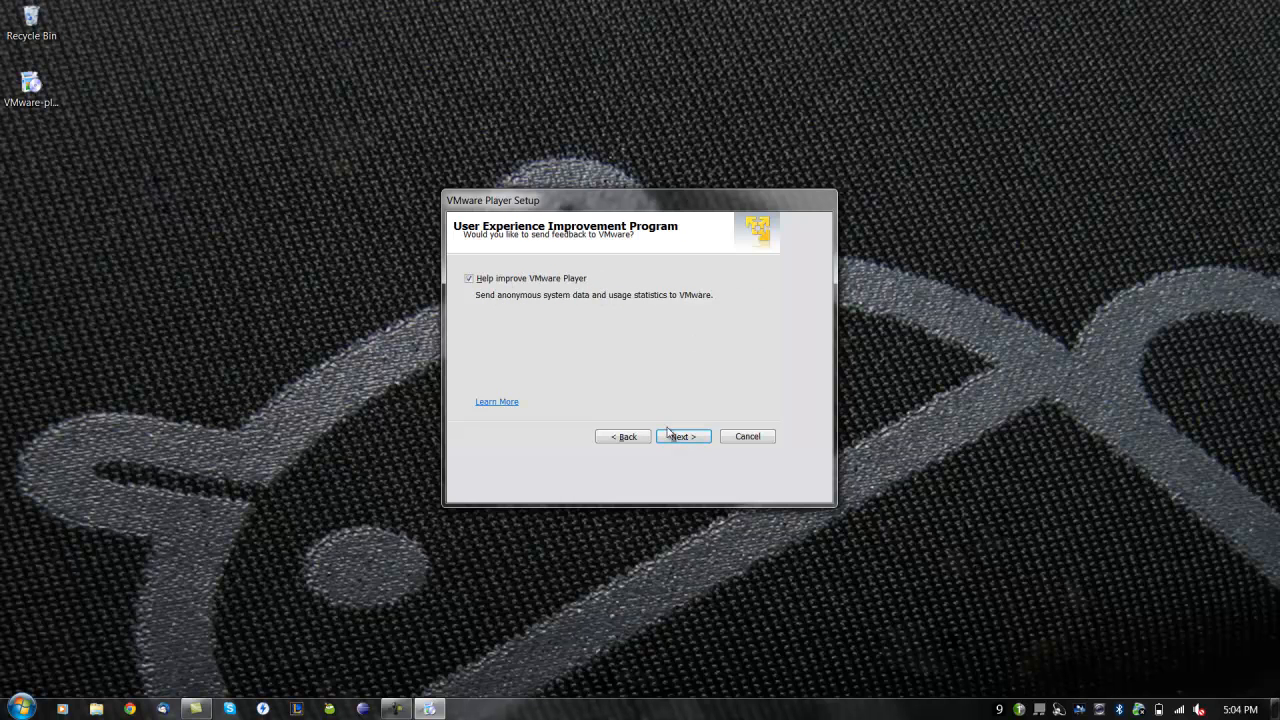
click(683, 436)
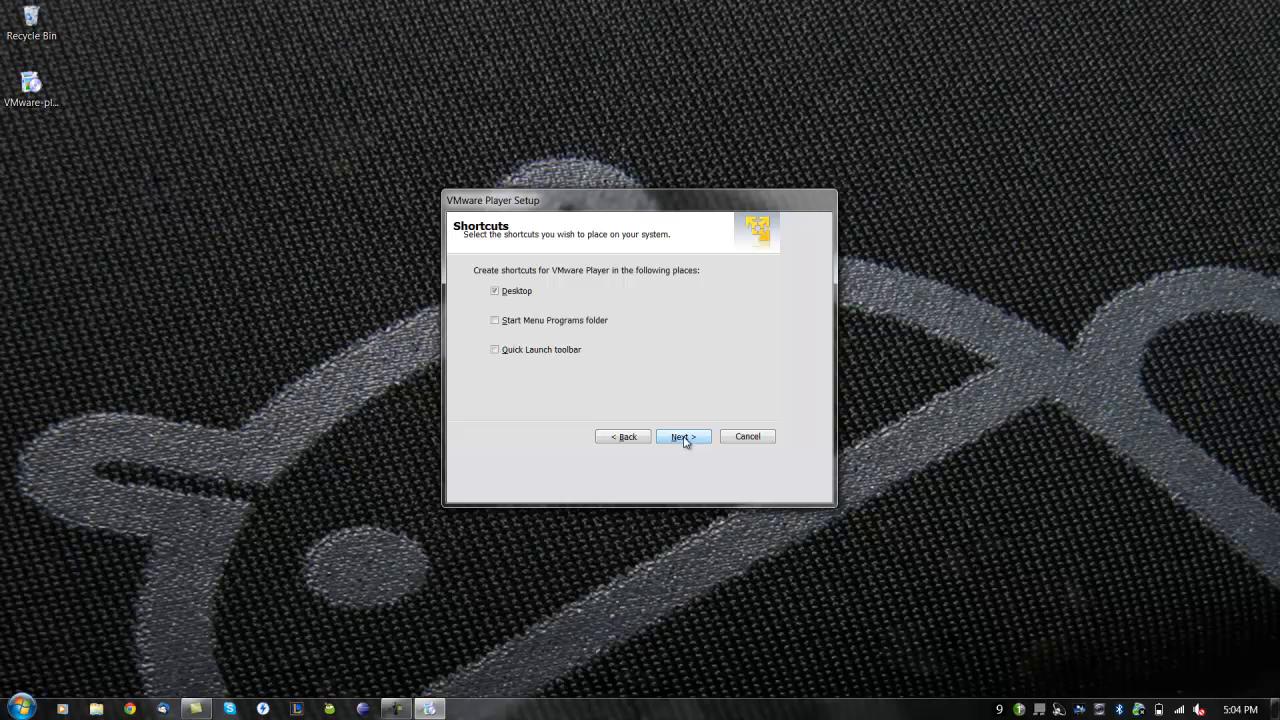
click(683, 436)
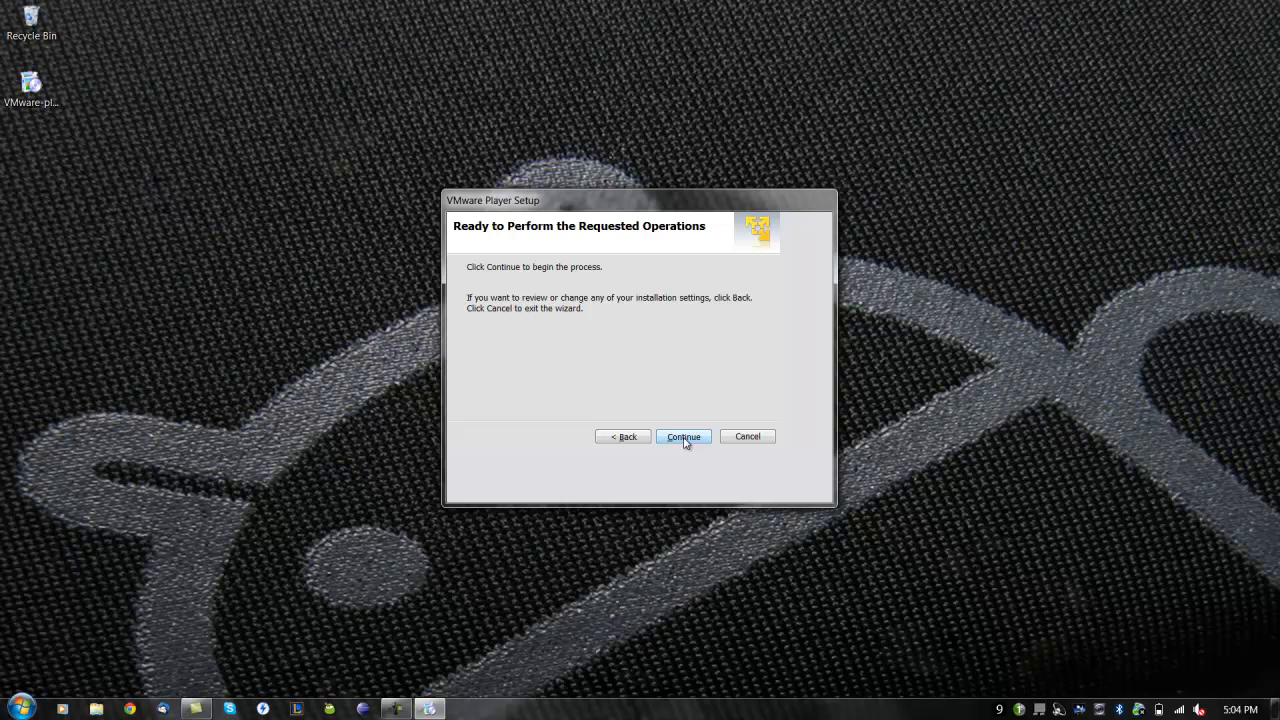
click(683, 436)
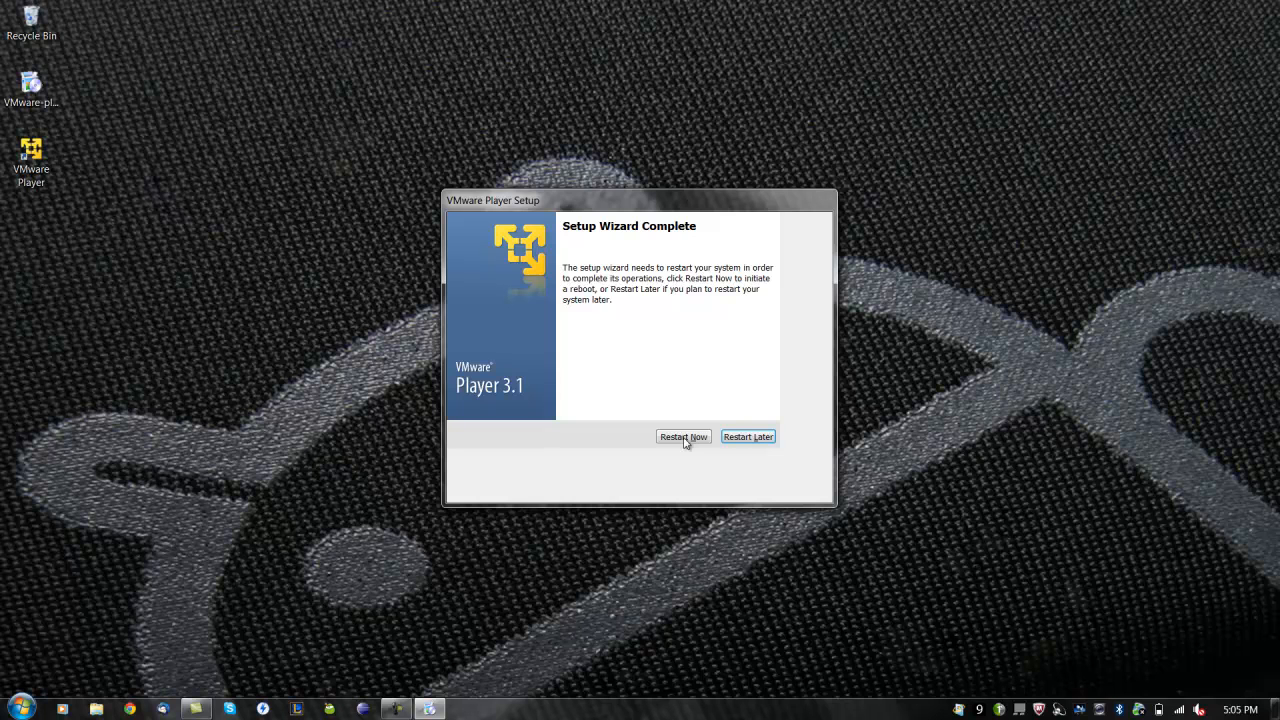
Skip the restart, launch VMware Player from its desktop shortcut, and accept the license
click(748, 436)
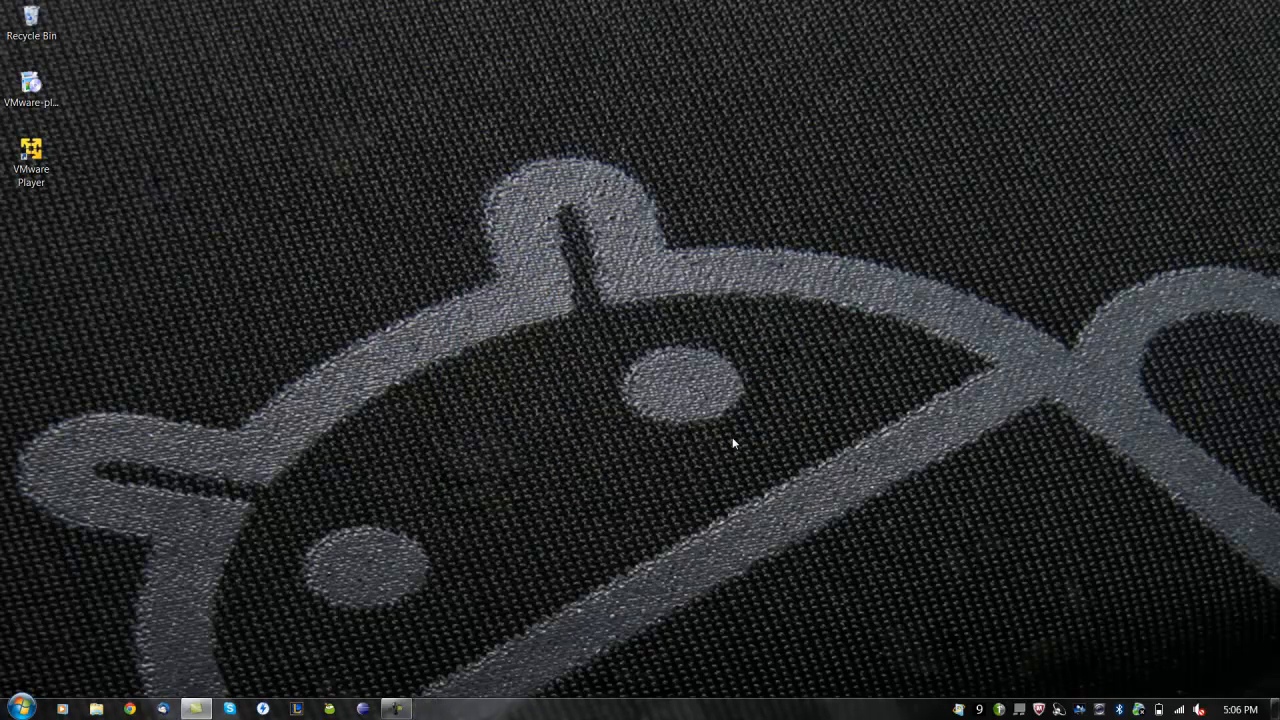
click(31, 150)
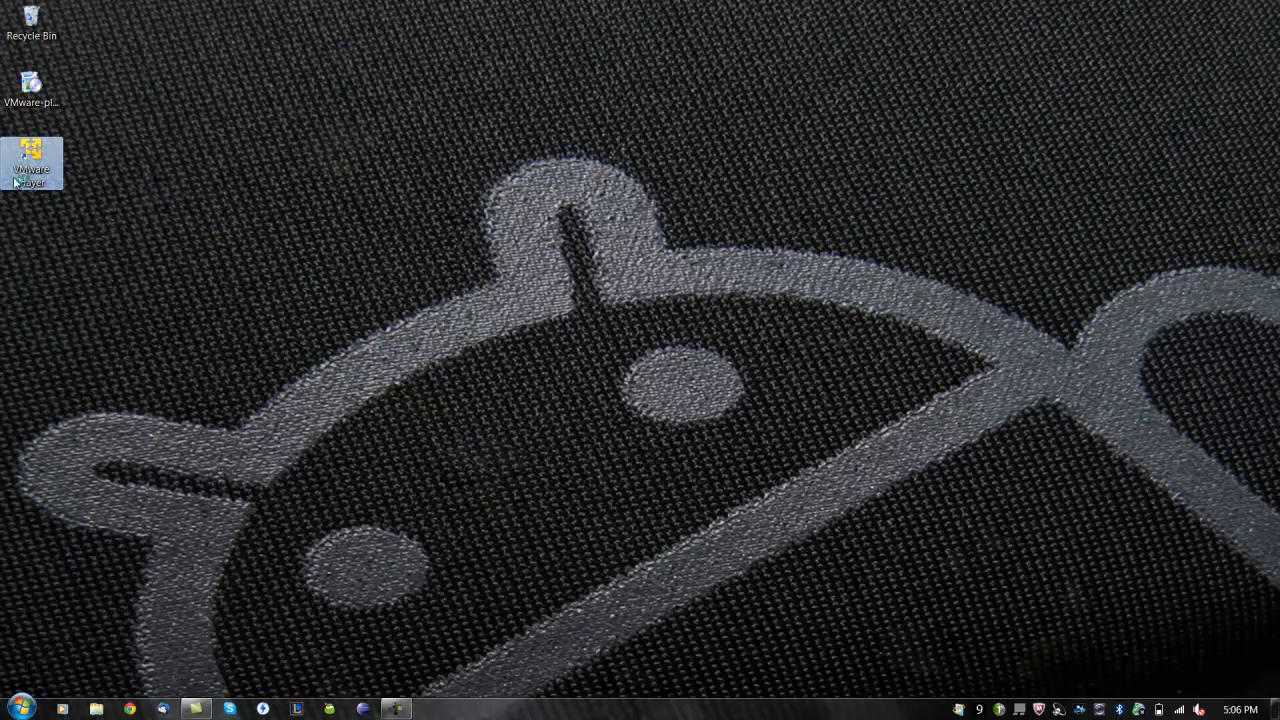
double_click(30, 155)
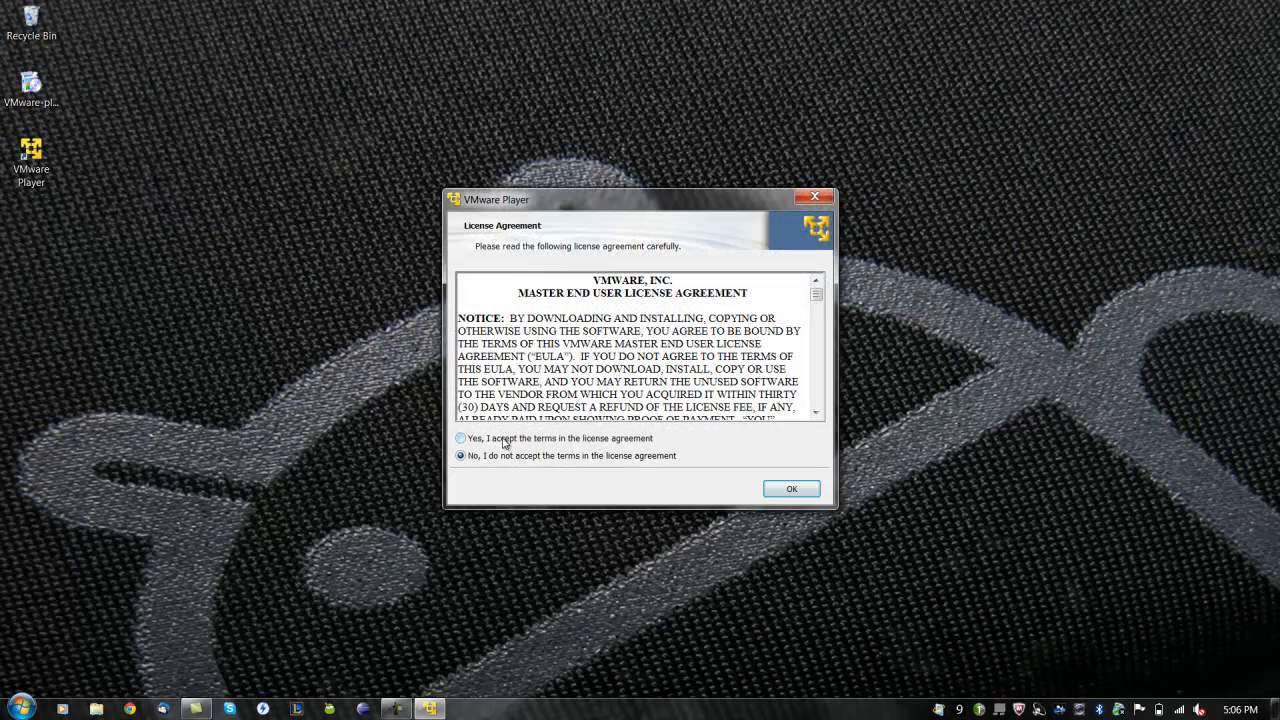
click(458, 438)
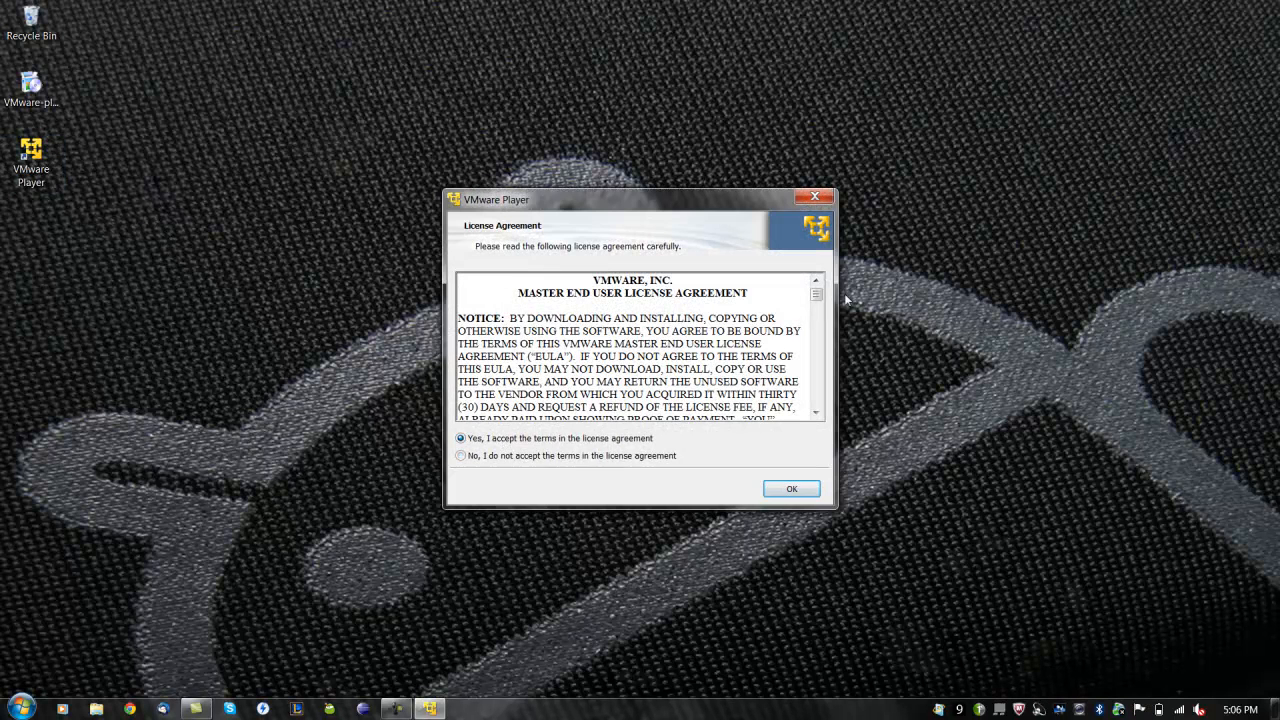
scroll(down, 3)
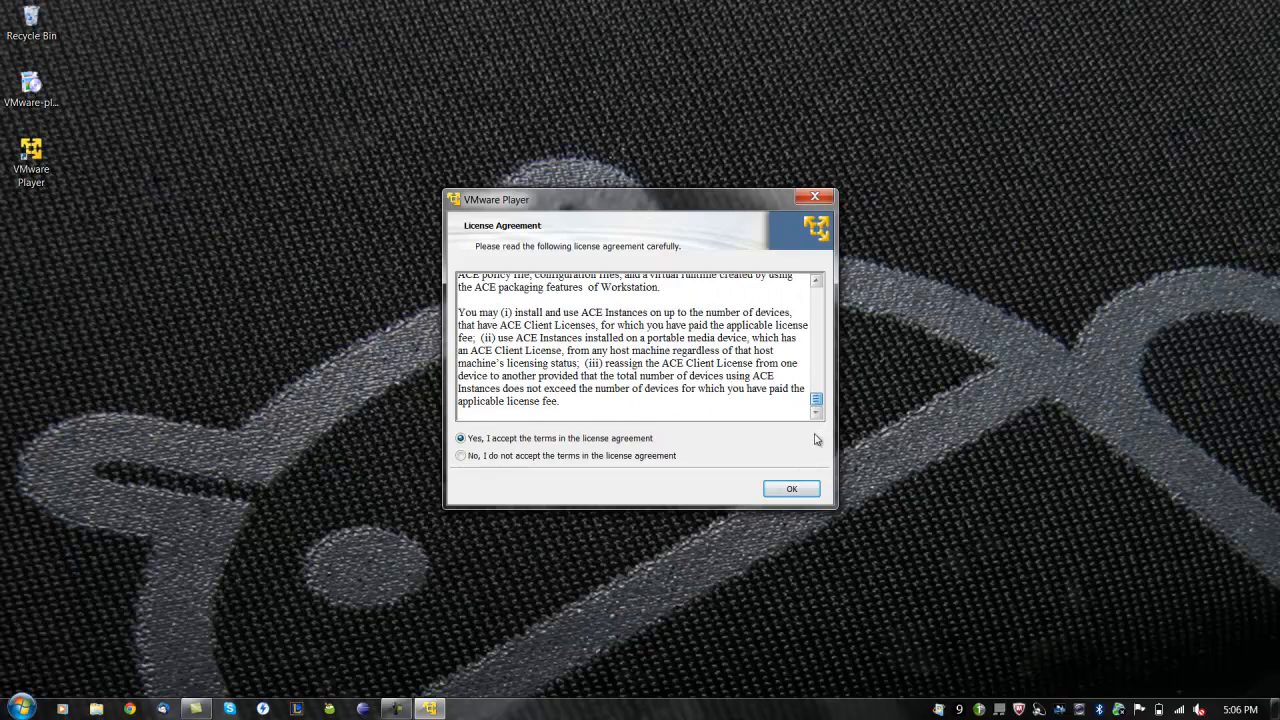
click(791, 488)
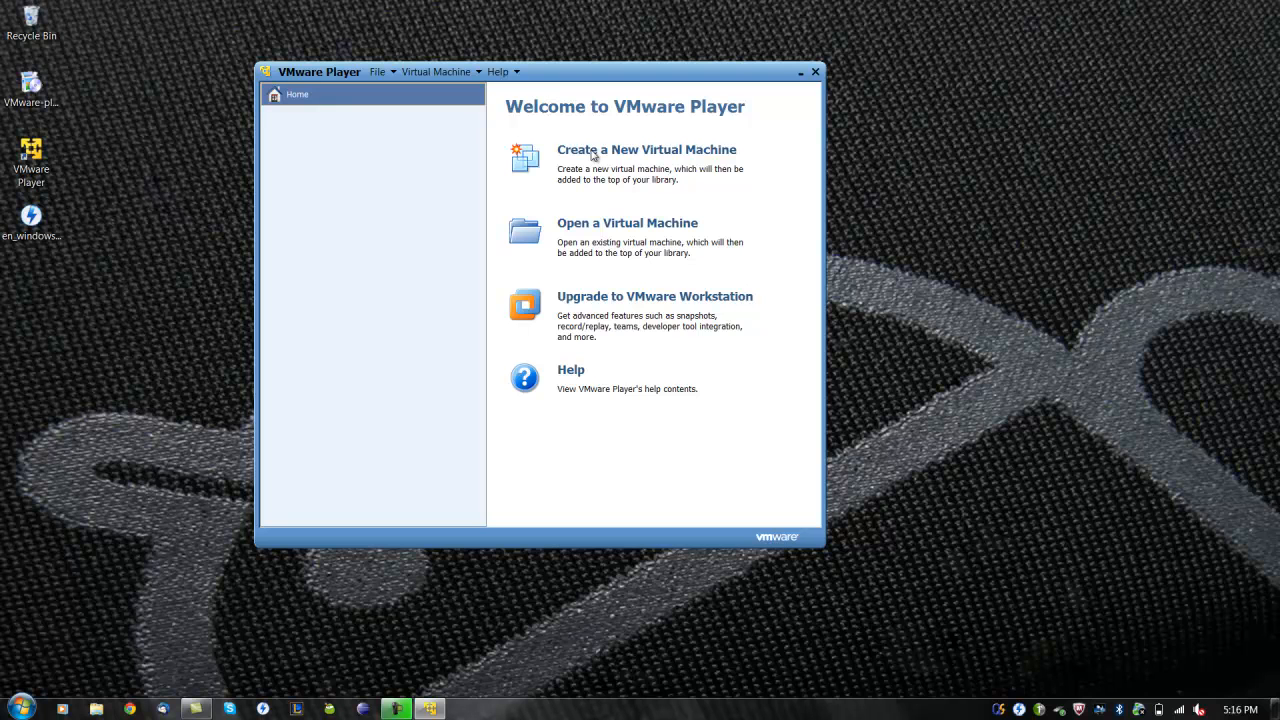
mouse_move(596, 155)
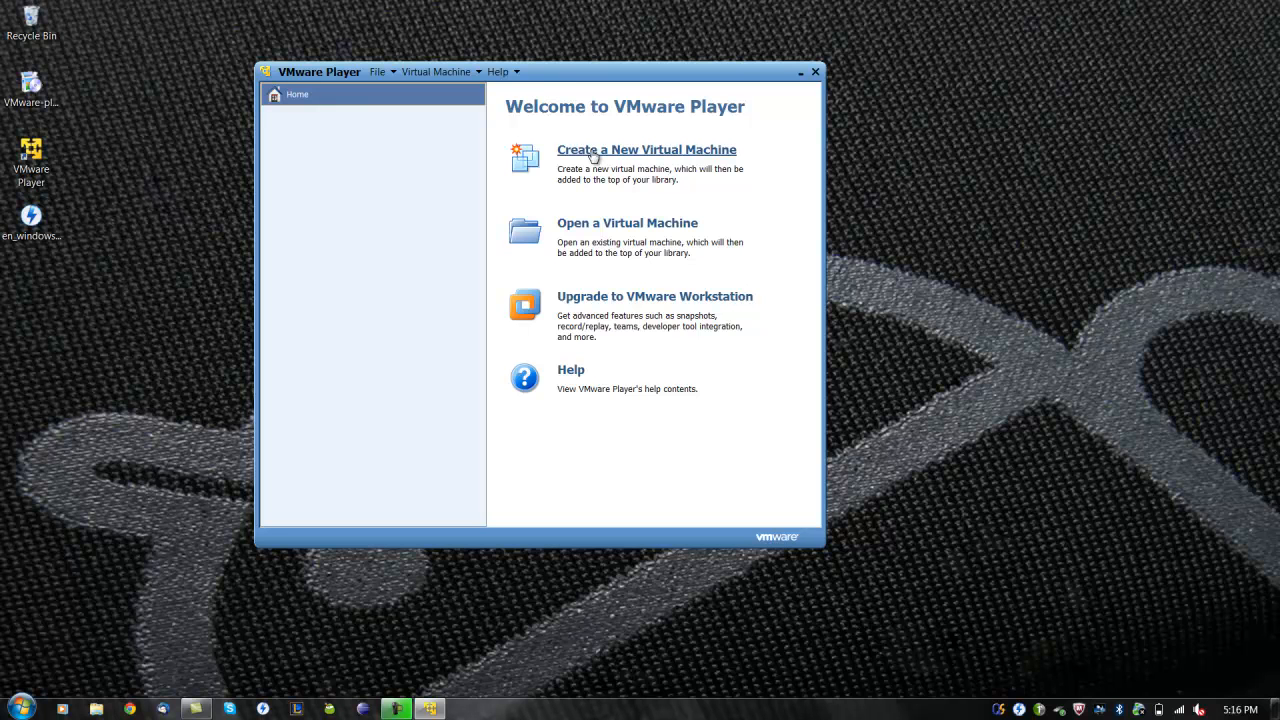
Set up a Microsoft Windows 7 guest, installing the OS later, keeping the default name and 20 GB disk
click(648, 149)
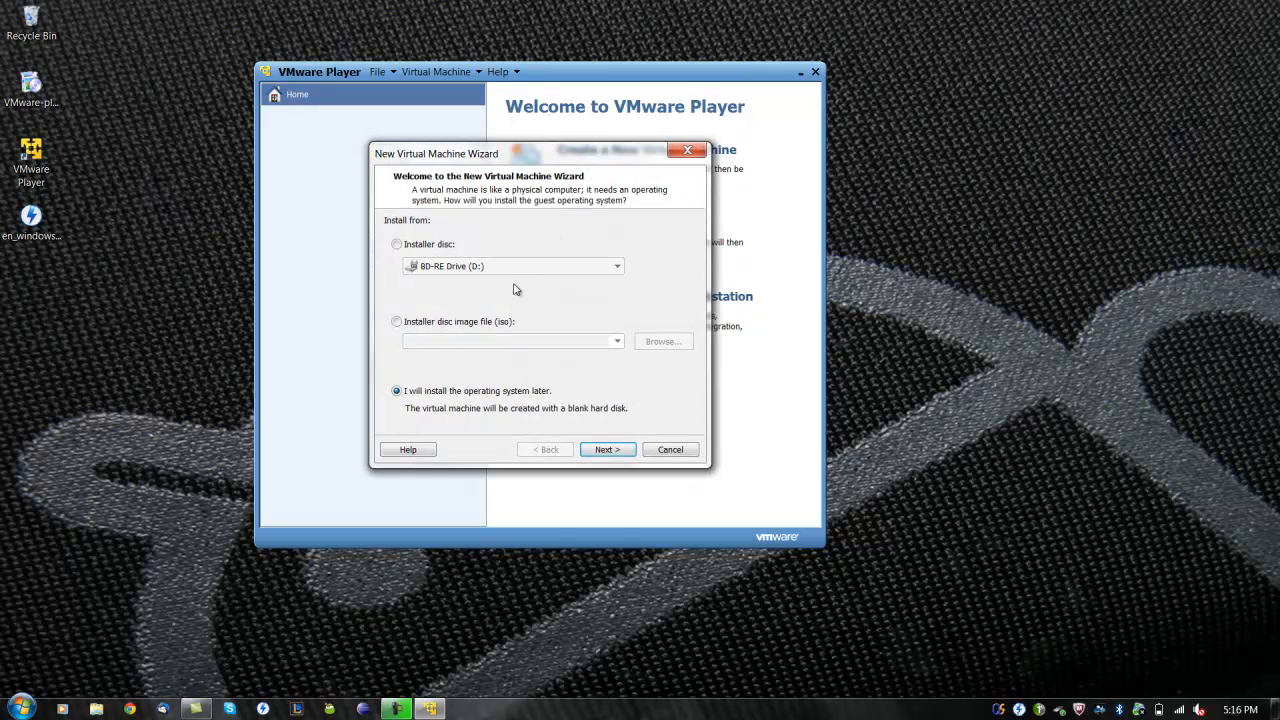
mouse_move(448, 331)
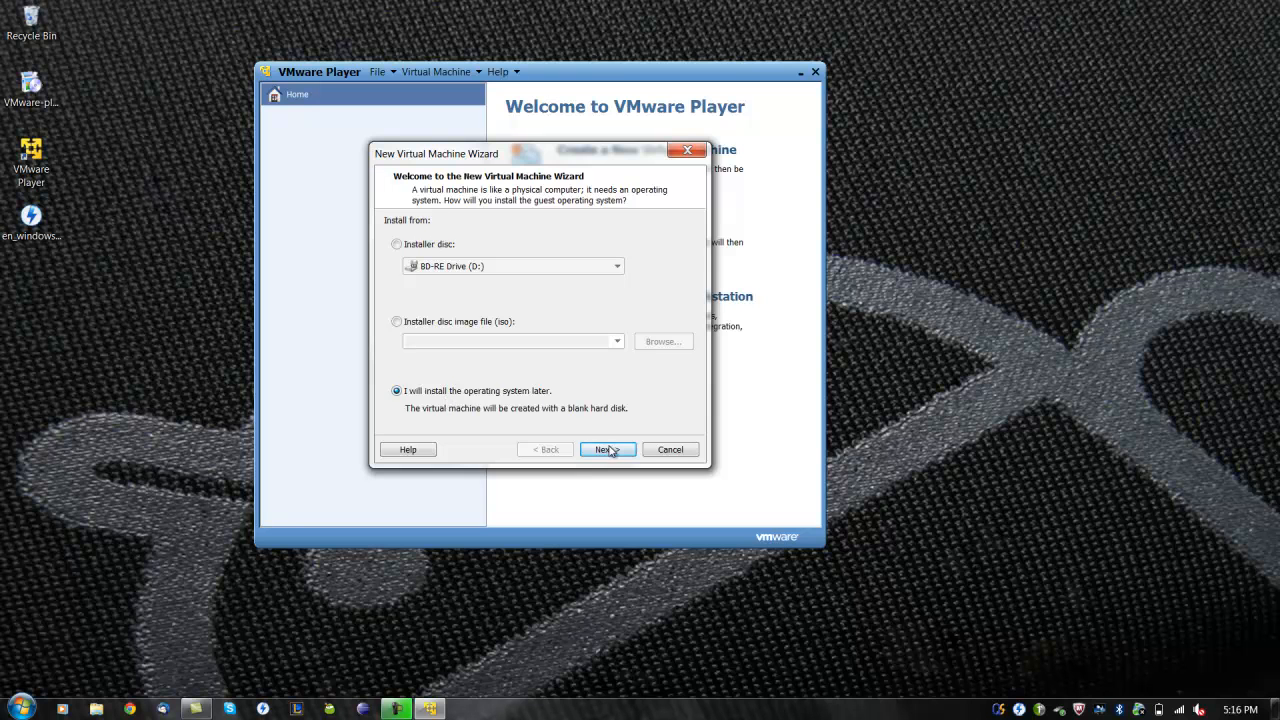
click(607, 449)
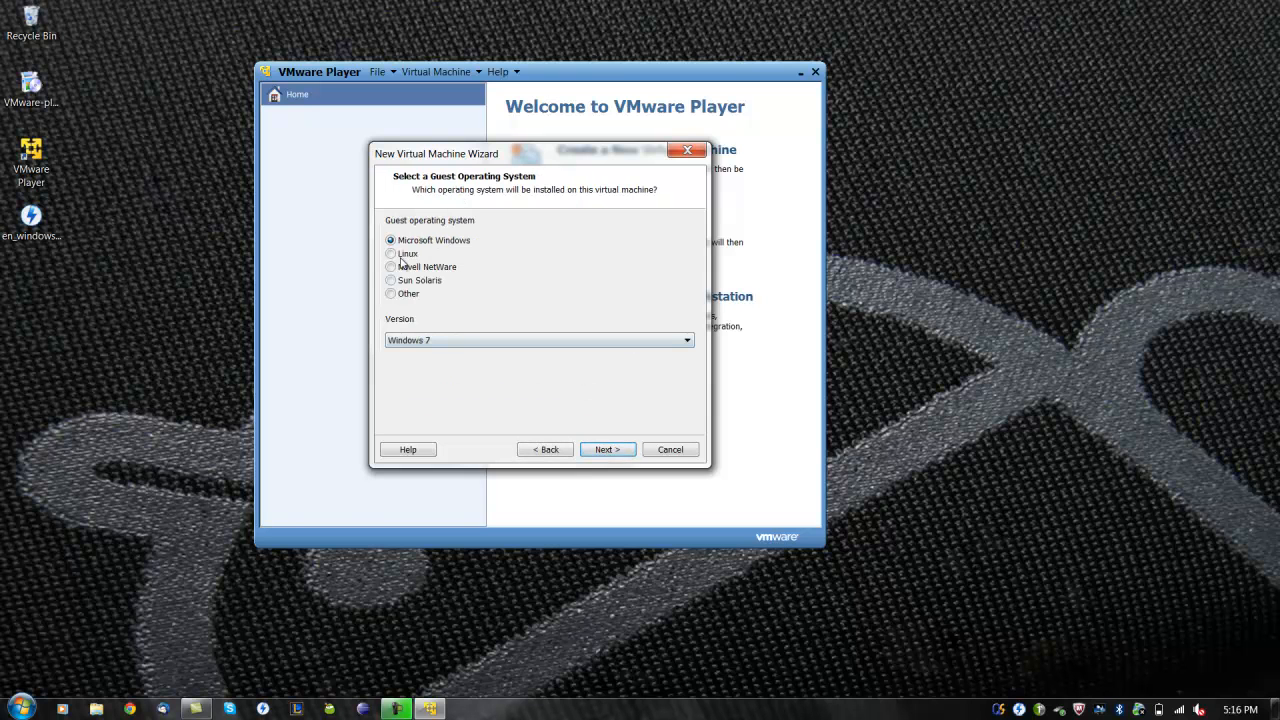
click(390, 253)
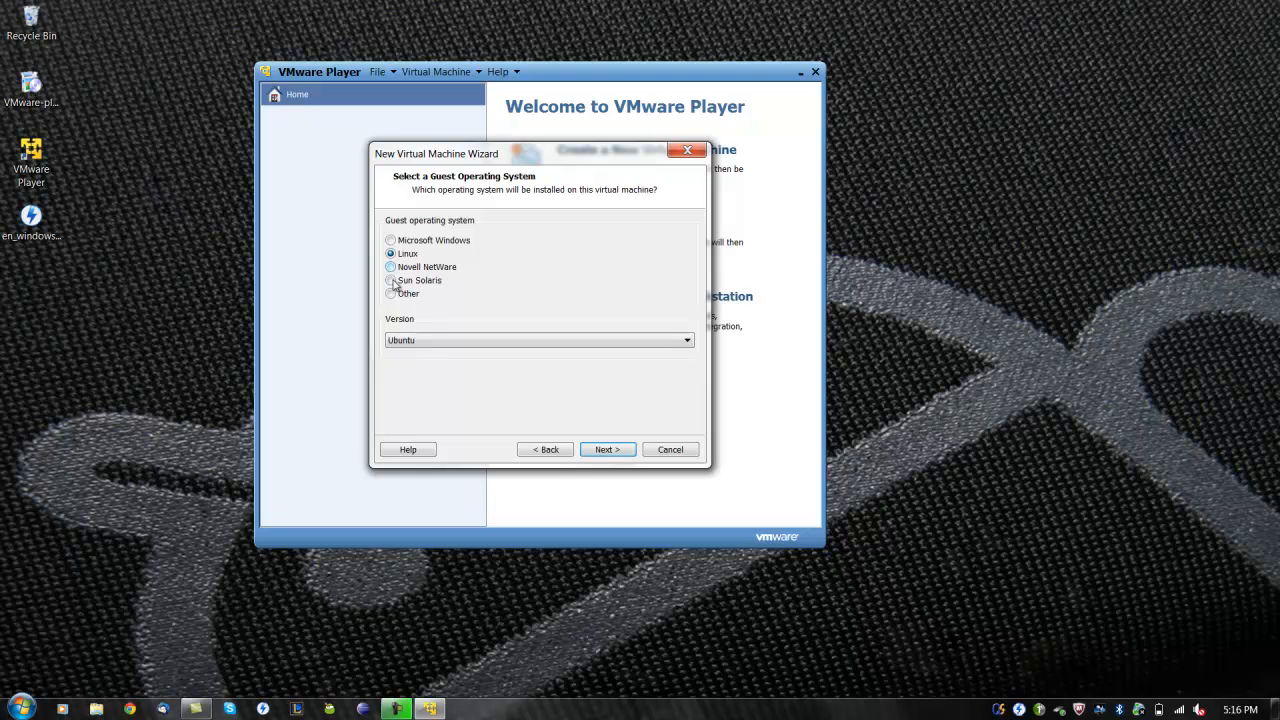
click(389, 280)
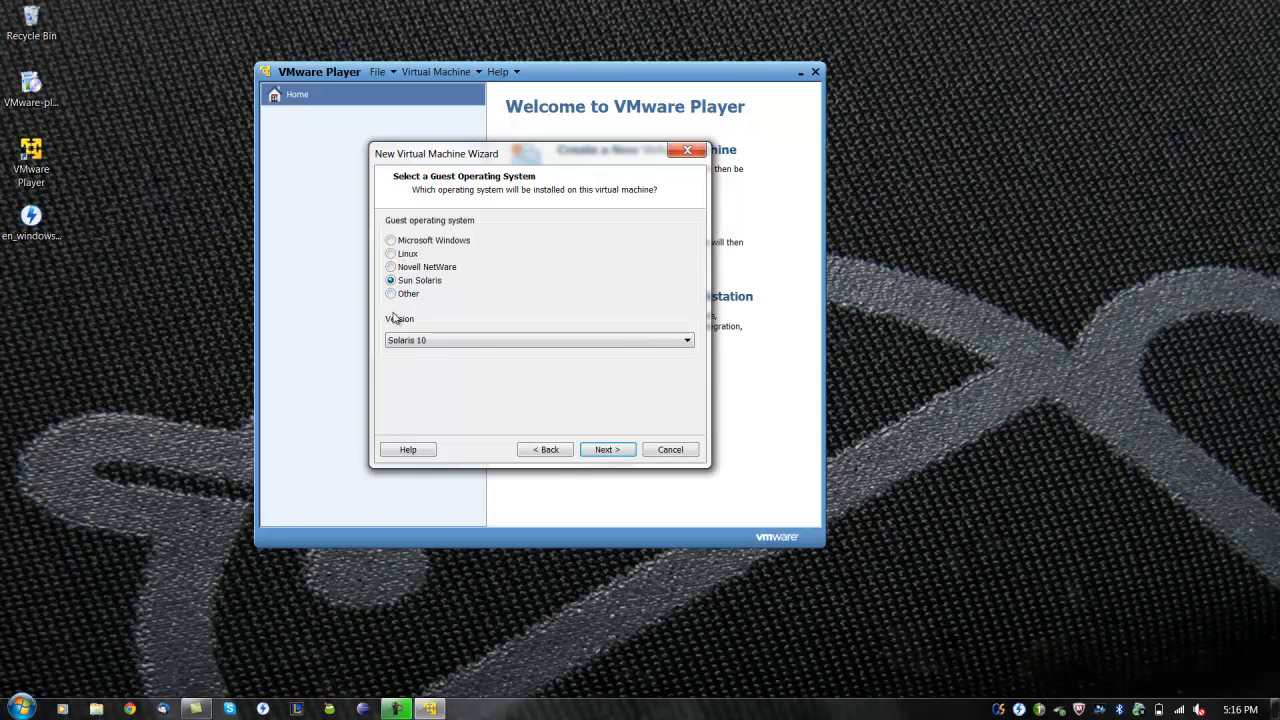
click(390, 240)
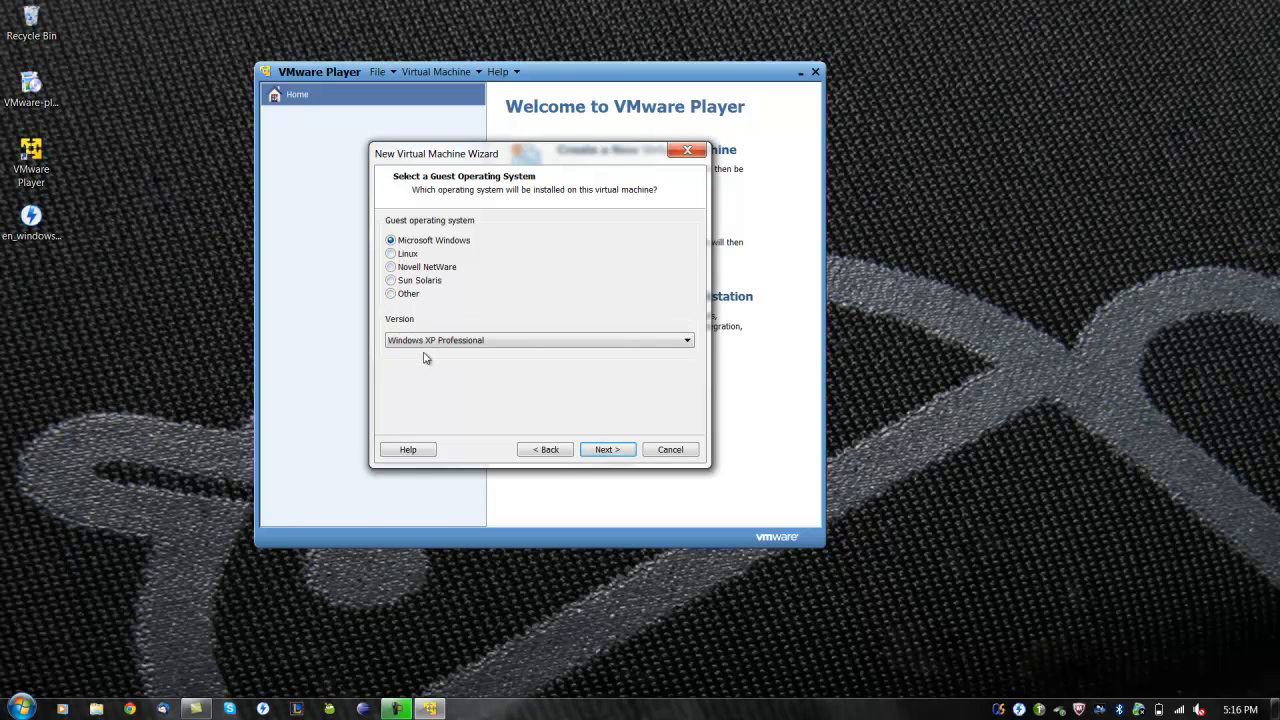
click(683, 340)
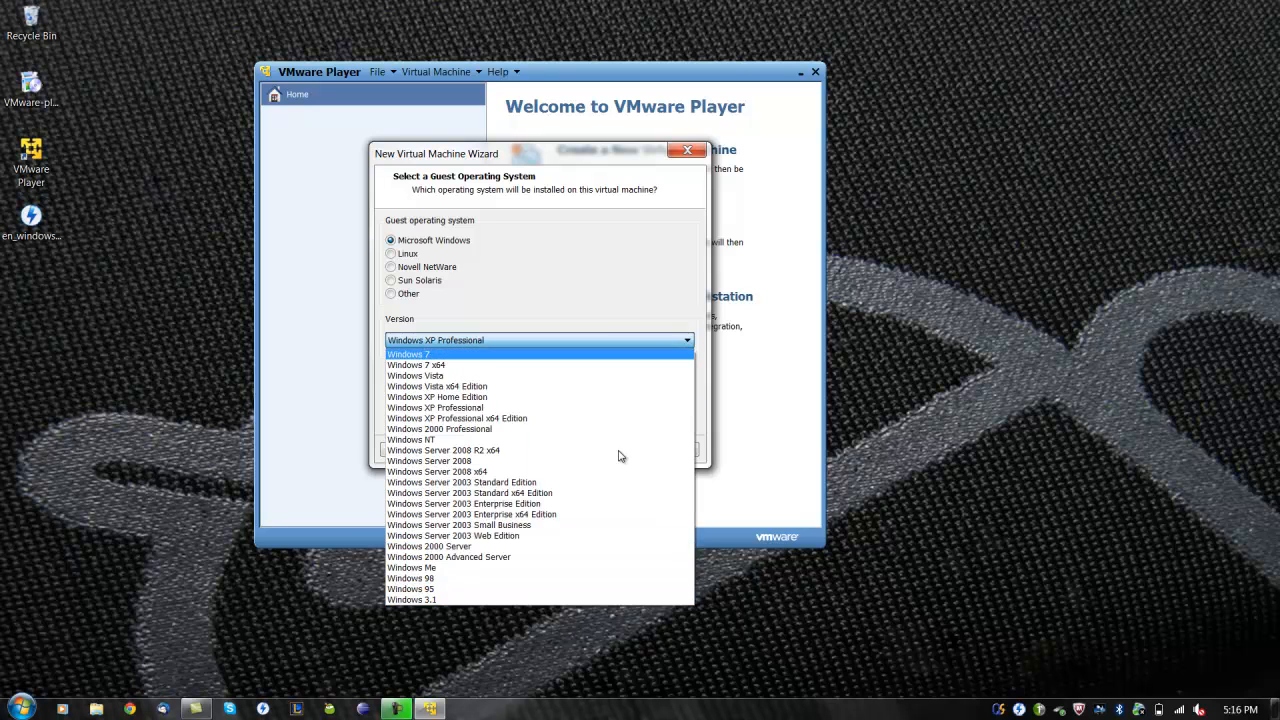
click(408, 354)
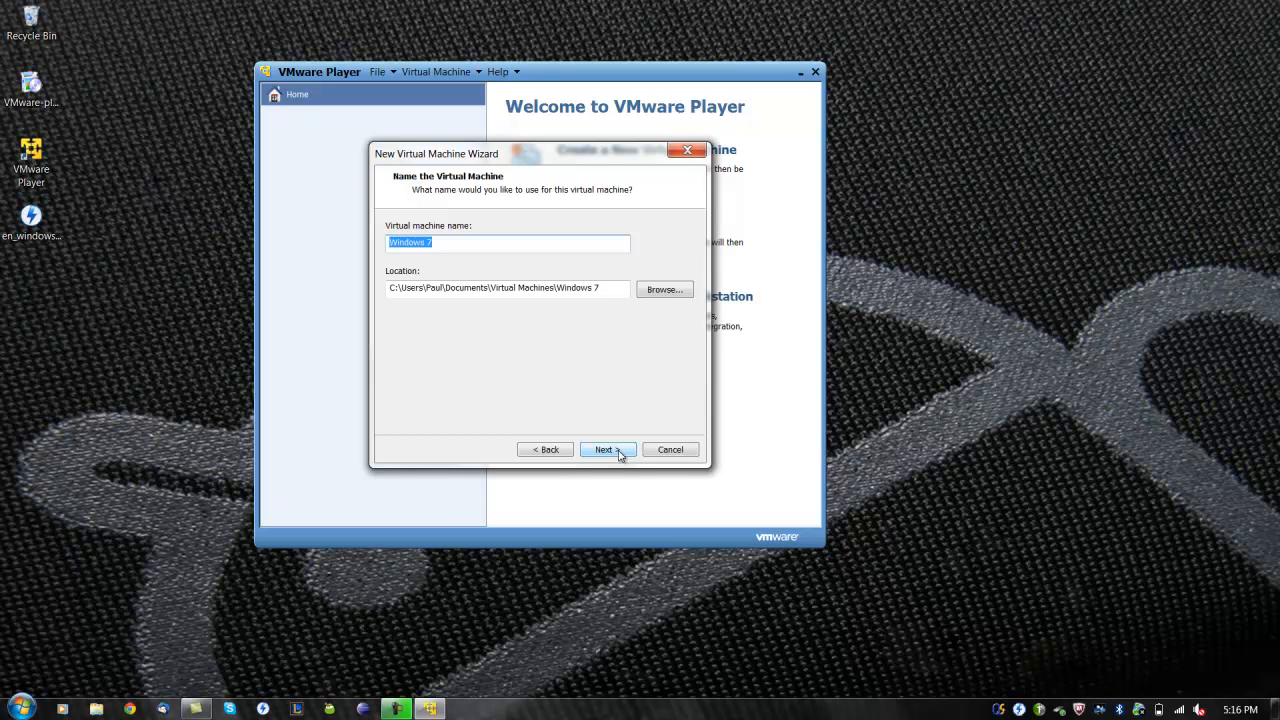
click(607, 449)
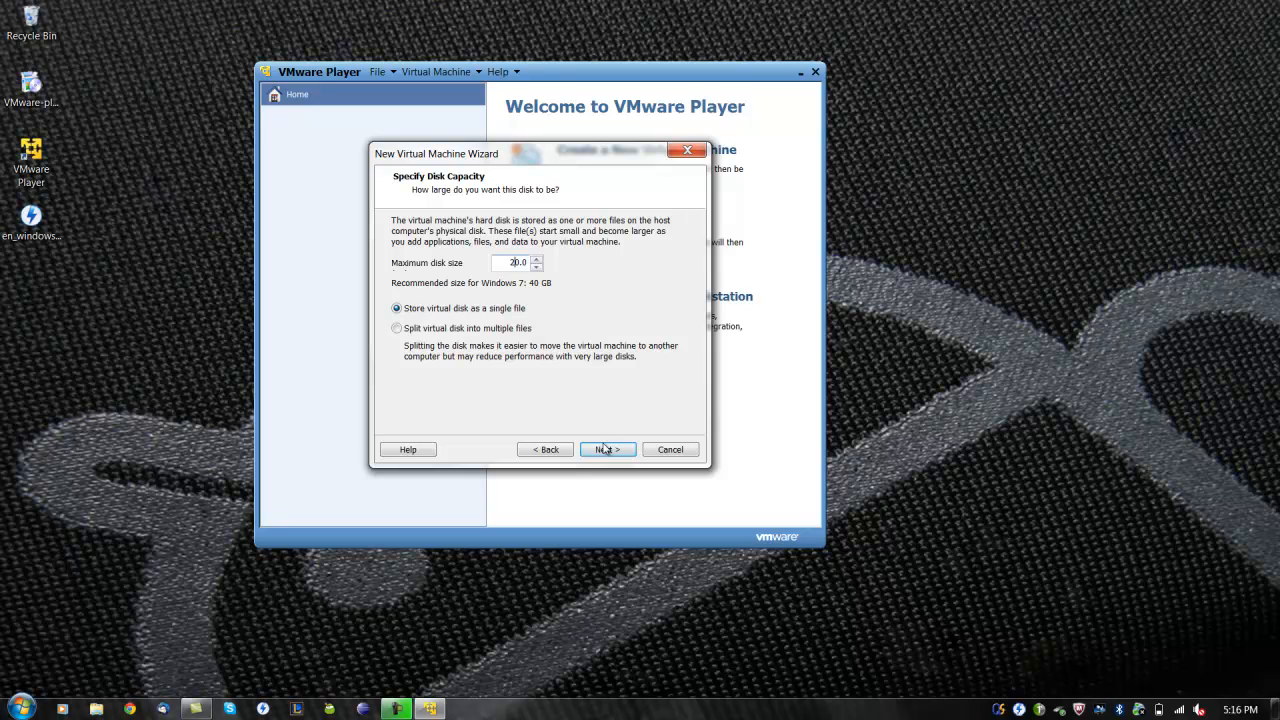
click(607, 449)
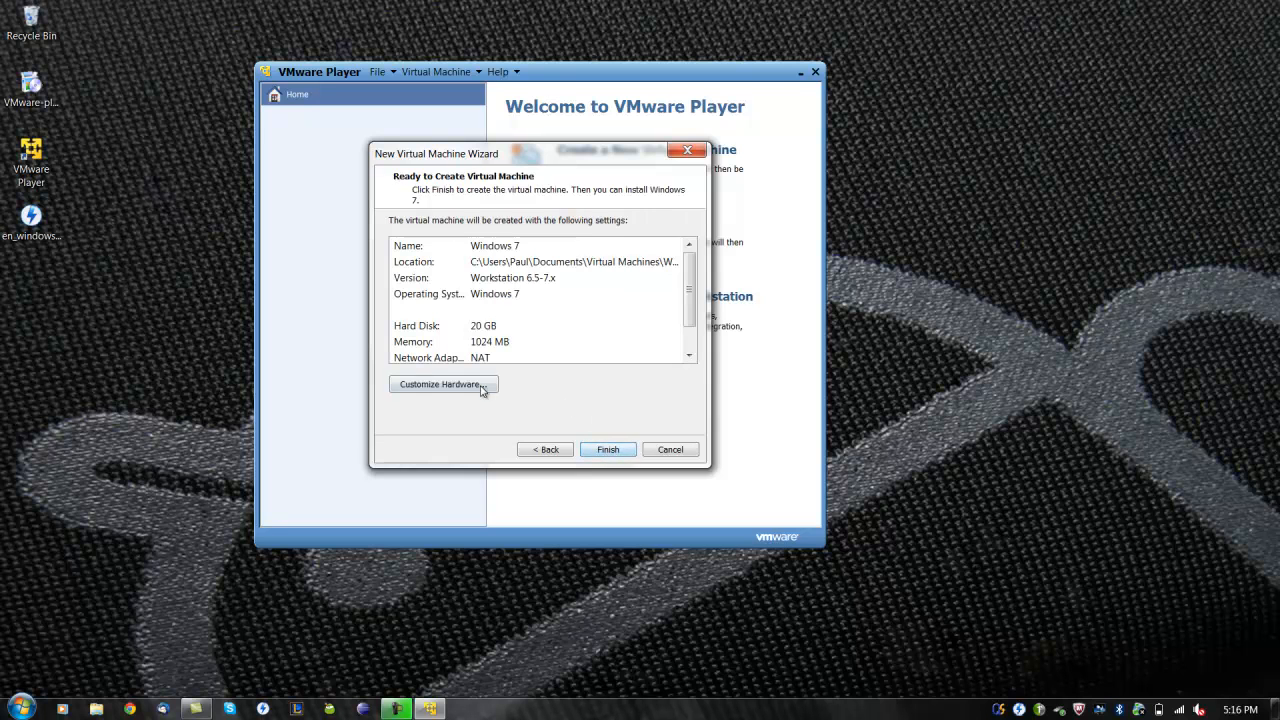
Remove the floppy drive from the virtual machine's hardware
click(443, 384)
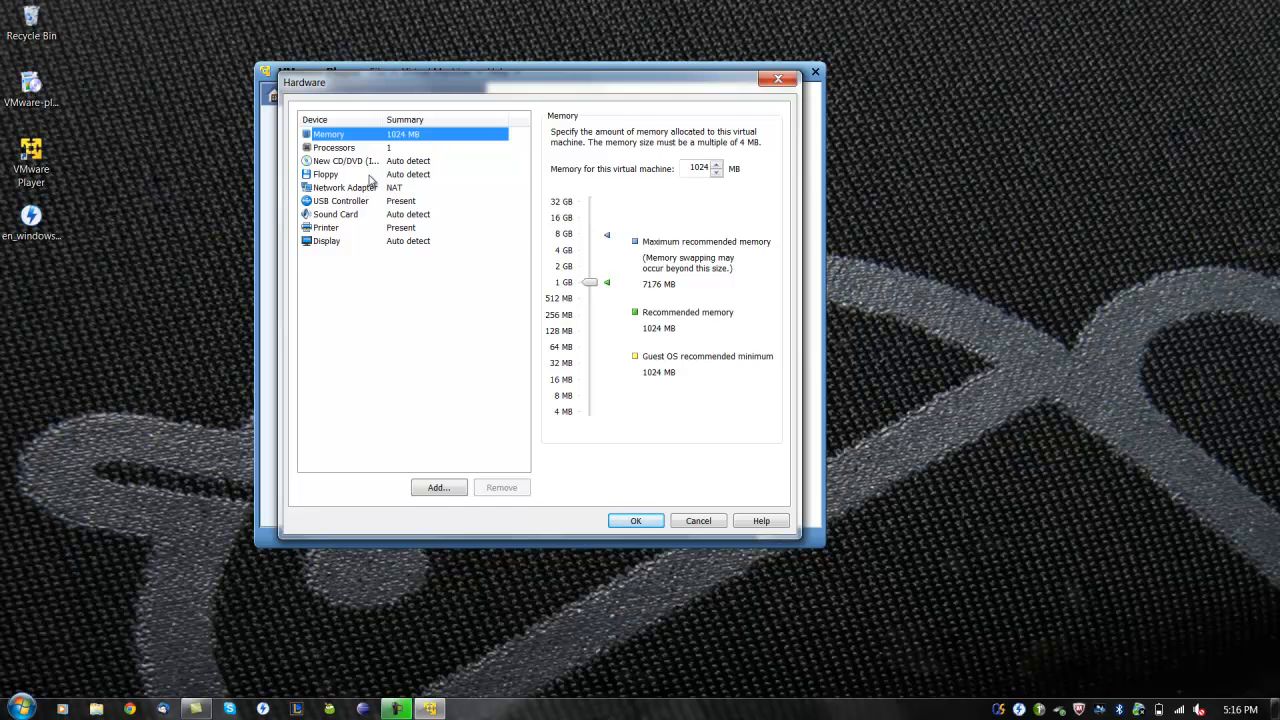
click(325, 174)
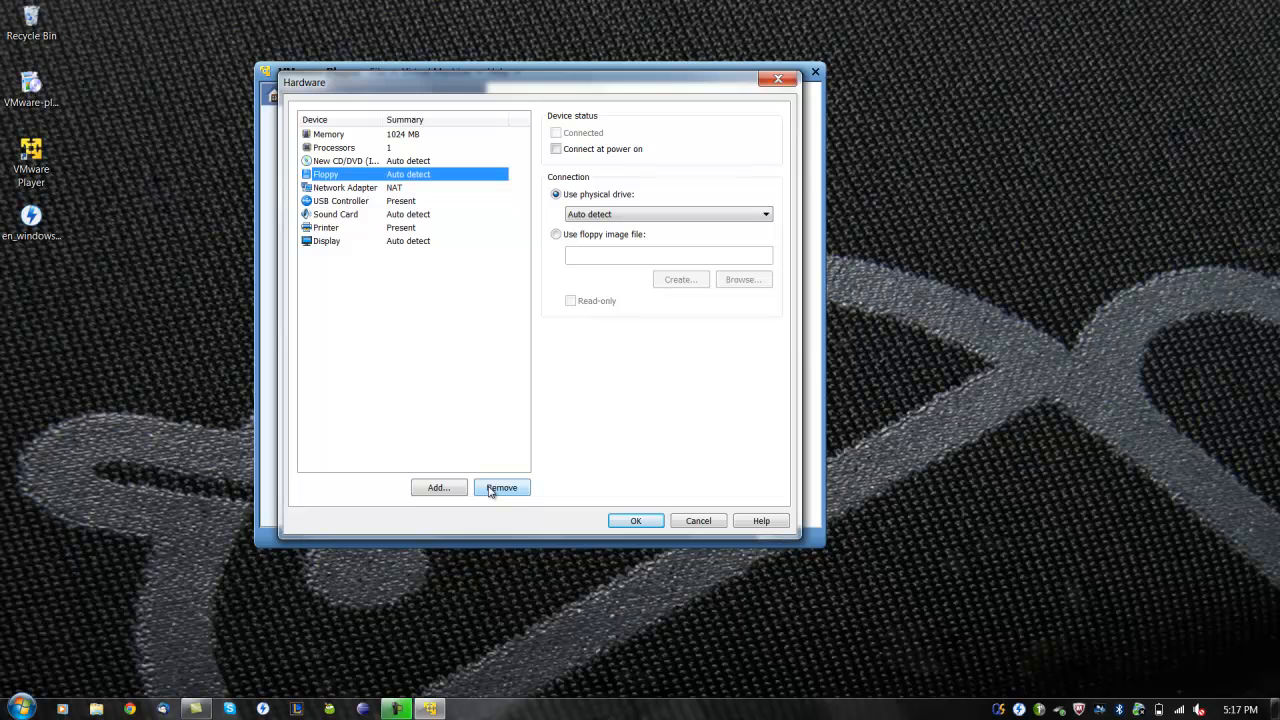
click(501, 487)
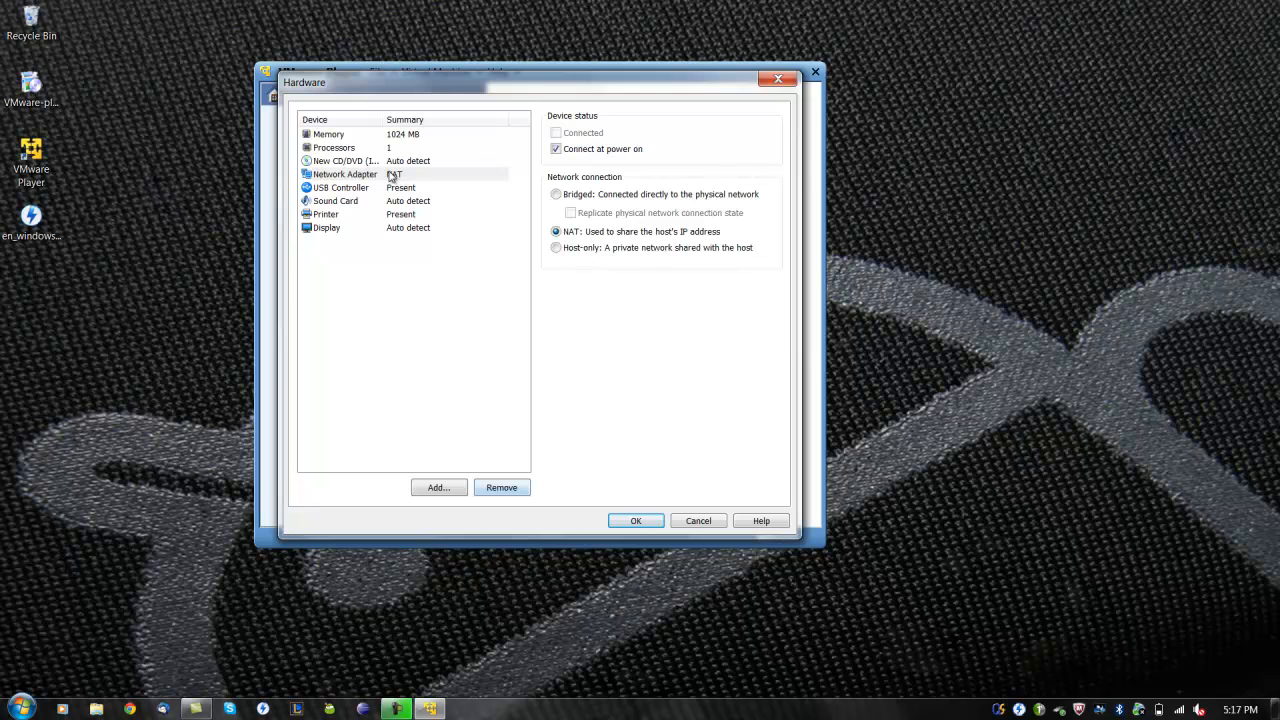
Point the CD/DVD drive at the Windows 7 ISO image on the Desktop
click(345, 161)
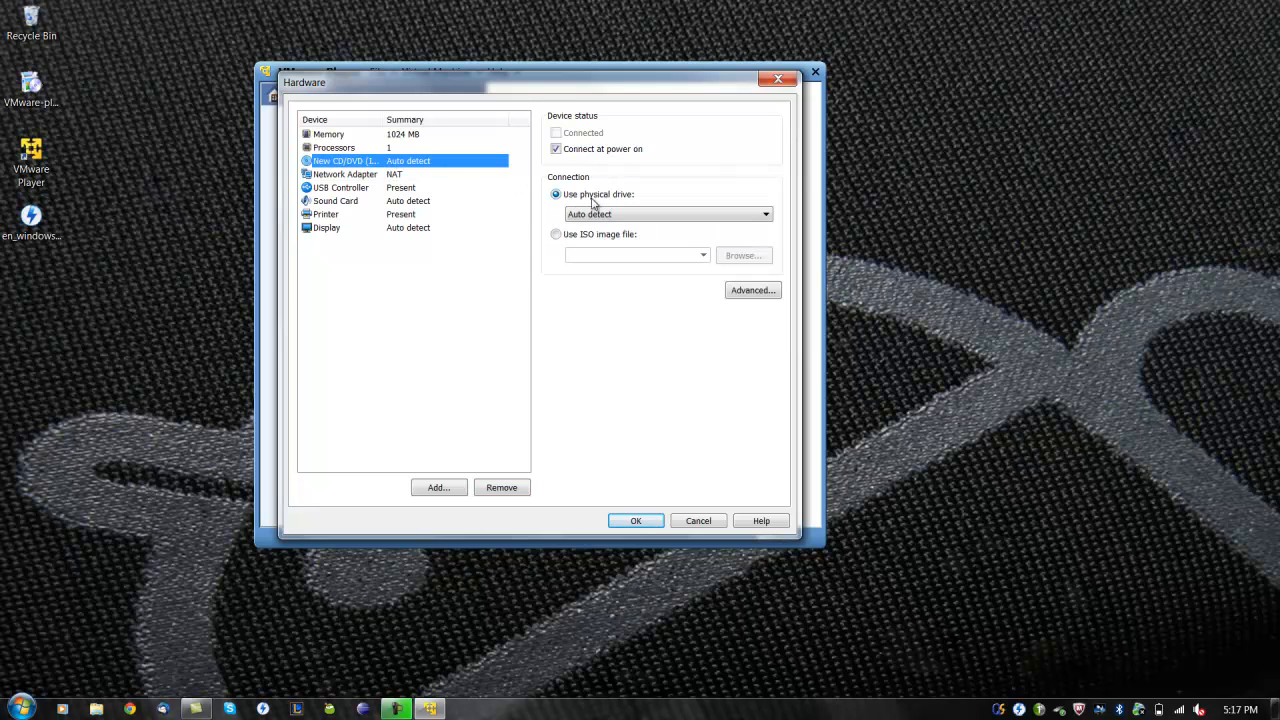
click(555, 234)
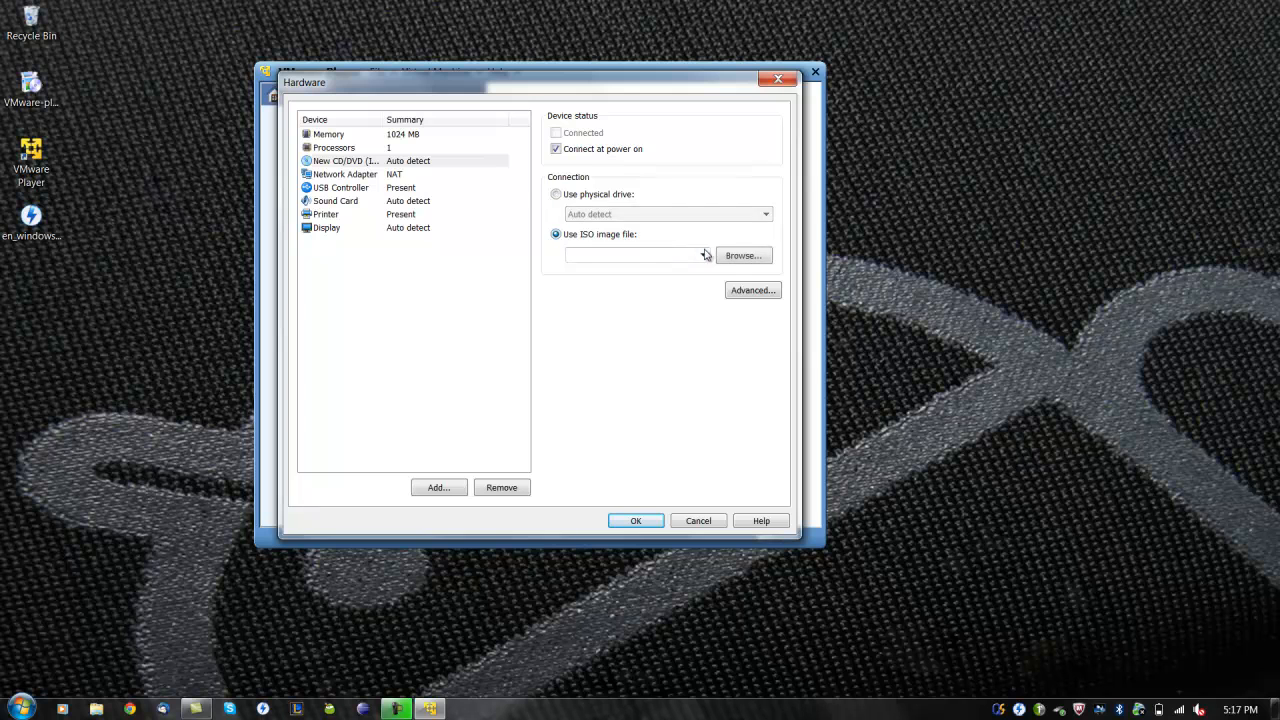
click(753, 255)
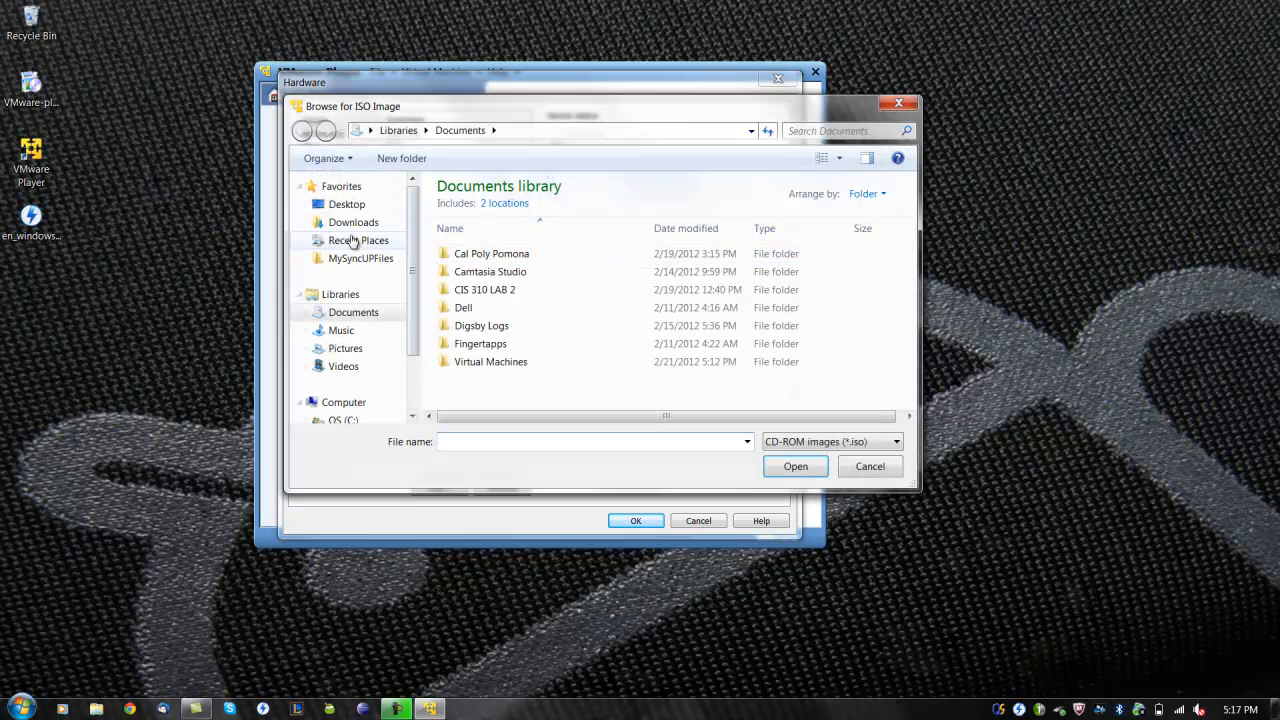
click(346, 204)
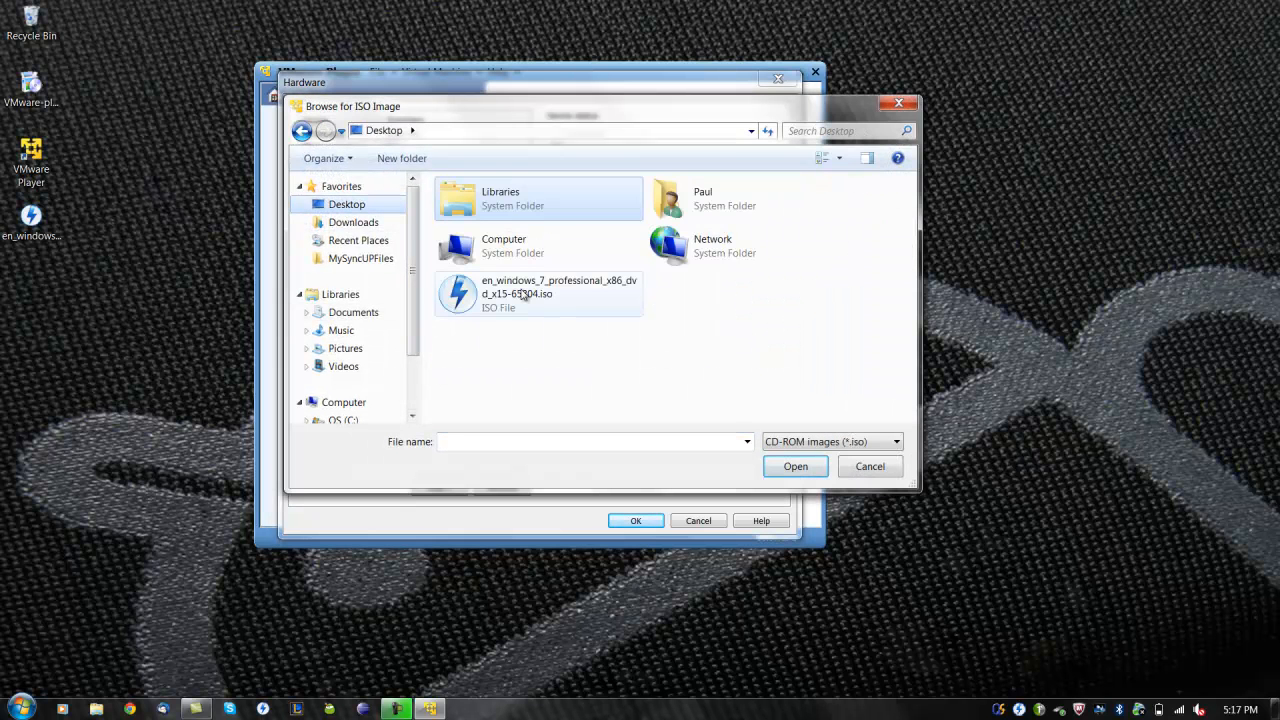
click(795, 466)
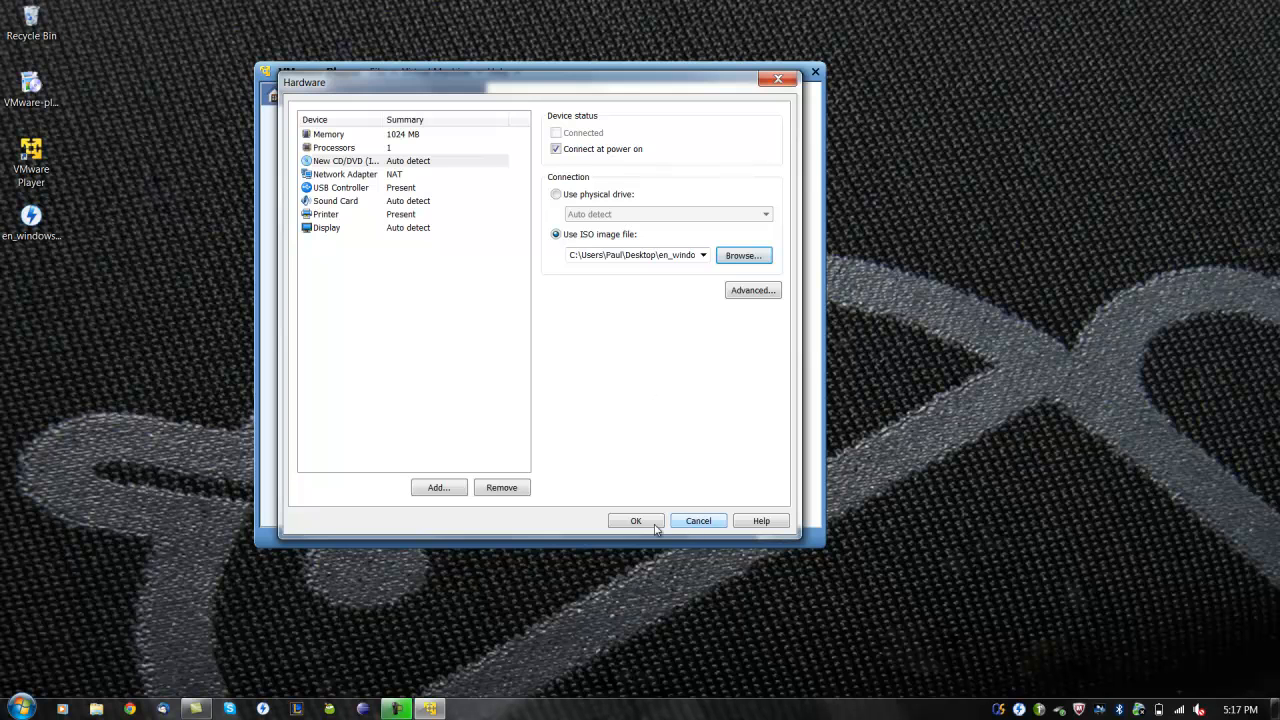
mouse_move(654, 529)
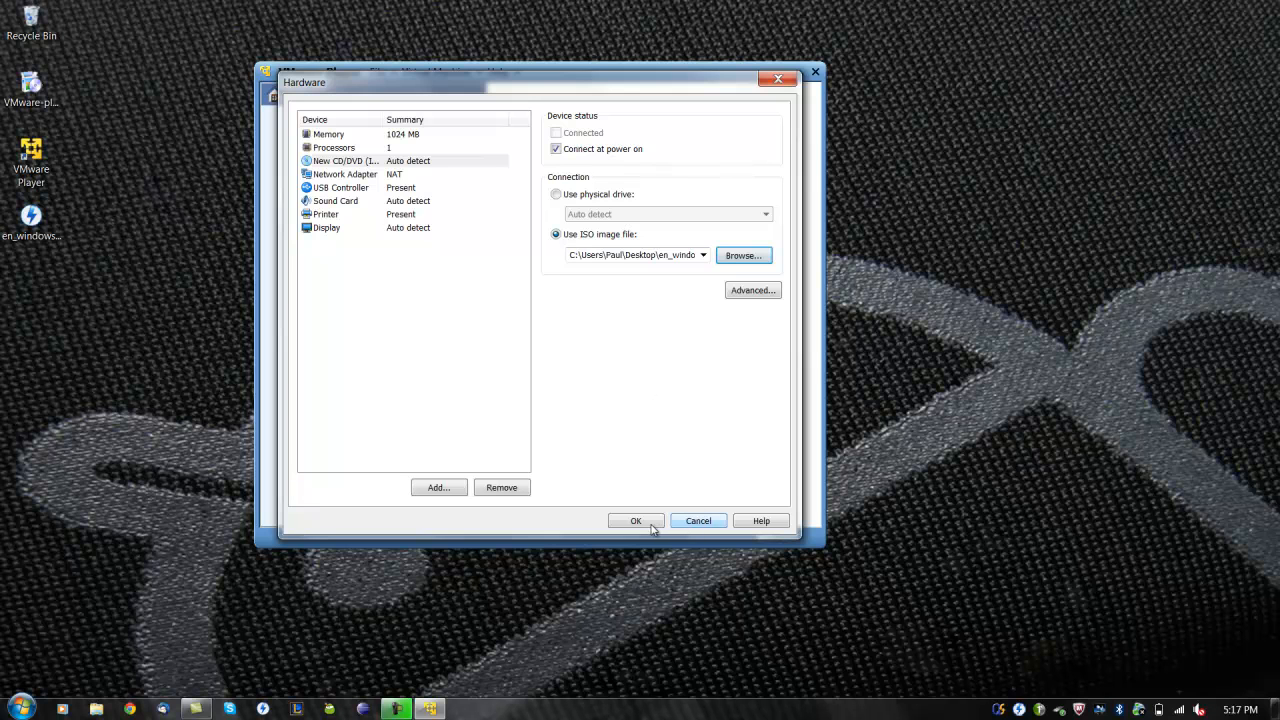
click(636, 520)
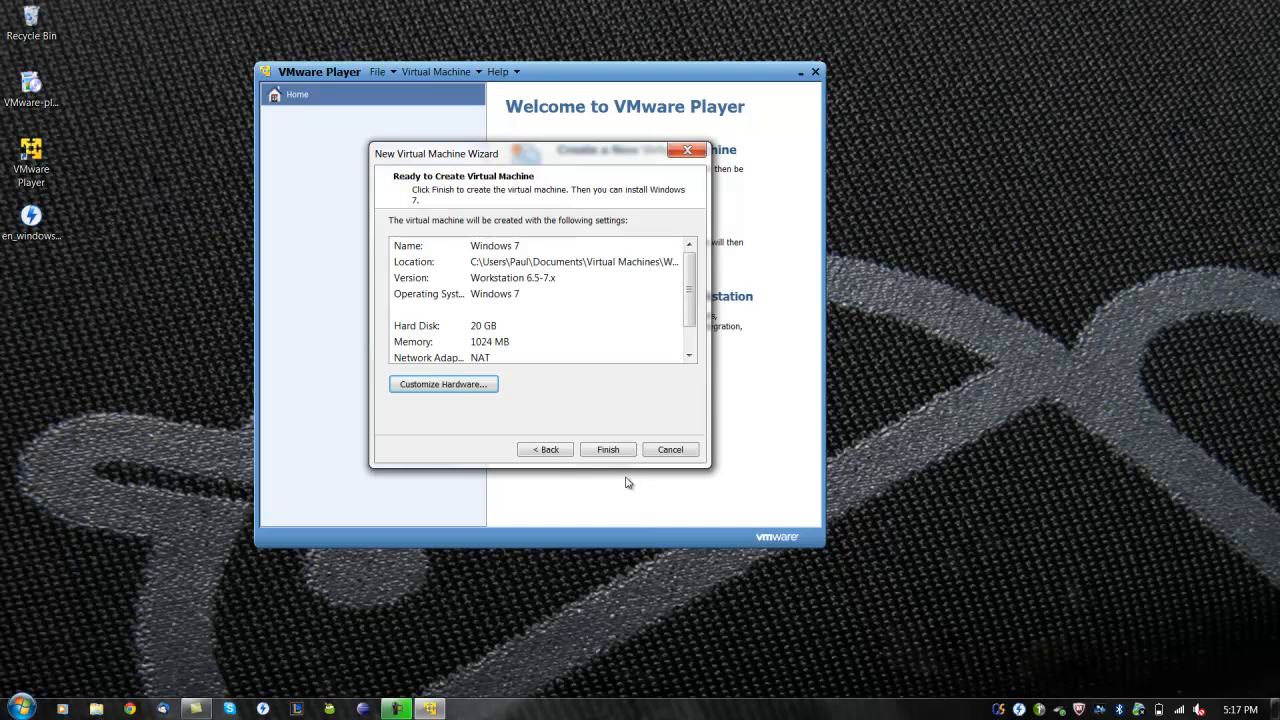
Finish creating the Windows 7 VM, power it on, and postpone the VMware Tools download
click(607, 449)
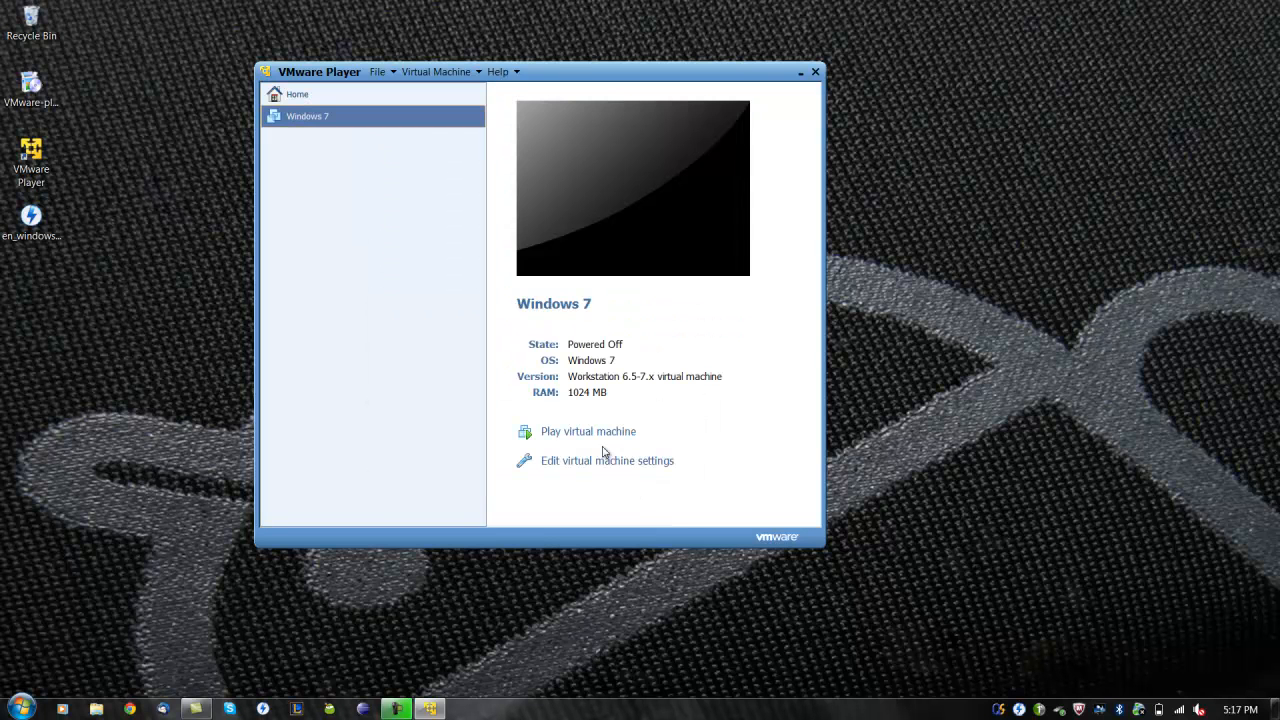
click(588, 431)
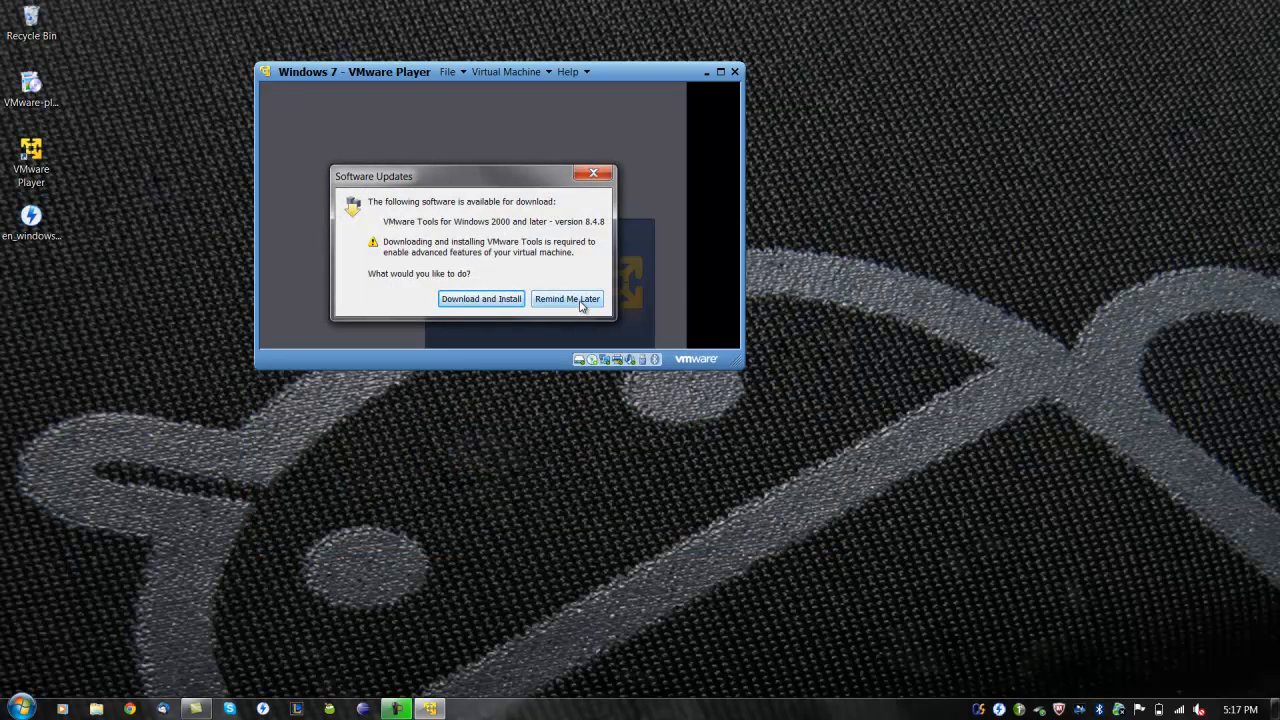
click(567, 299)
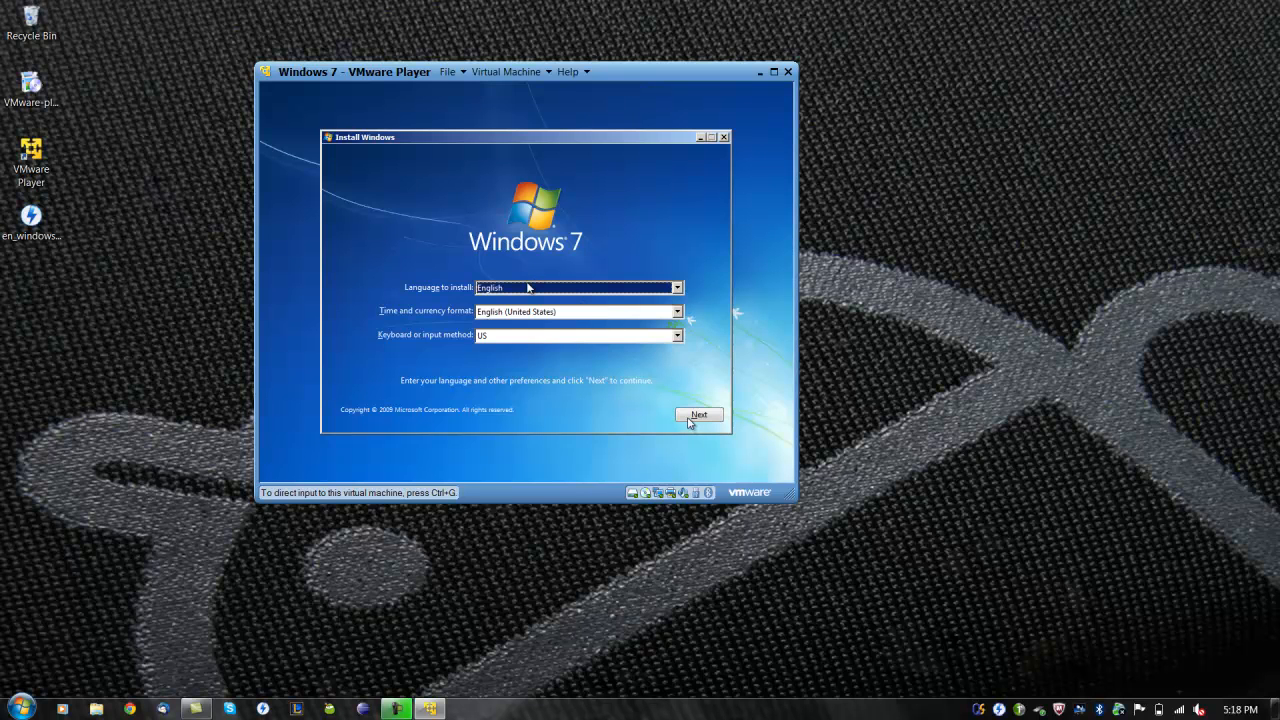
Accept the language defaults and license, then custom-install Windows 7 on Disk 0's unallocated space
click(698, 414)
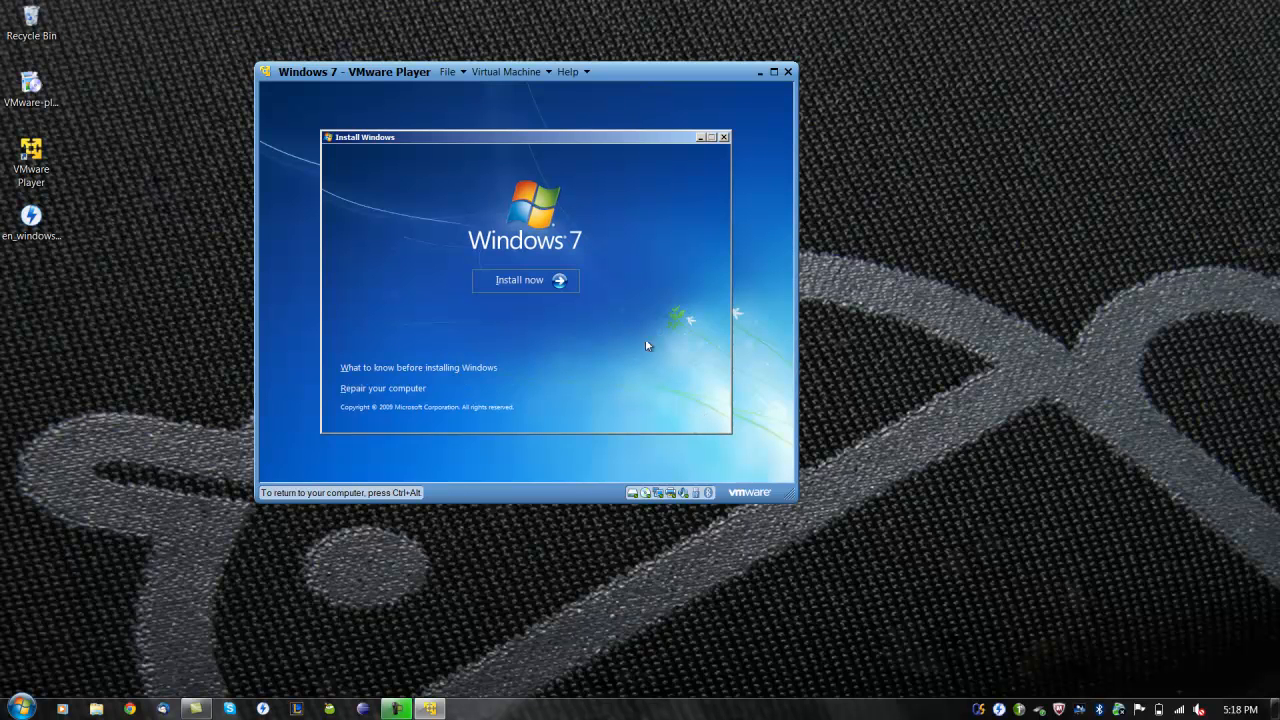
click(524, 280)
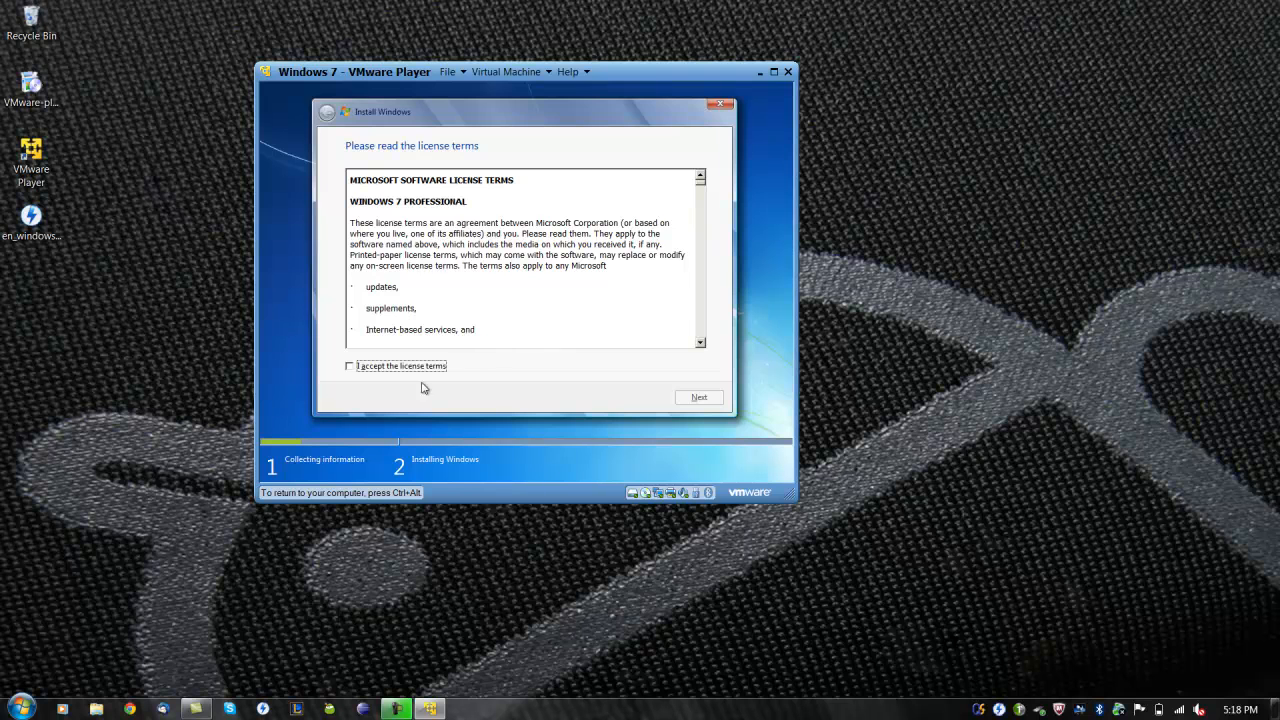
click(698, 397)
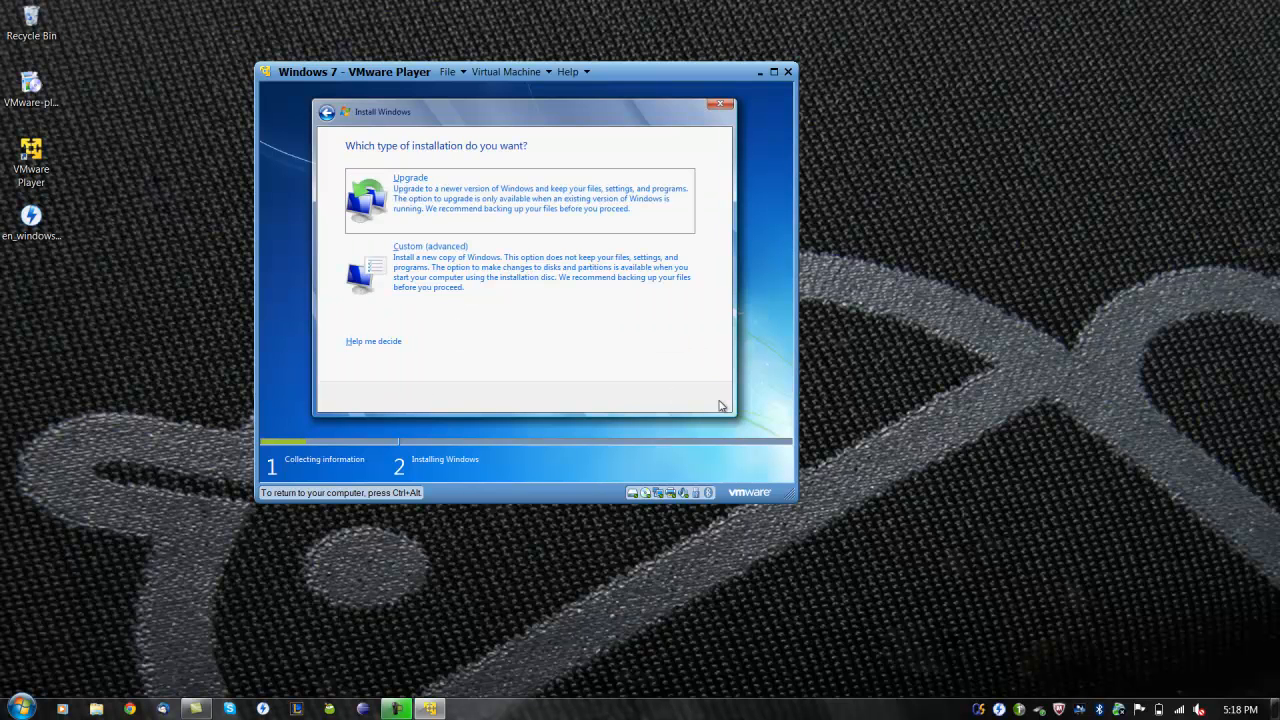
mouse_move(669, 323)
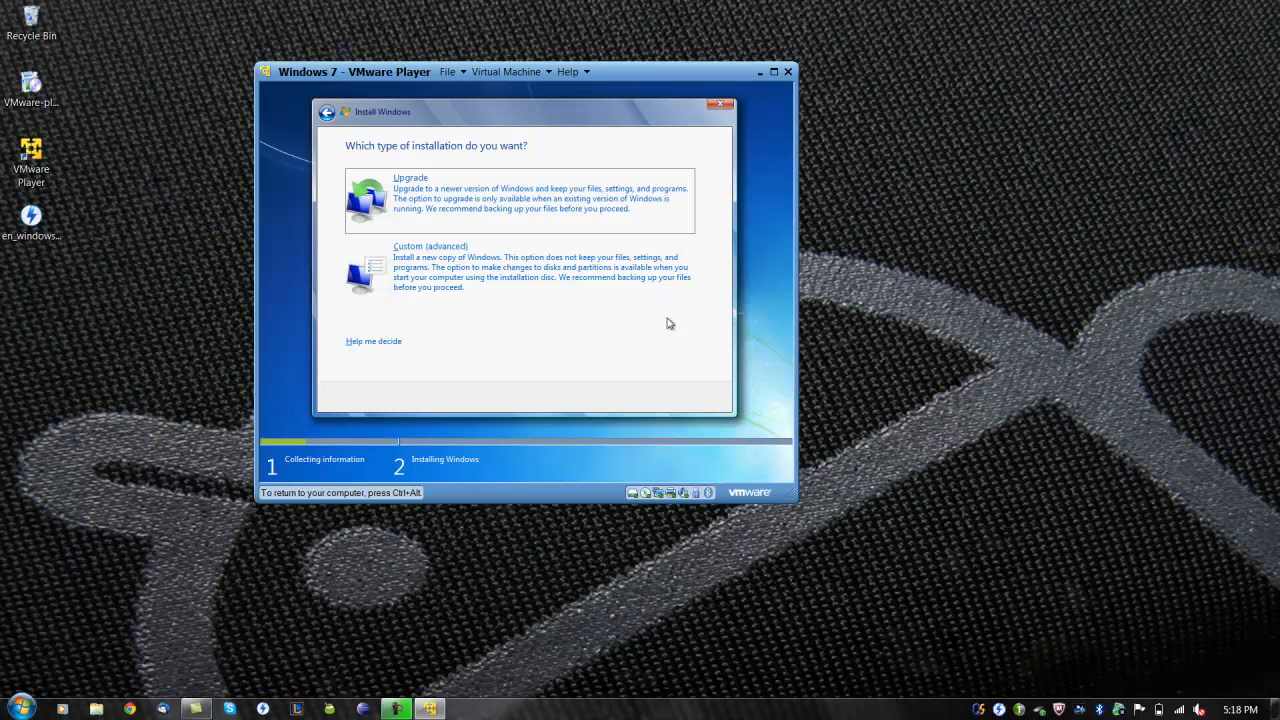
mouse_move(660, 311)
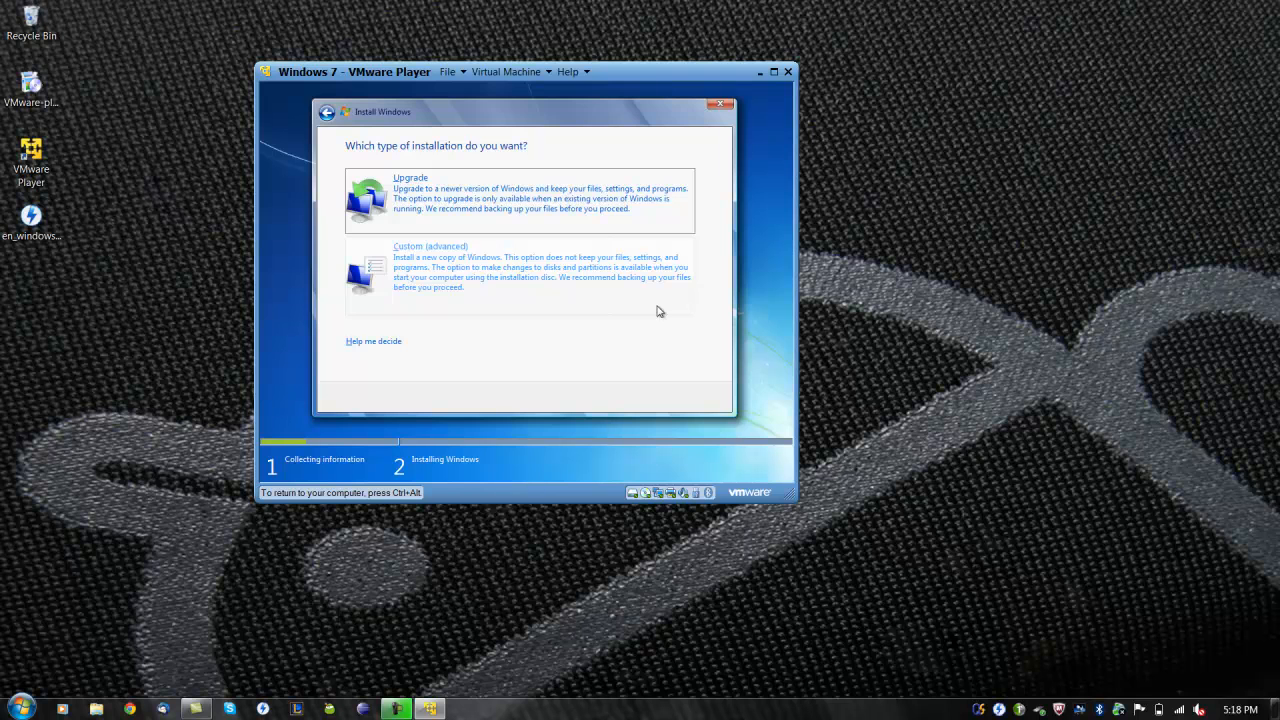
click(430, 246)
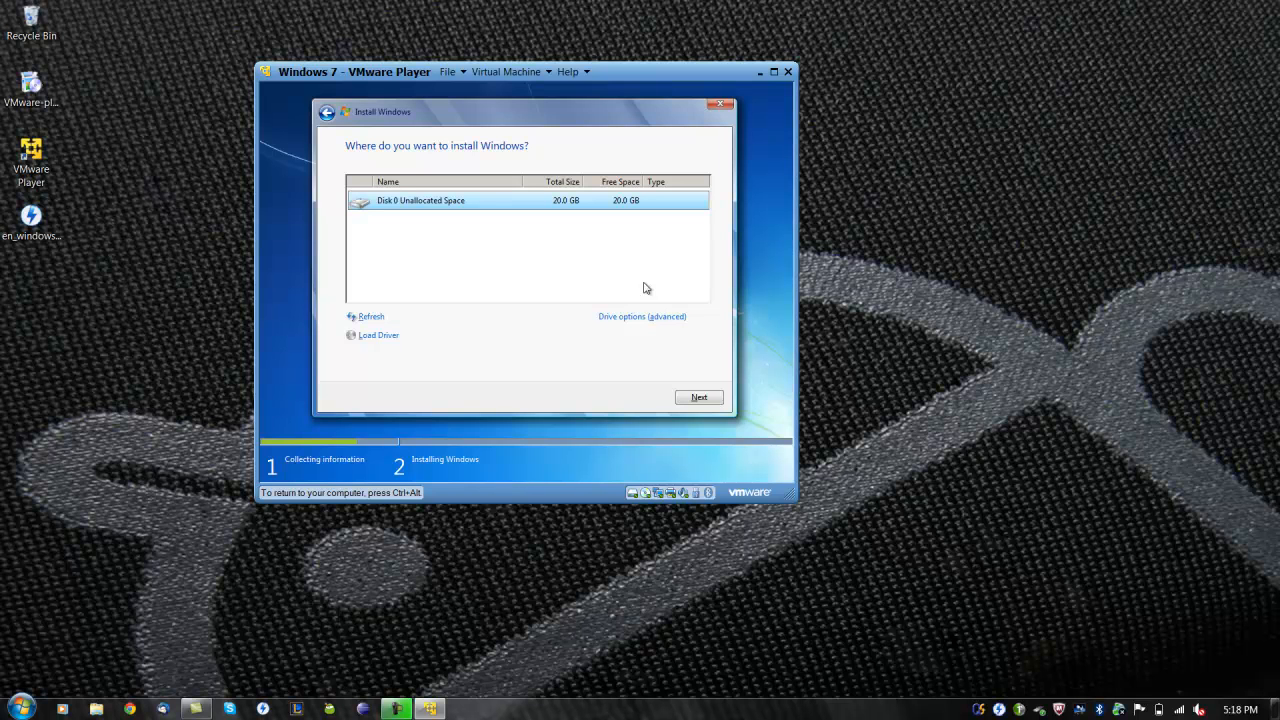
mouse_move(684, 417)
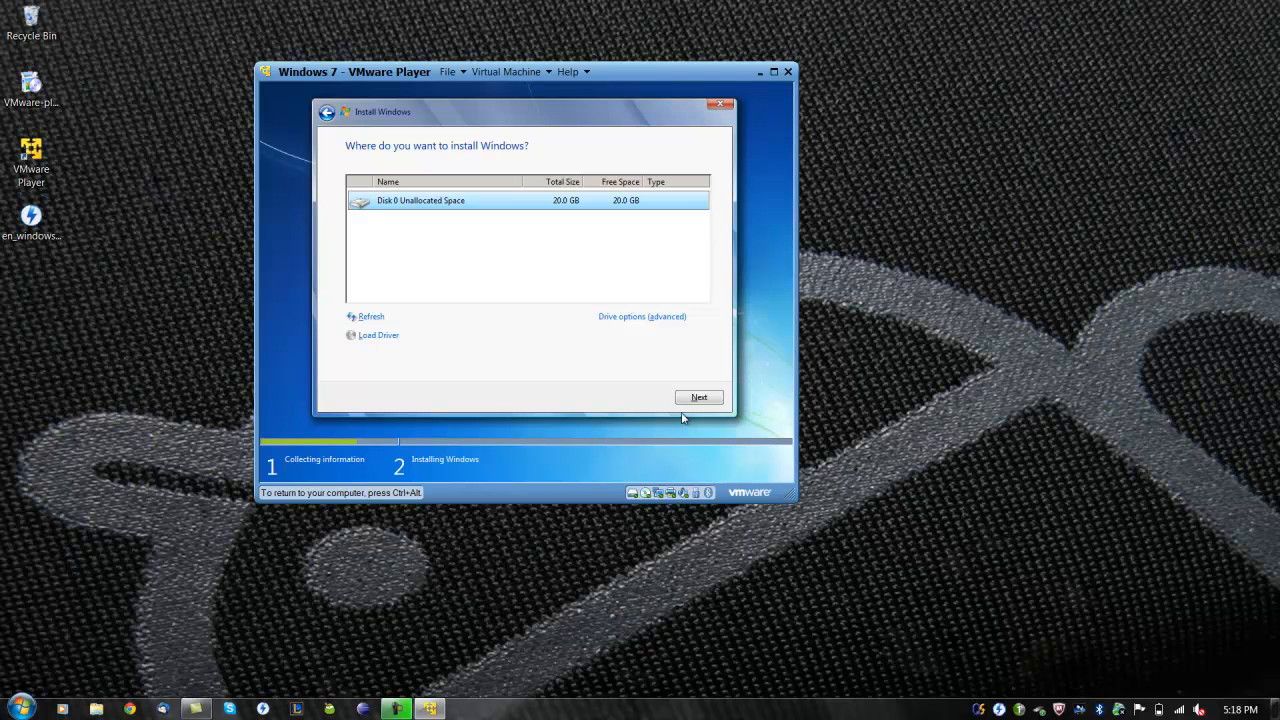
click(698, 397)
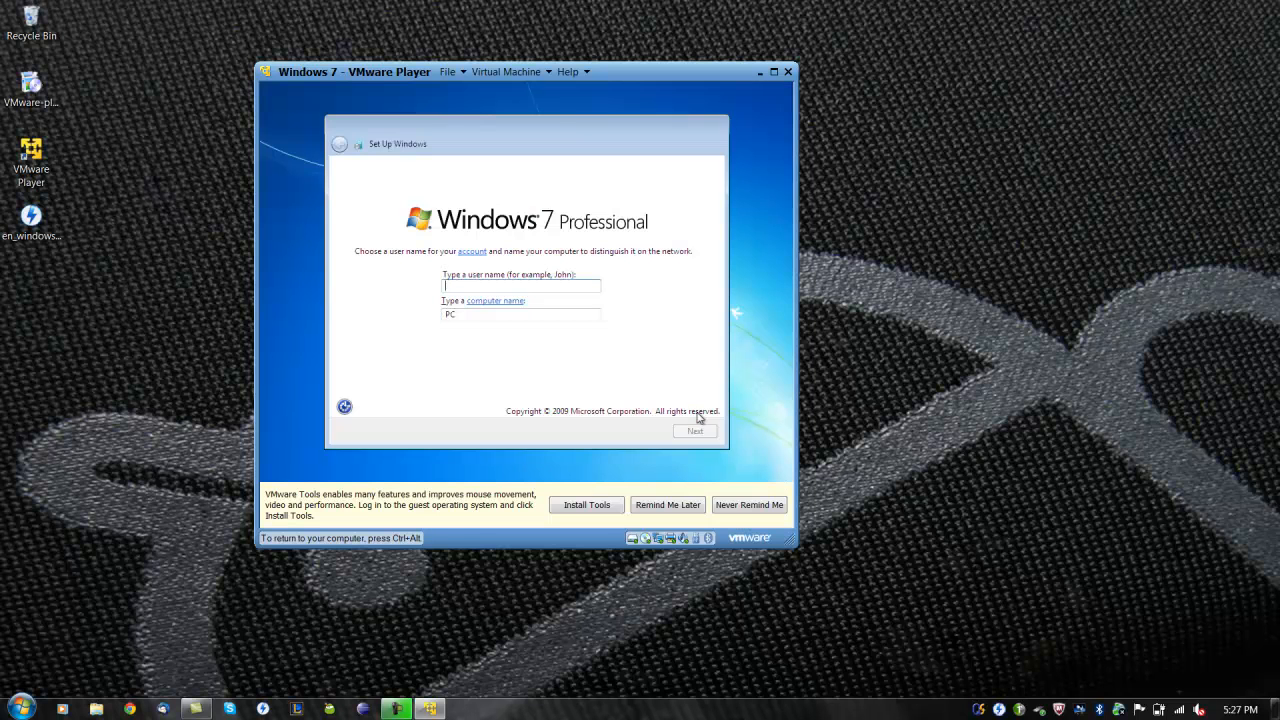
Create user Paul with password hint 'hint', skip the product key, and choose Work network
text(Paul)
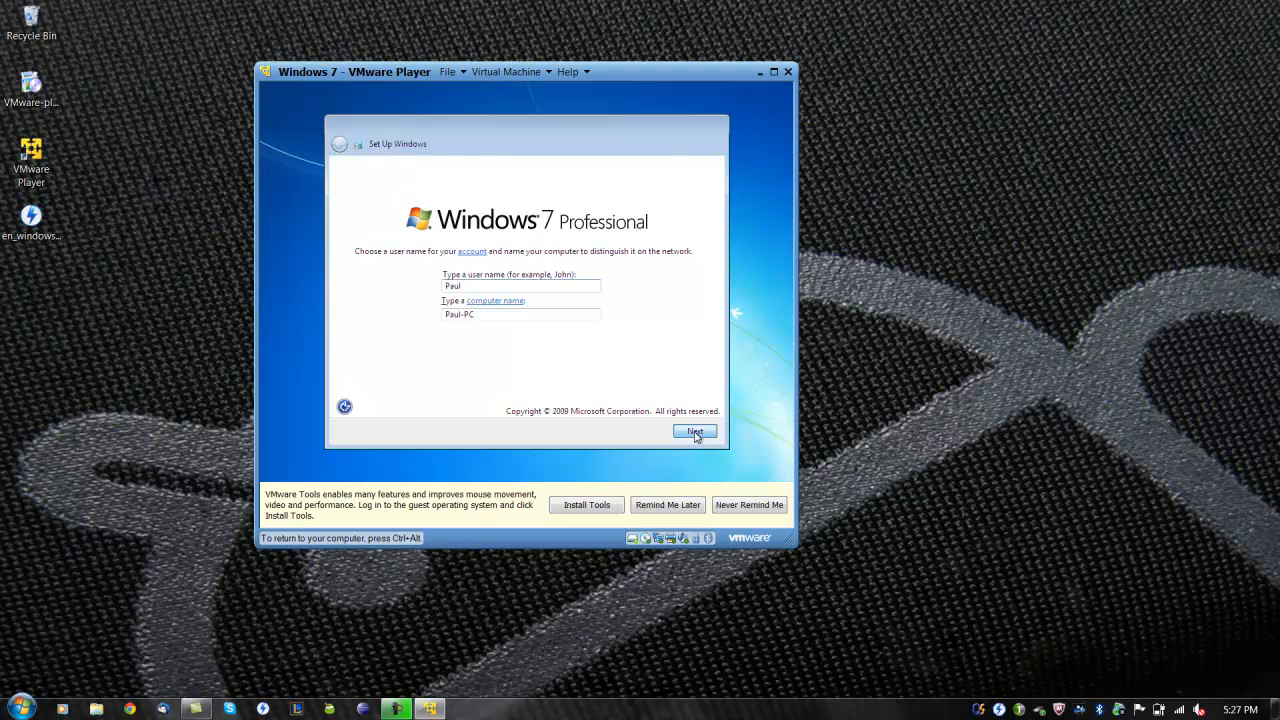
click(695, 431)
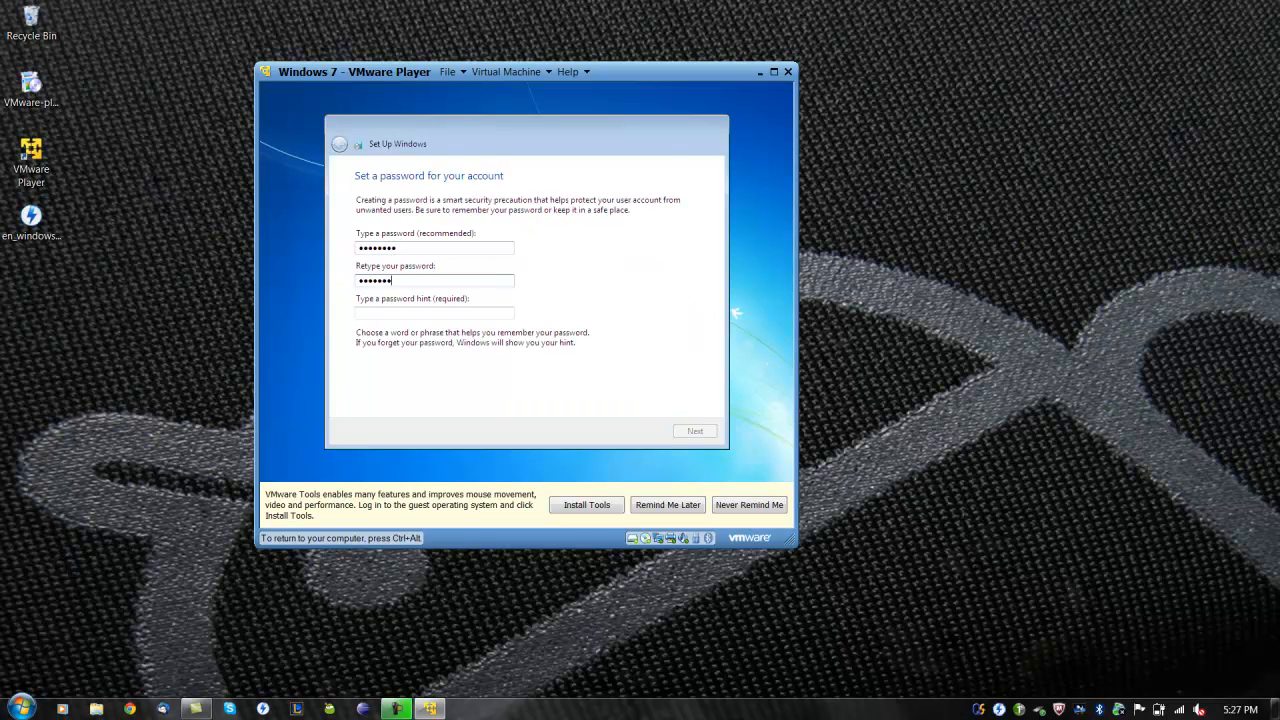
text(hint)
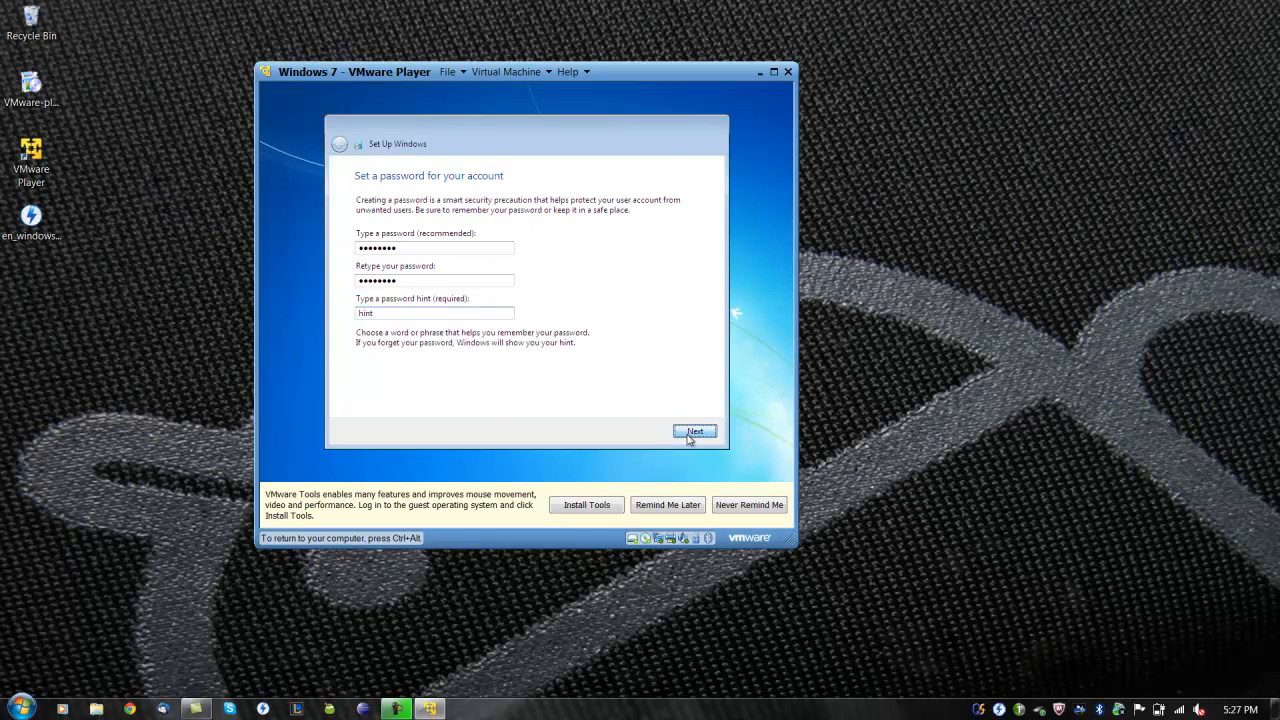
click(694, 431)
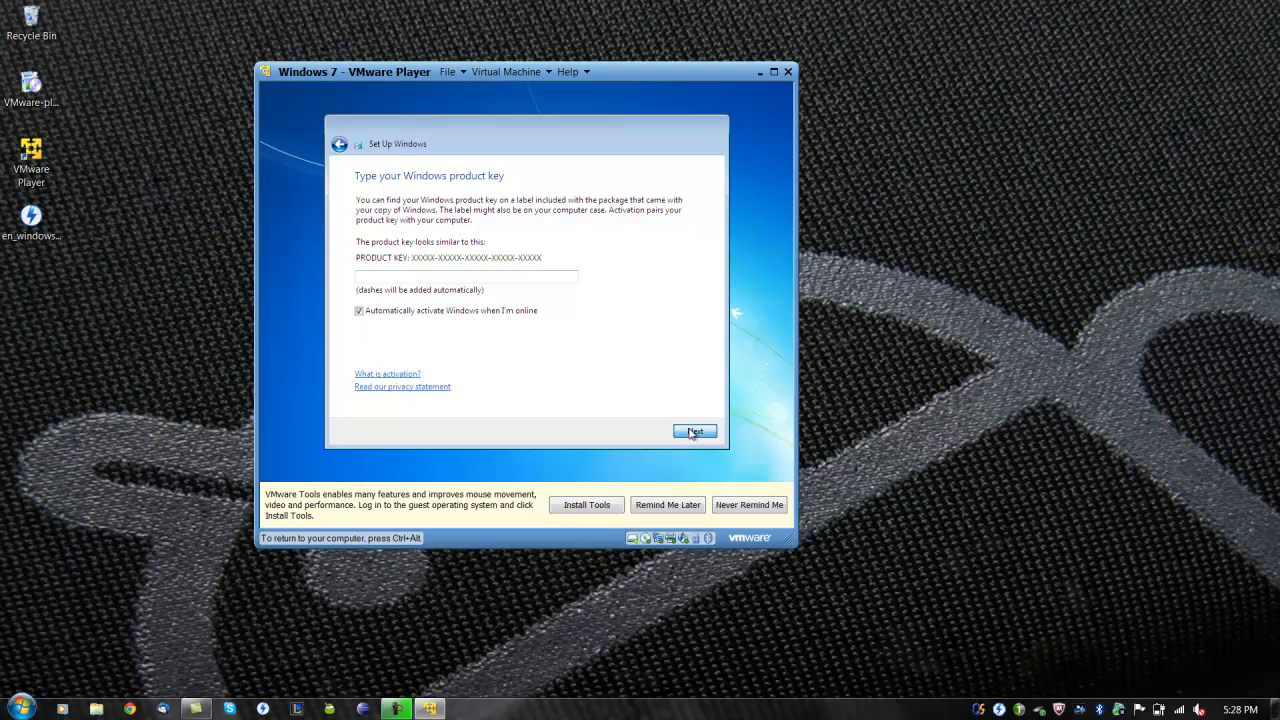
click(694, 431)
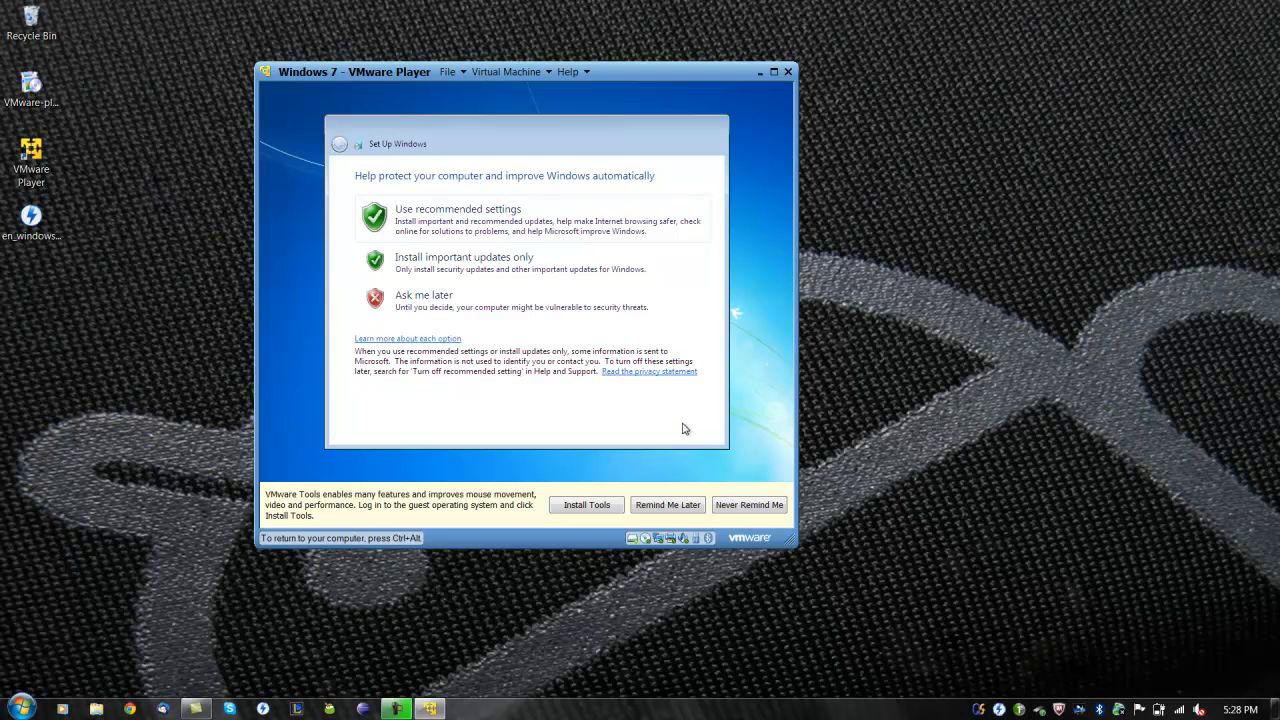
mouse_move(574, 271)
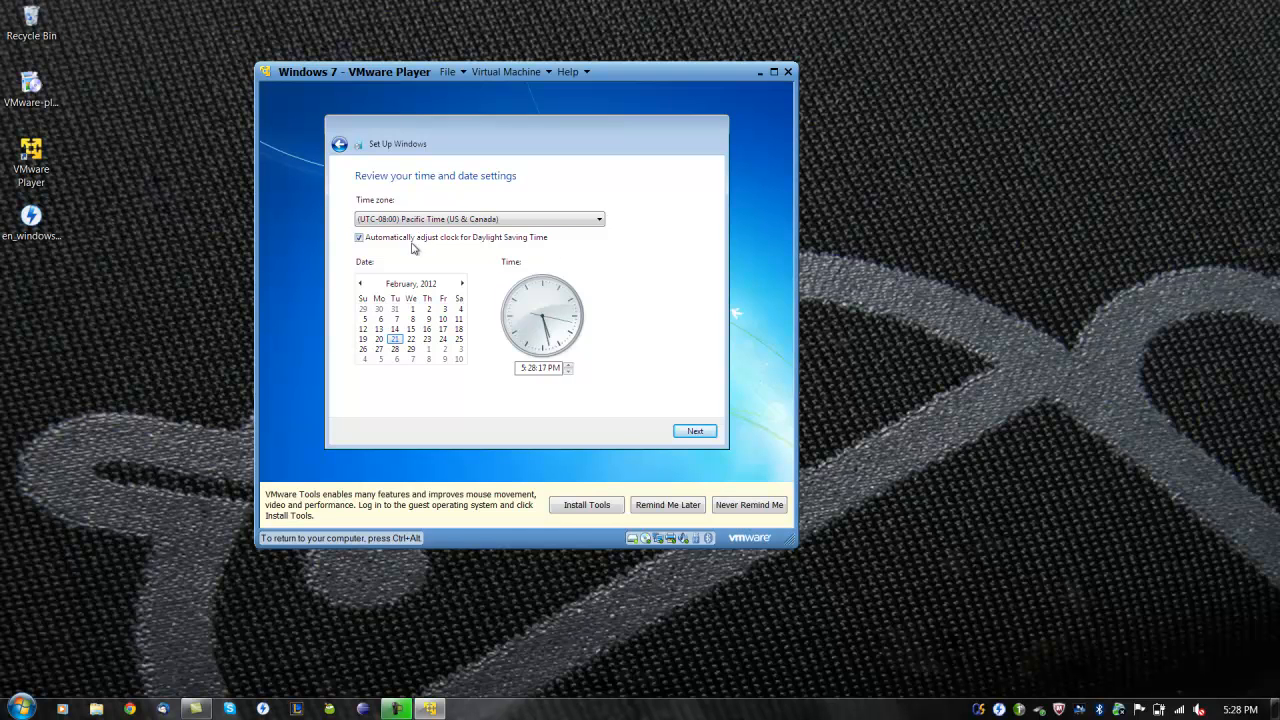
click(694, 430)
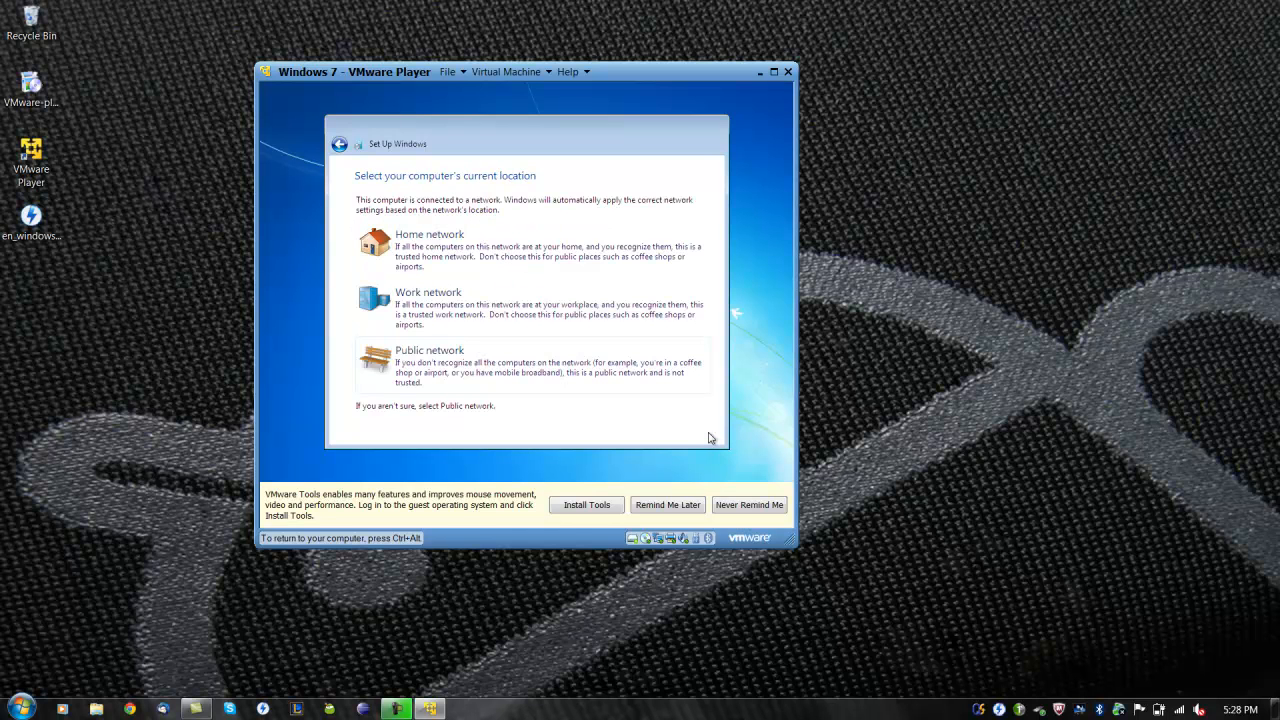
mouse_move(590, 307)
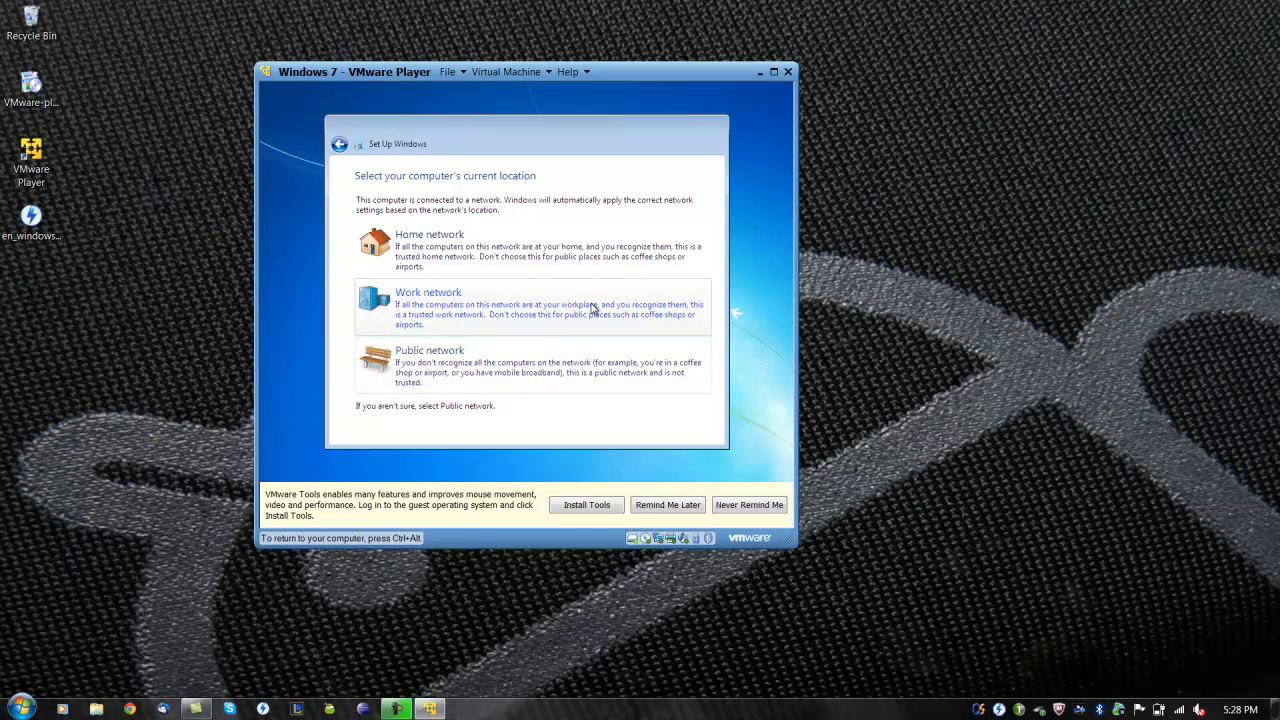
click(428, 292)
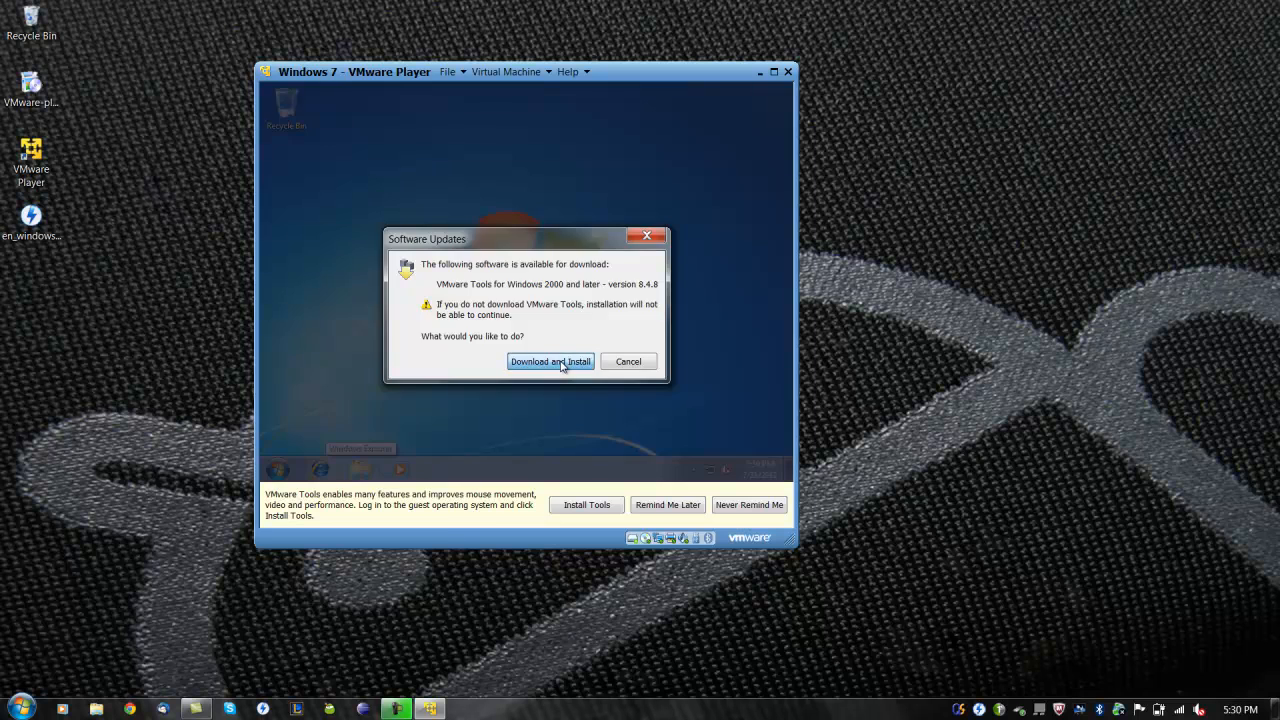
Download and install VMware Tools, finish the installer, and restart the Windows 7 guest
click(550, 361)
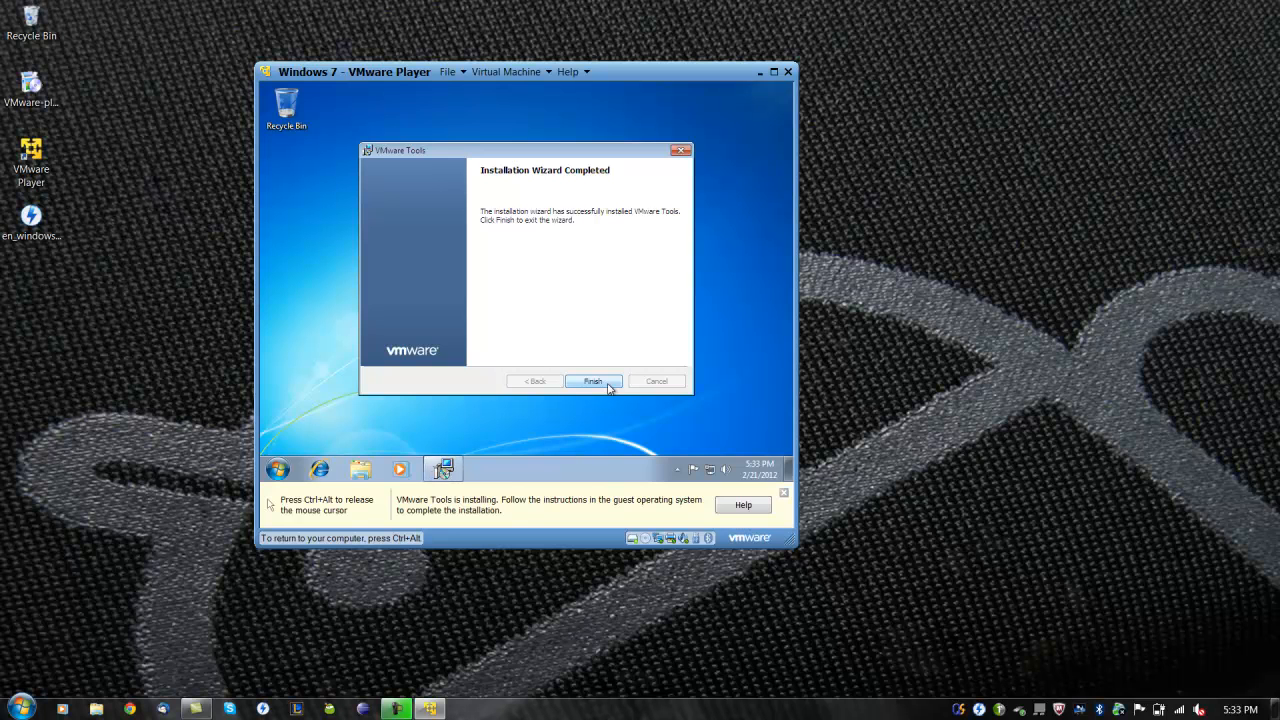
click(593, 381)
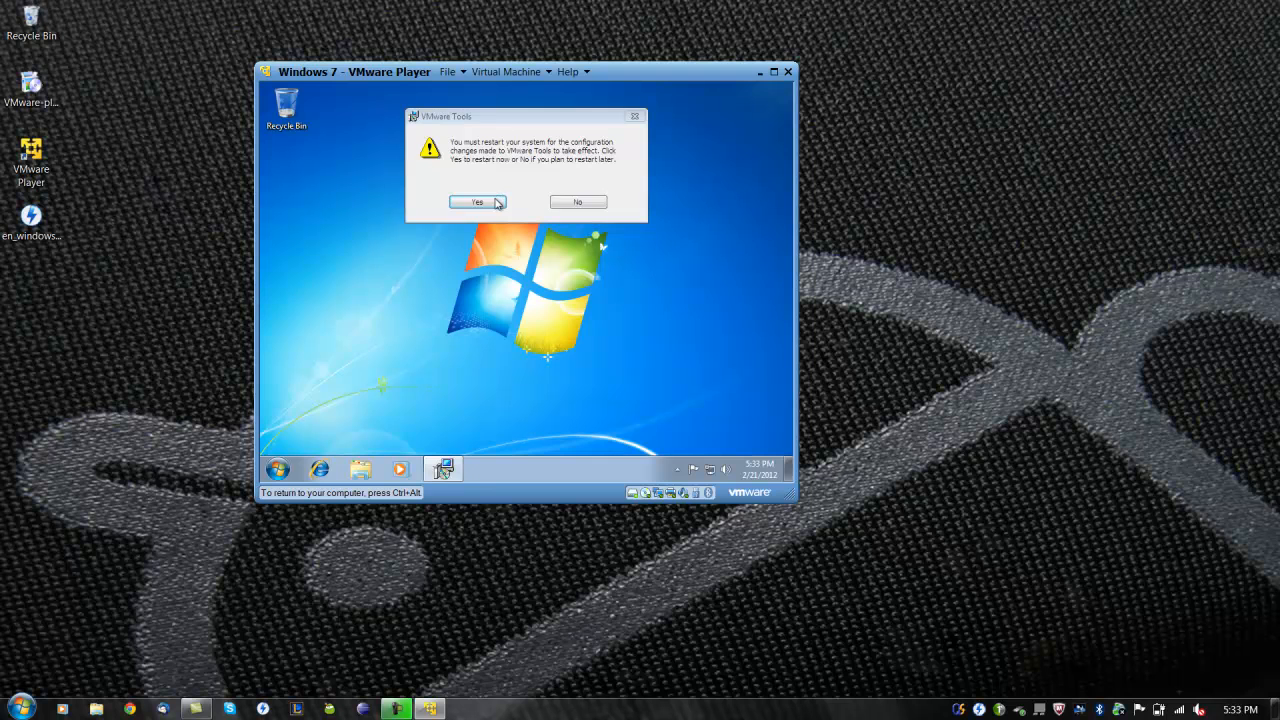
click(477, 201)
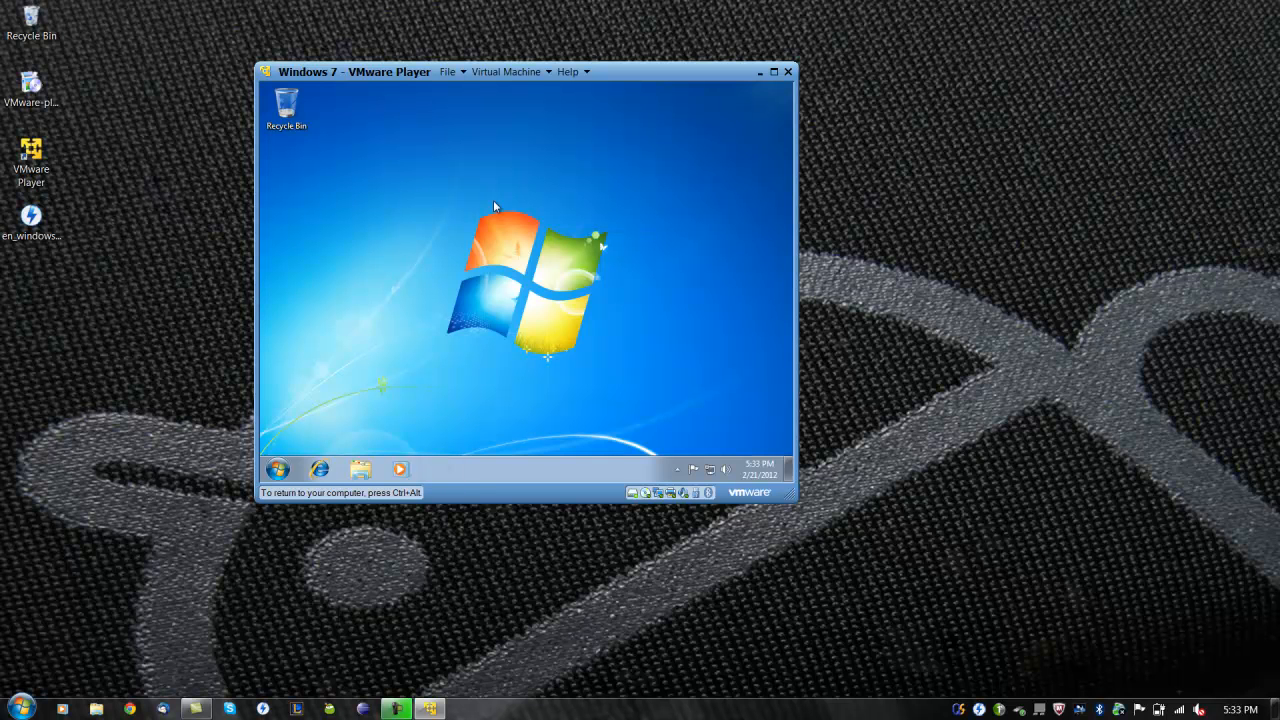